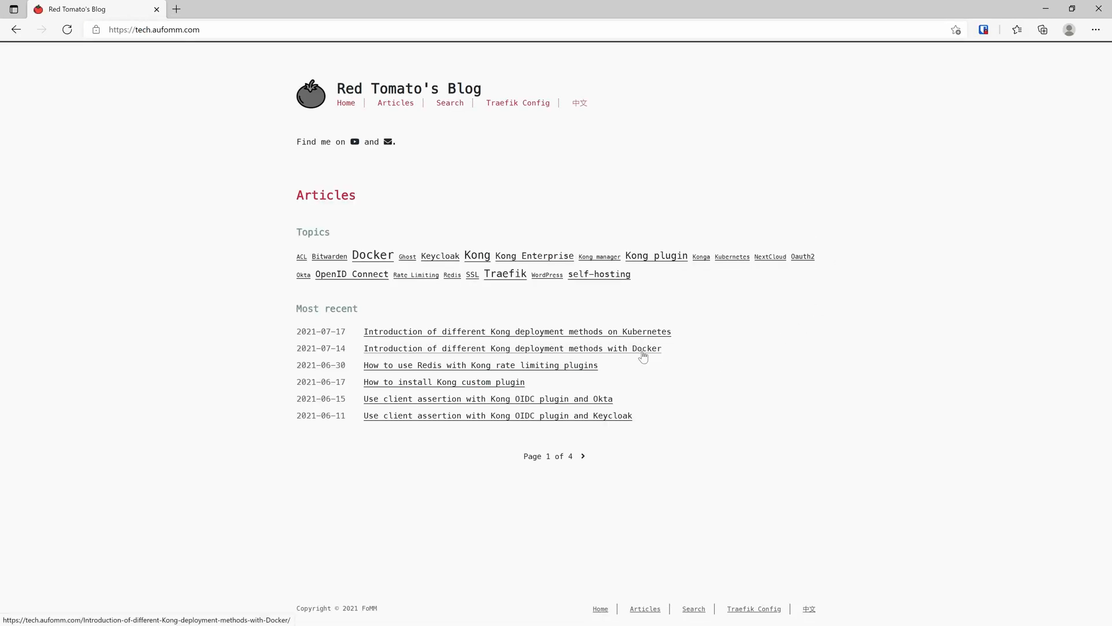
Step: Open the blog article "Introduction of different Kong deployment methods with Docker"
click(511, 347)
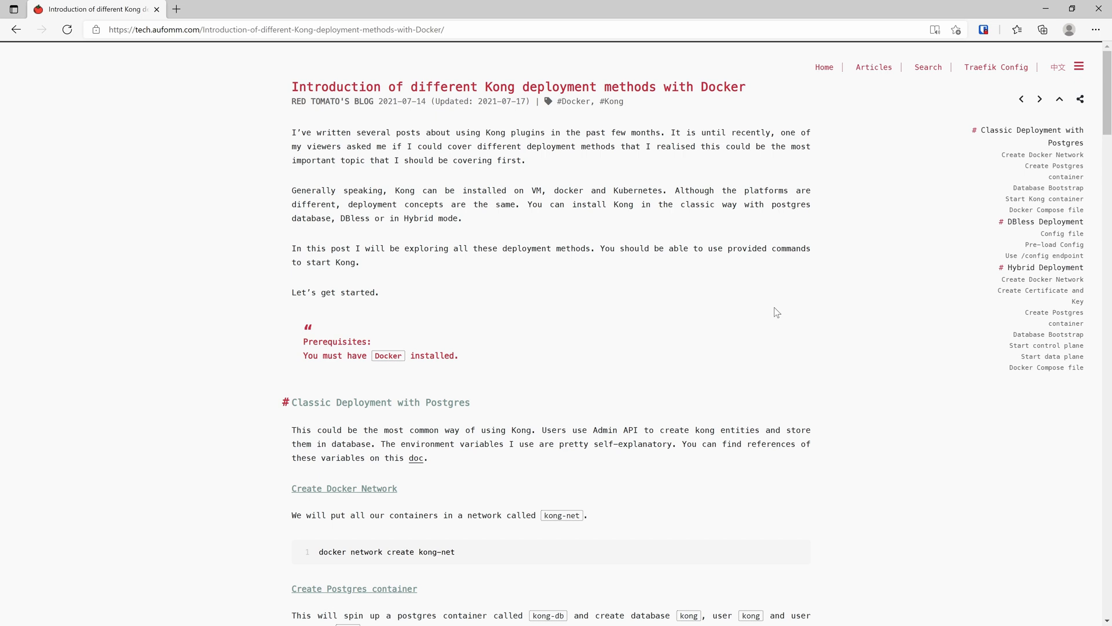
mouse_move(983, 137)
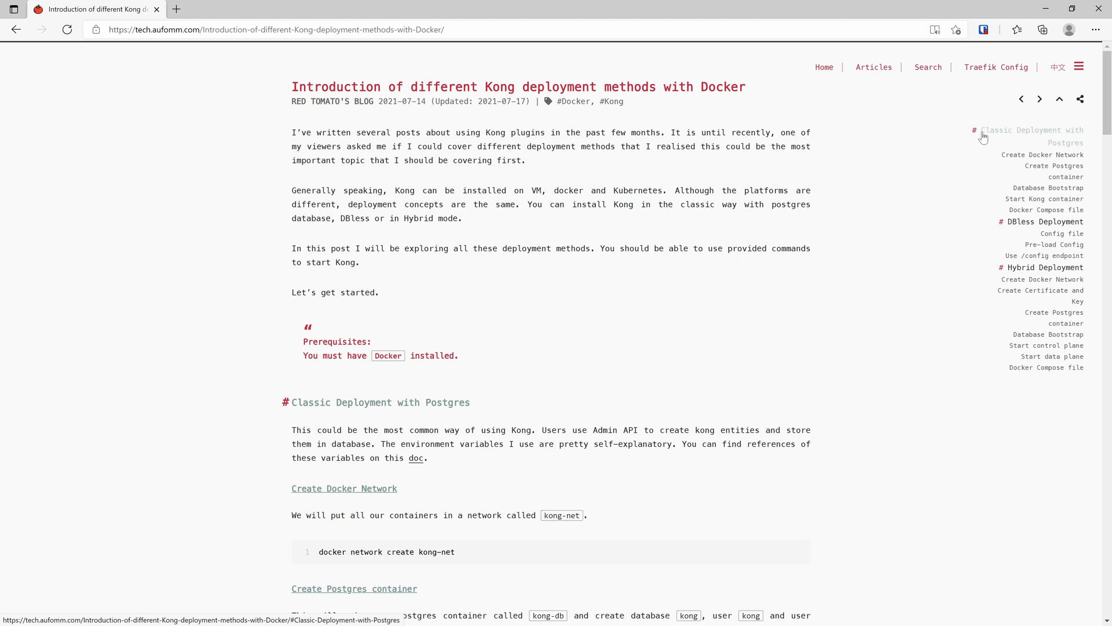
mouse_move(967, 191)
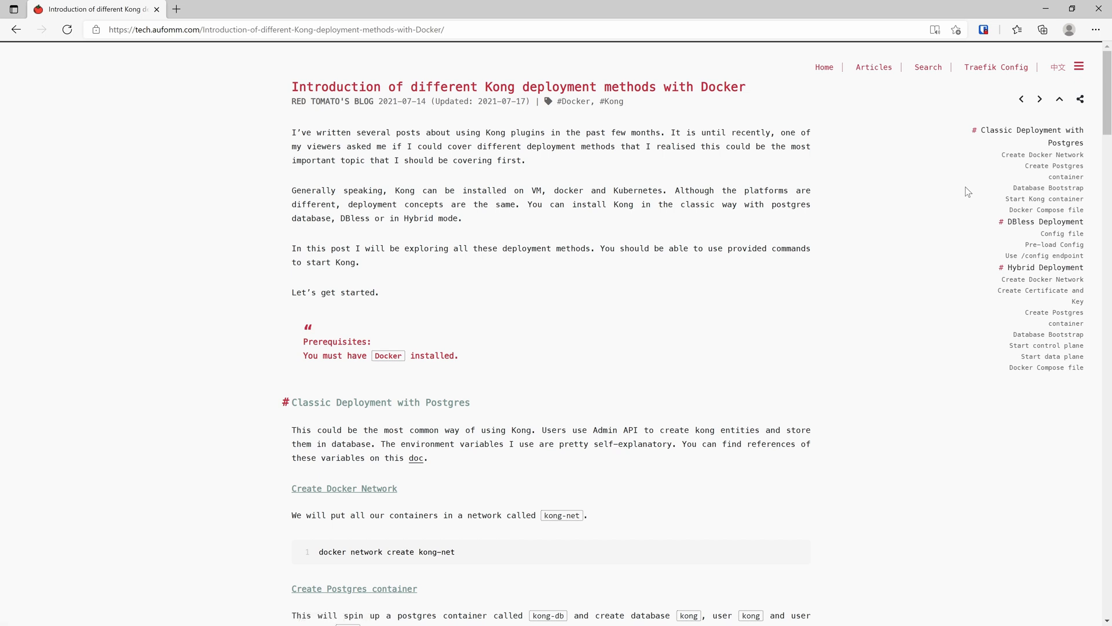
mouse_move(956, 211)
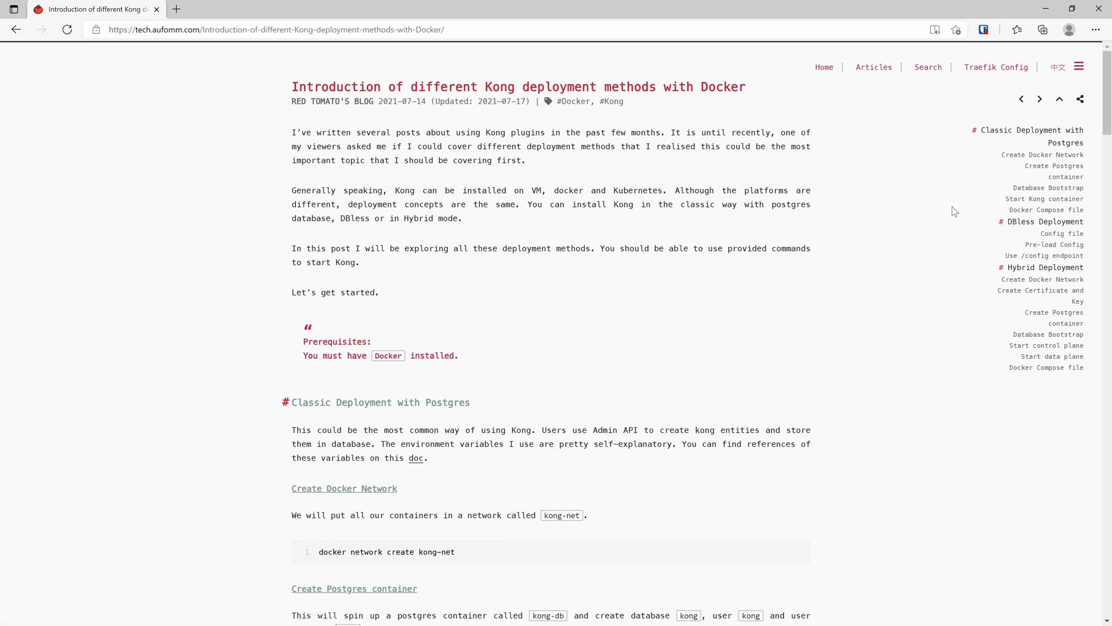
mouse_move(929, 228)
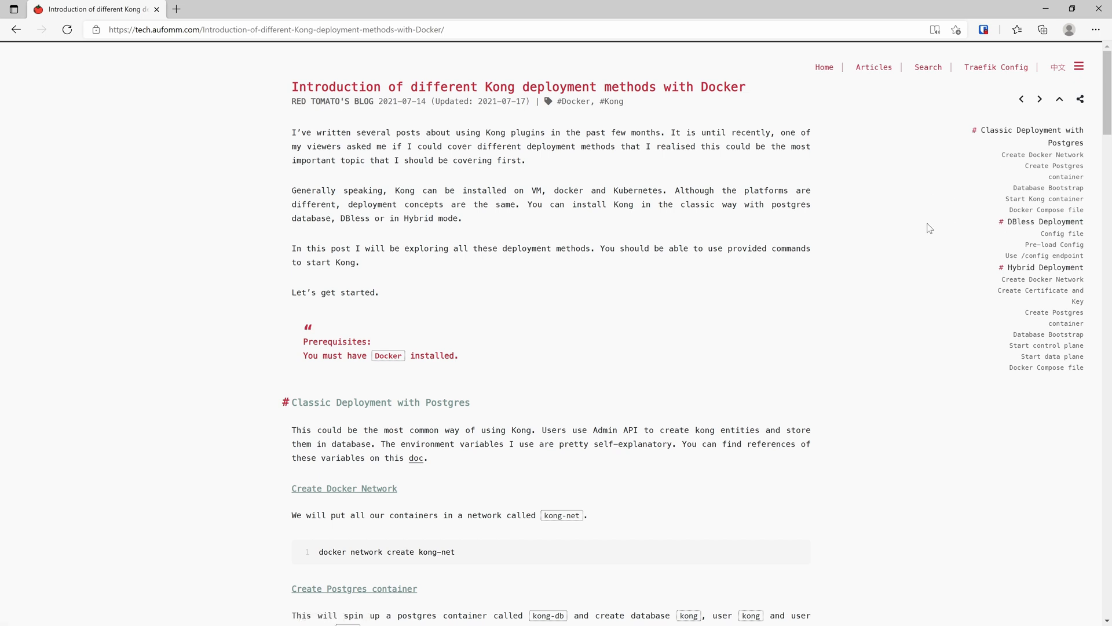
mouse_move(1040, 221)
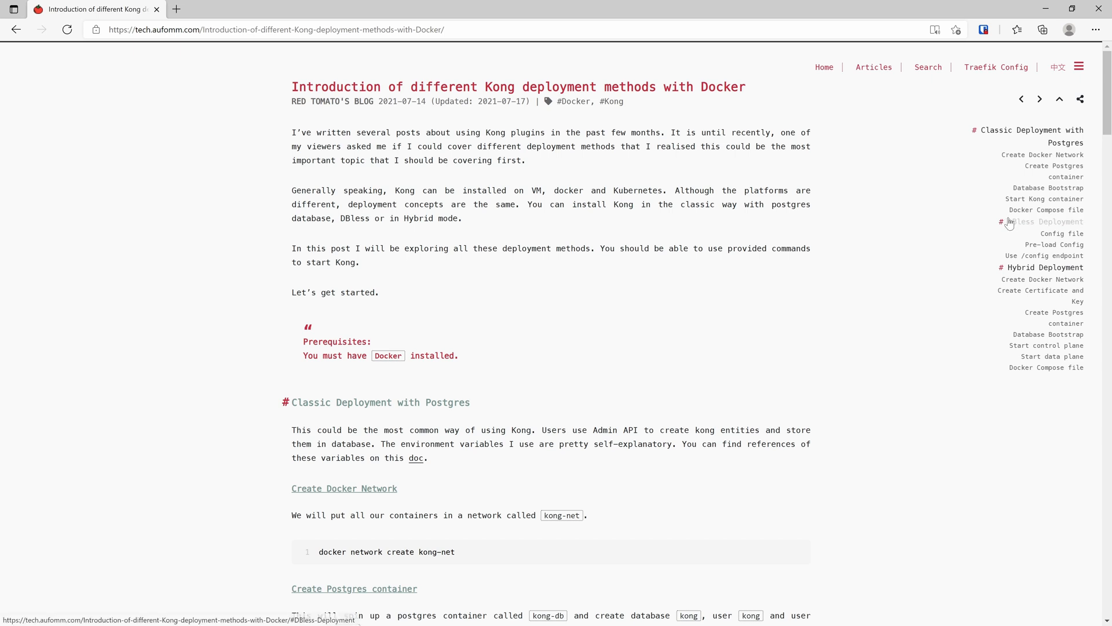
mouse_move(965, 233)
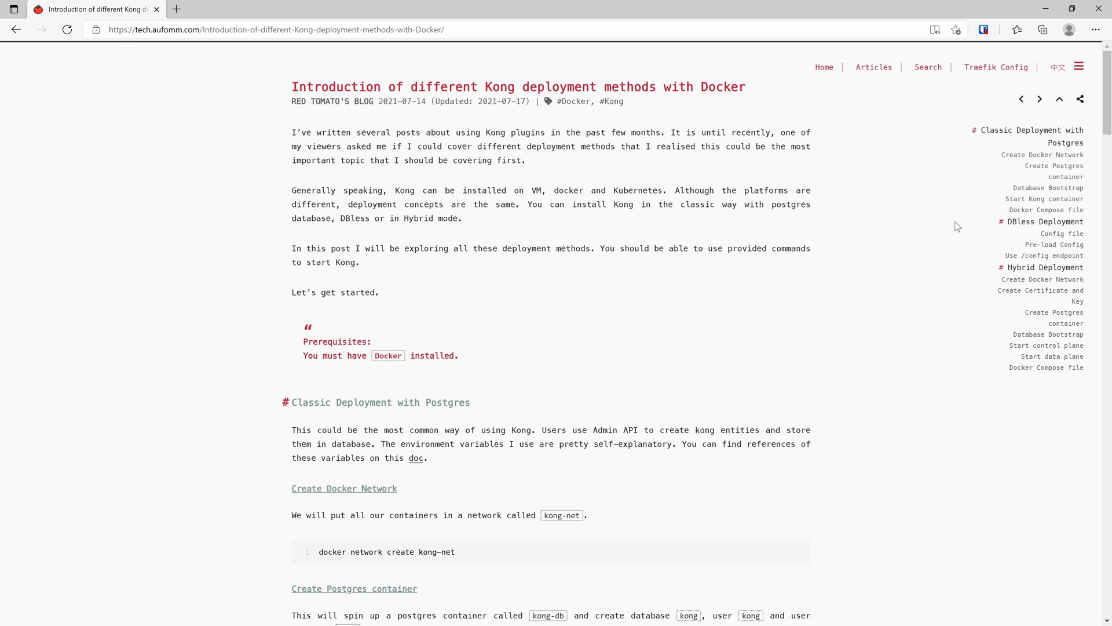
mouse_move(919, 223)
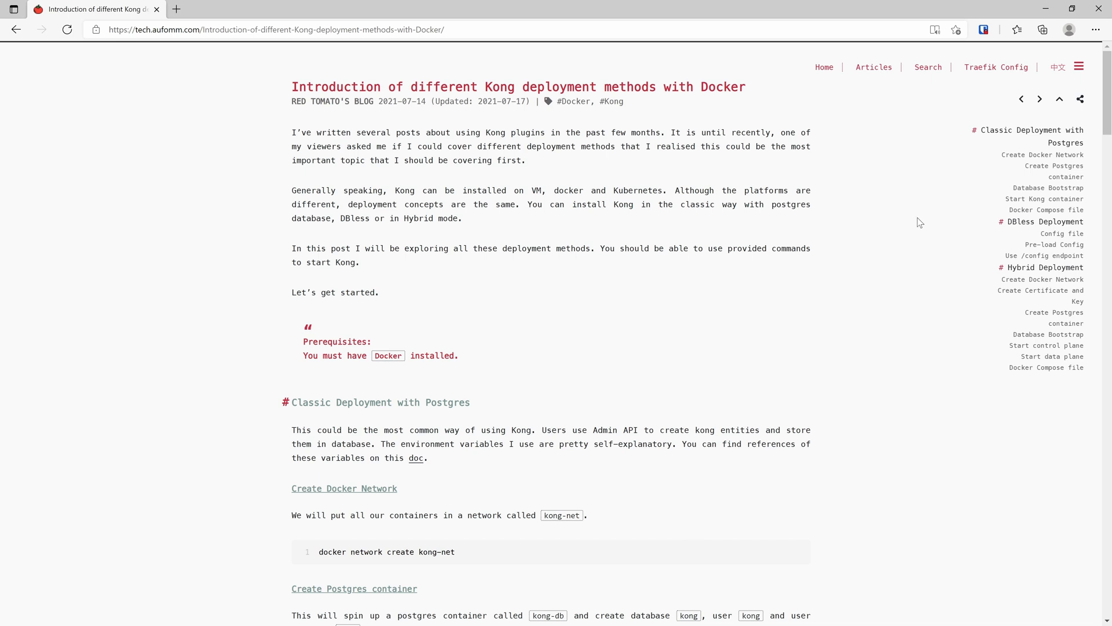
mouse_move(852, 220)
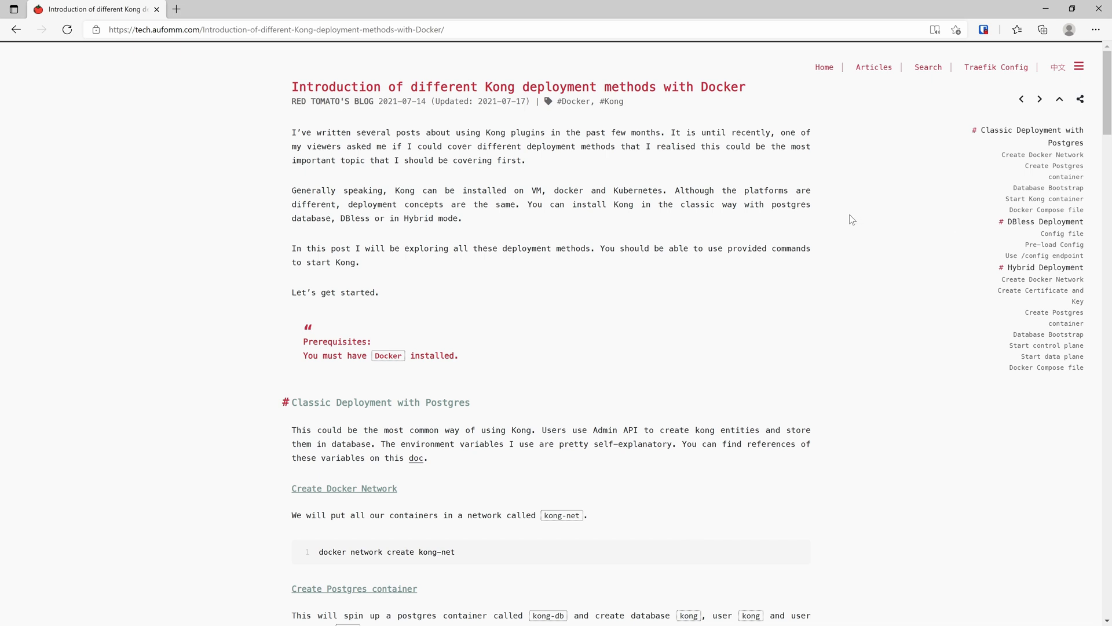
mouse_move(979, 234)
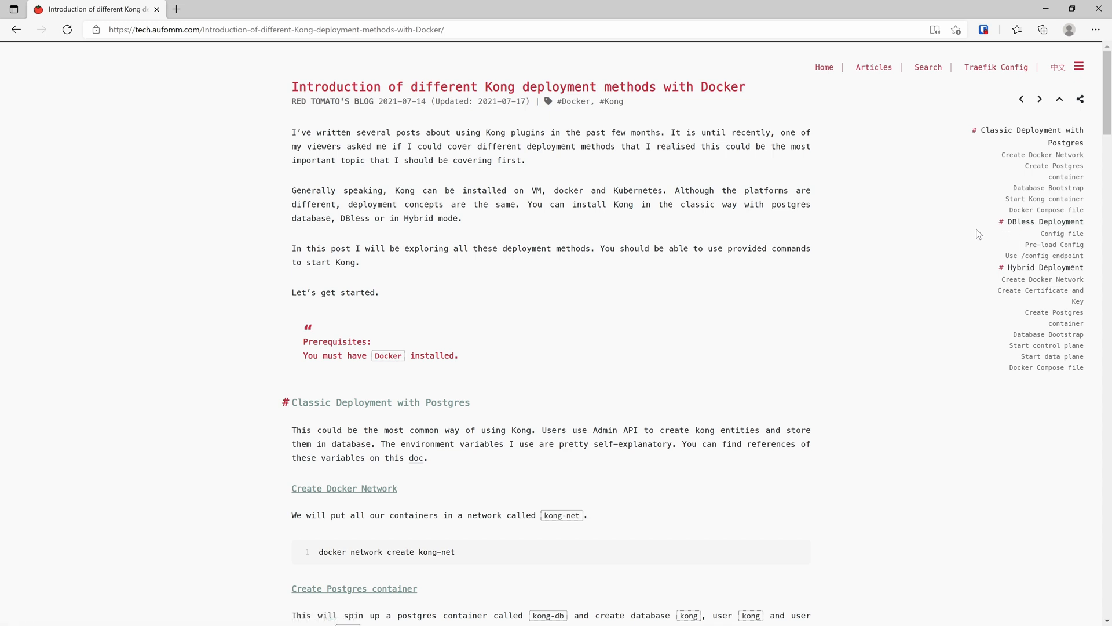
mouse_move(1012, 245)
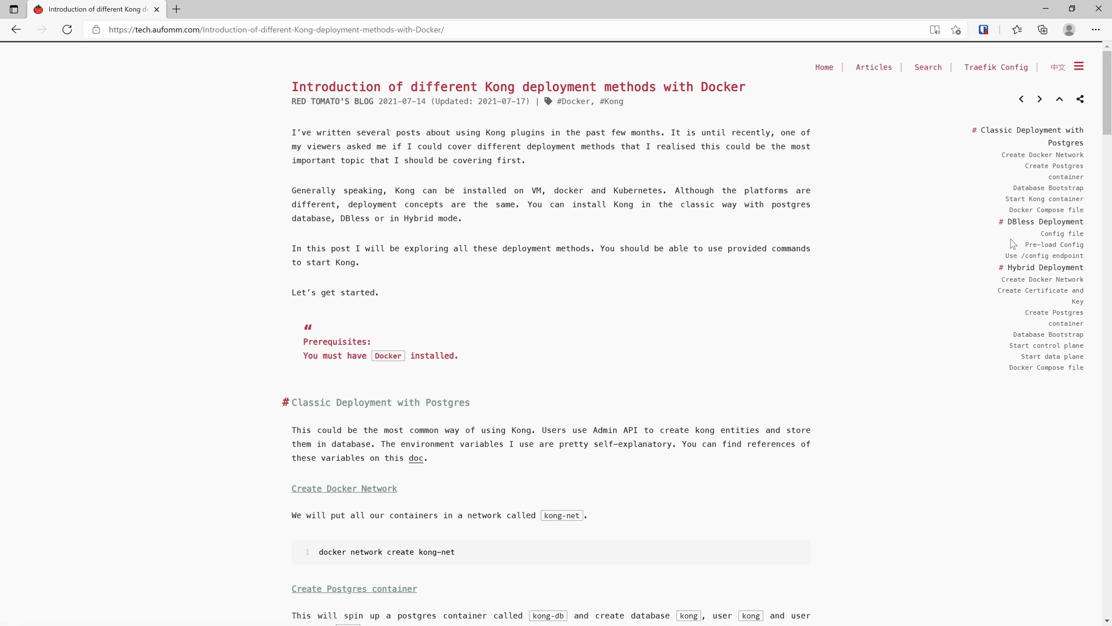
mouse_move(925, 233)
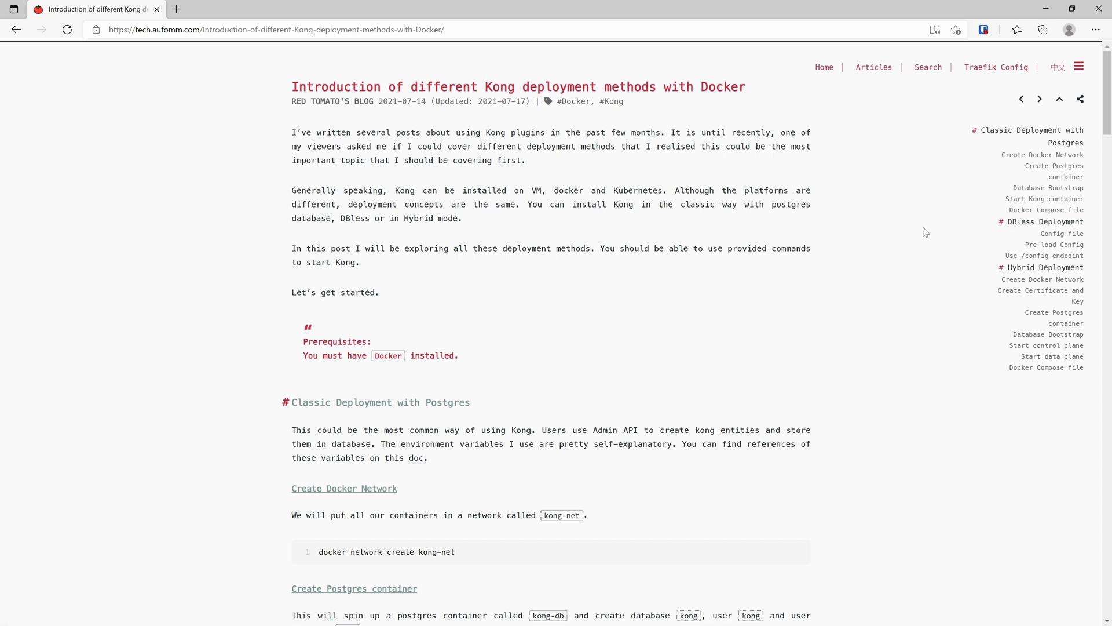
mouse_move(990, 232)
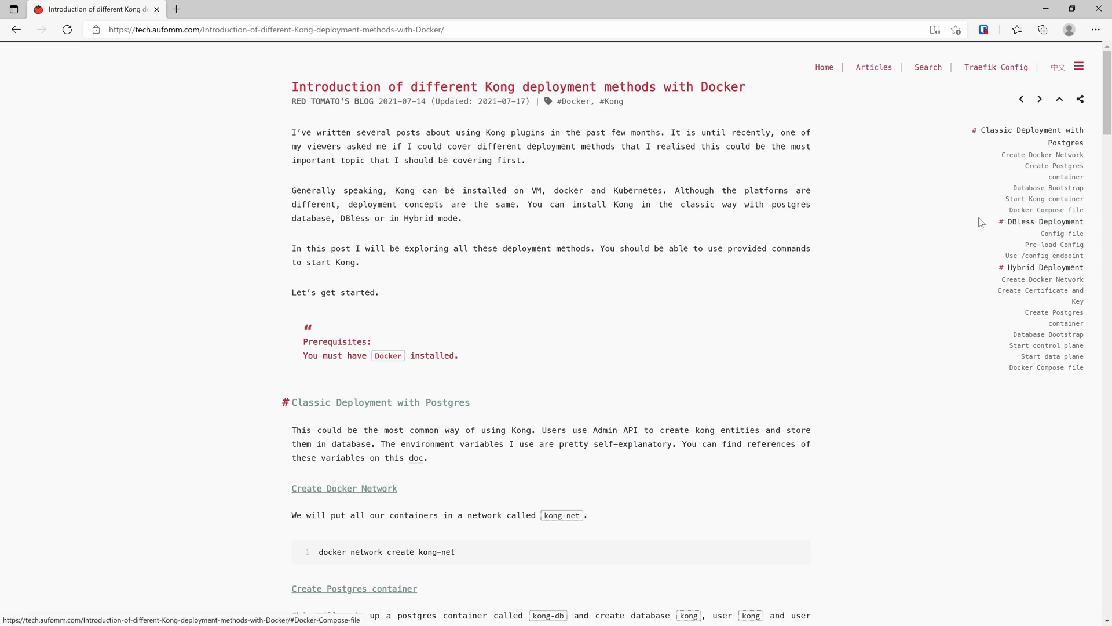
mouse_move(974, 237)
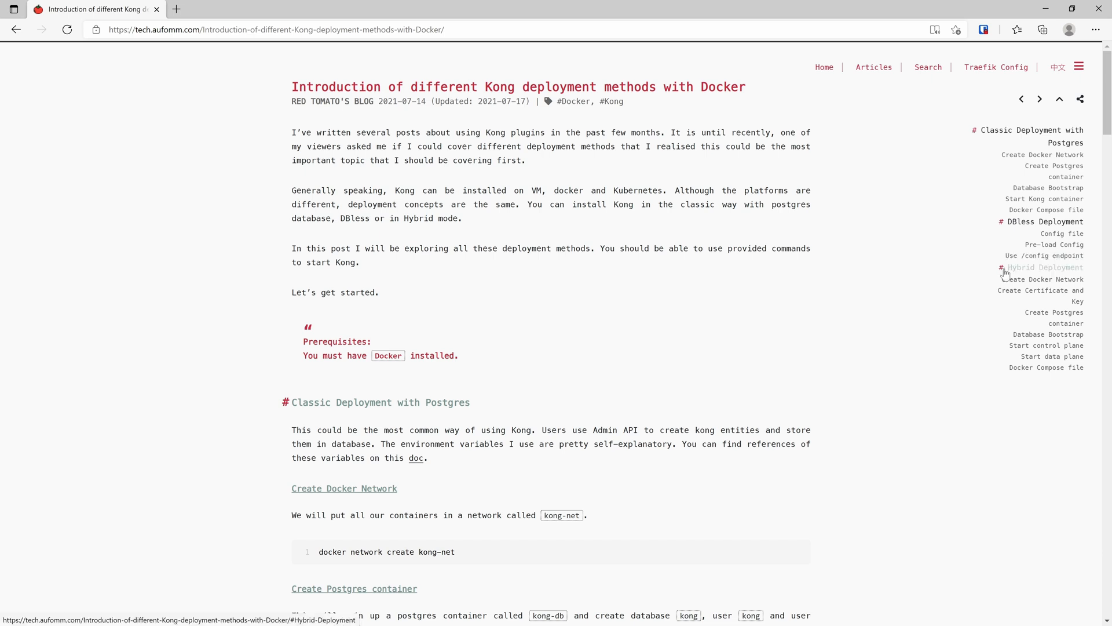
mouse_move(930, 160)
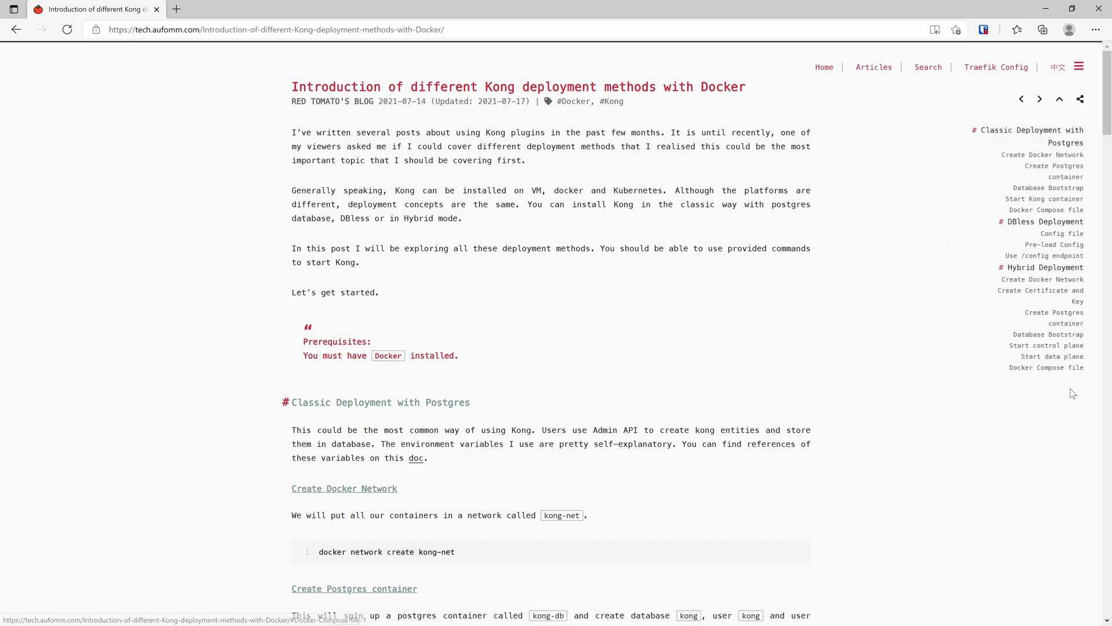
mouse_move(915, 338)
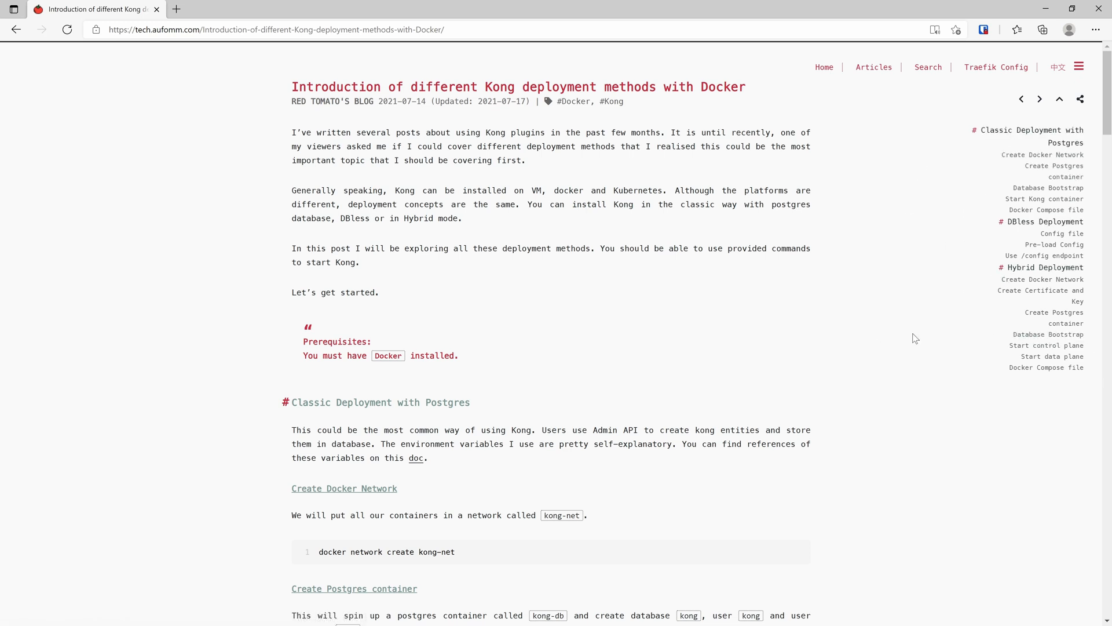
mouse_move(856, 314)
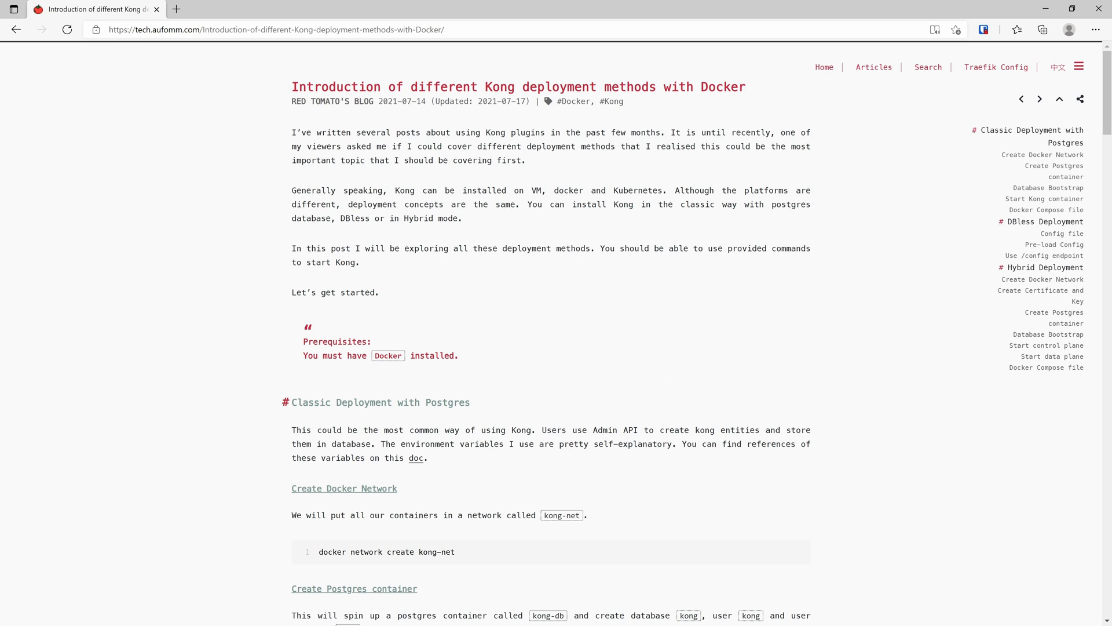
mouse_move(504, 228)
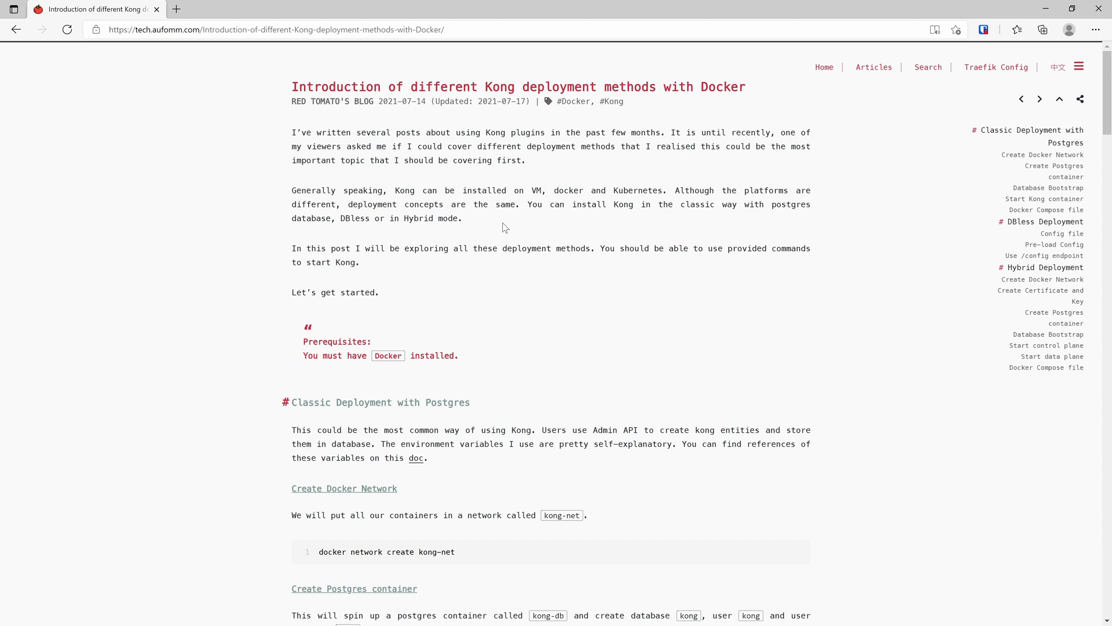
mouse_move(870, 210)
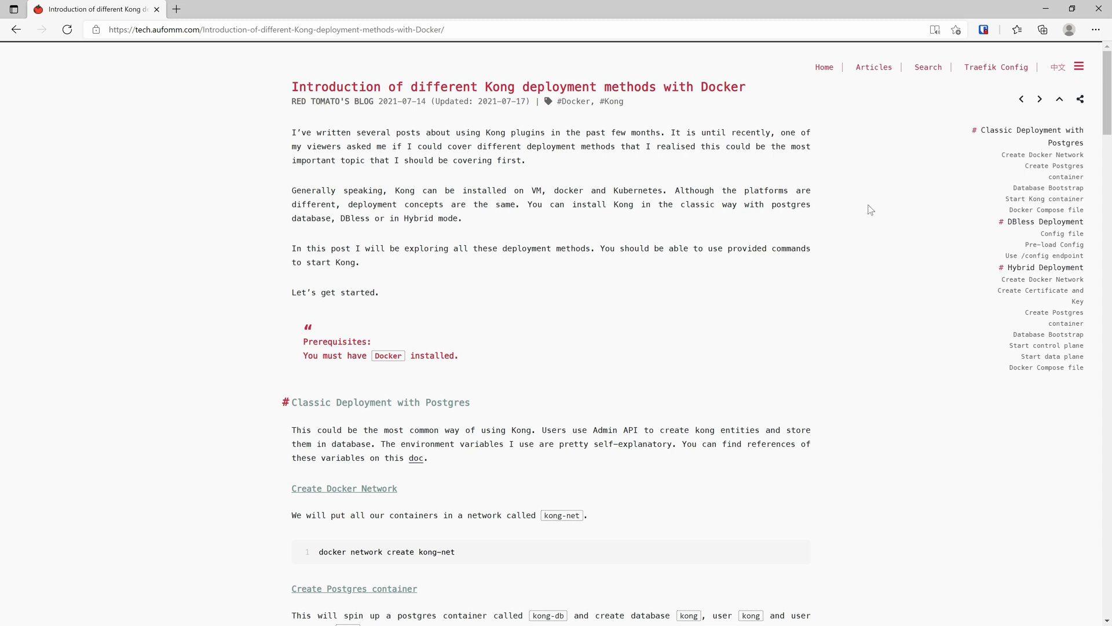
mouse_move(973, 438)
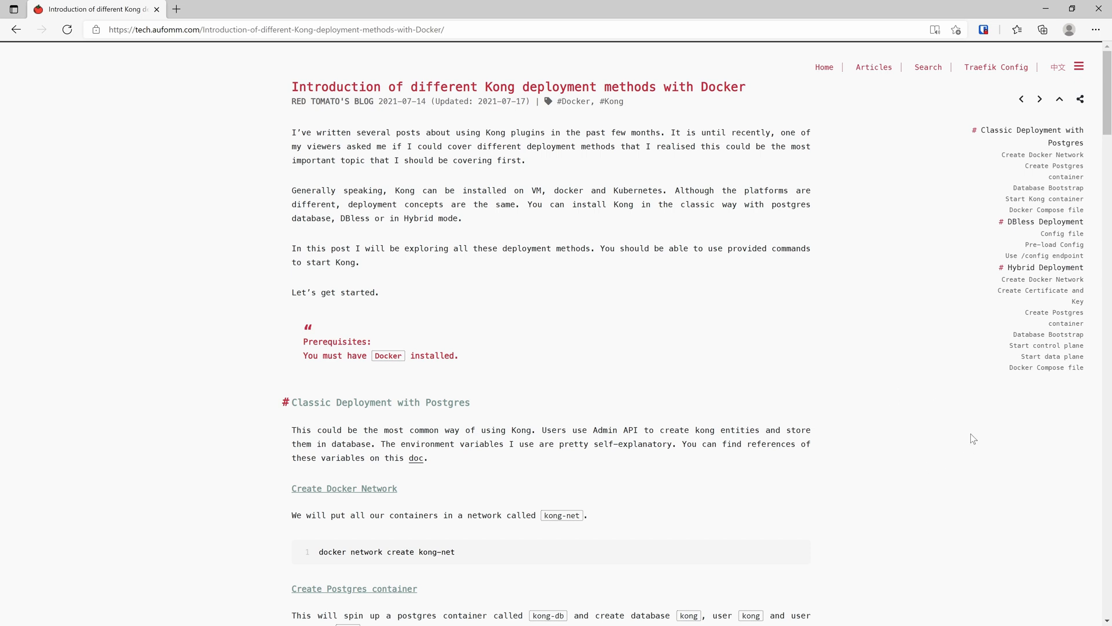
mouse_move(1009, 239)
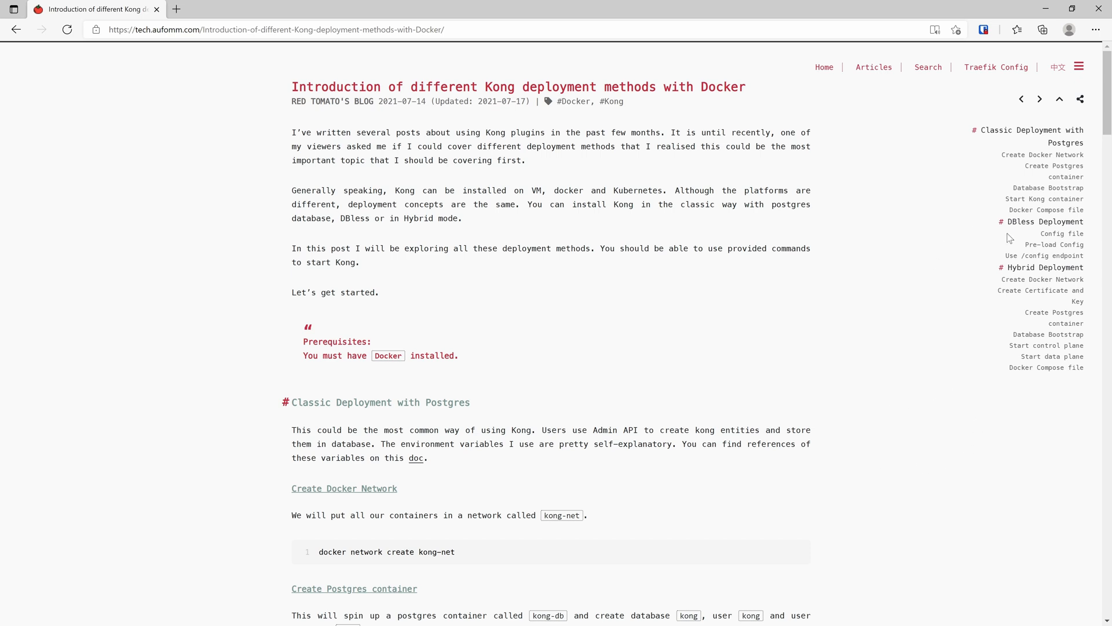
mouse_move(718, 292)
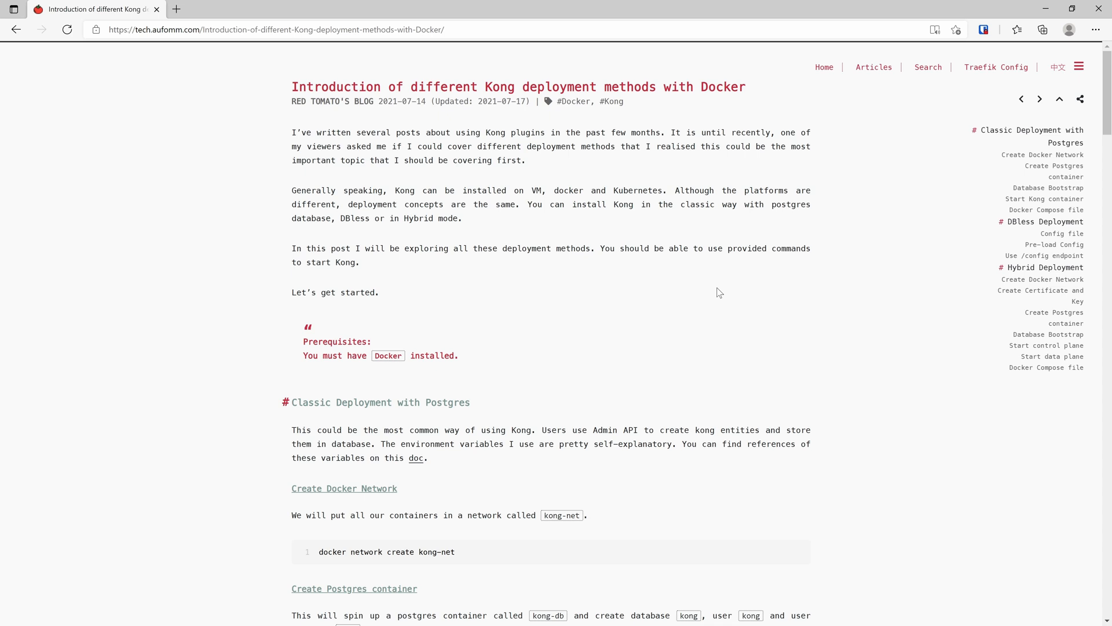
mouse_move(772, 227)
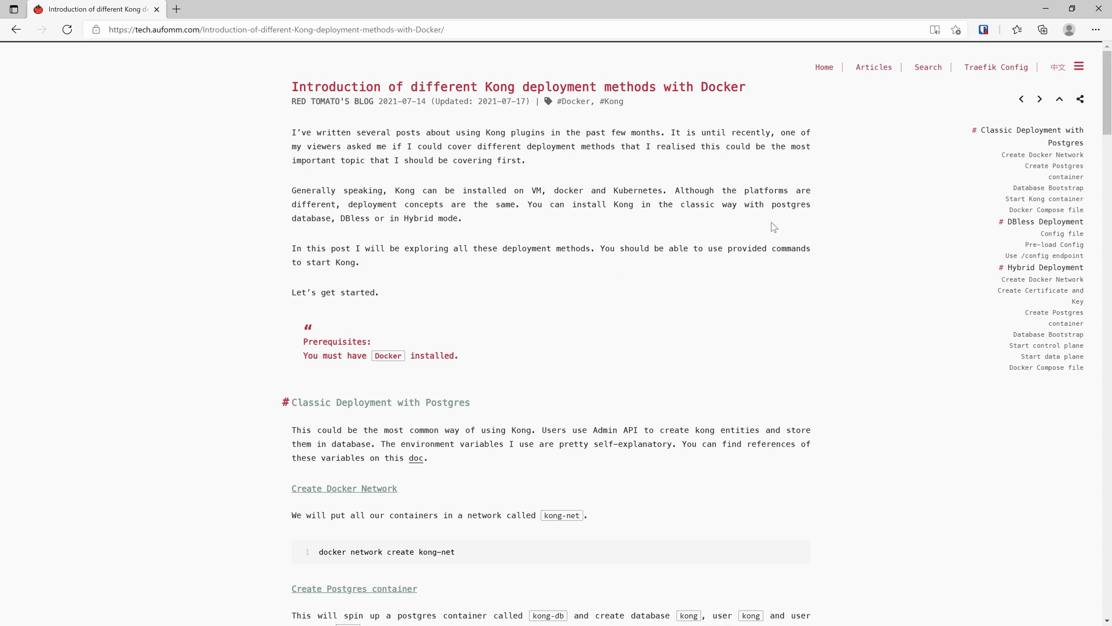
mouse_move(912, 354)
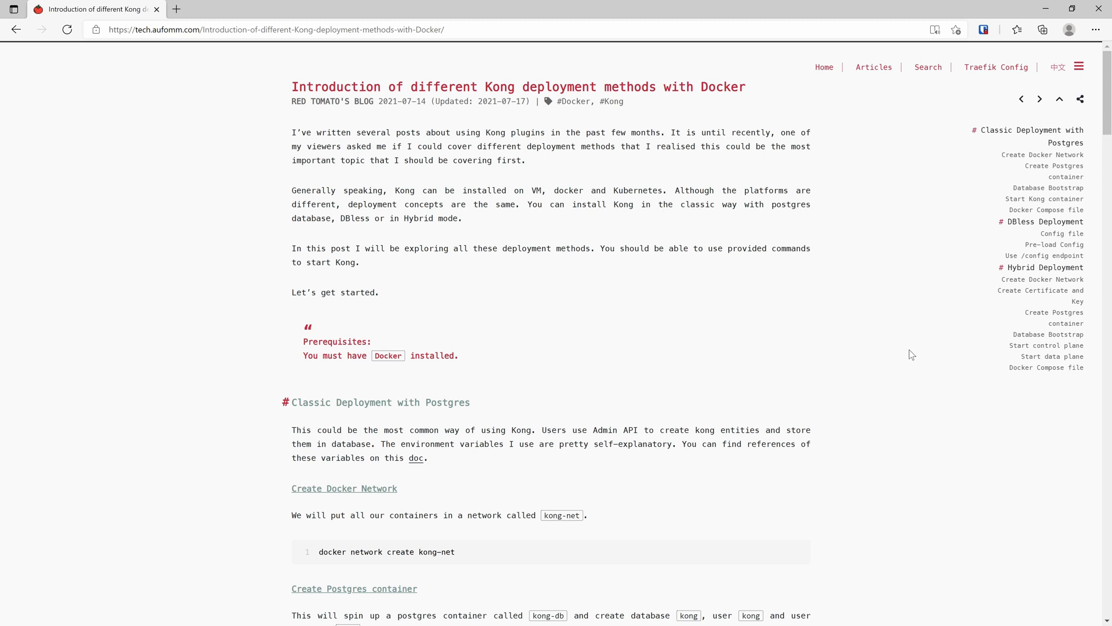
mouse_move(860, 384)
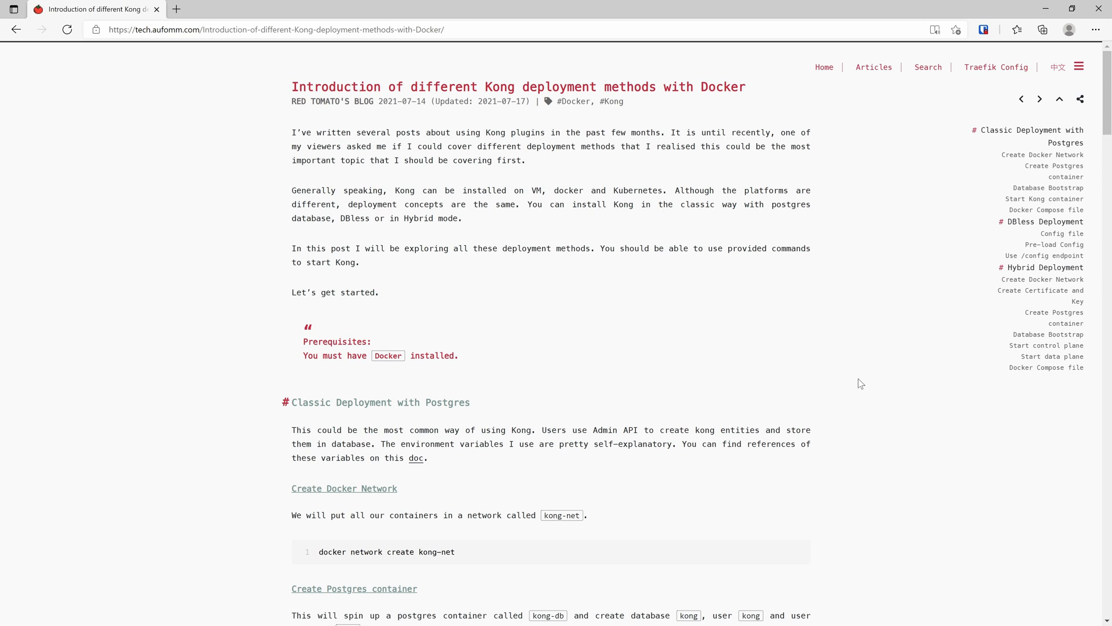
mouse_move(1032, 433)
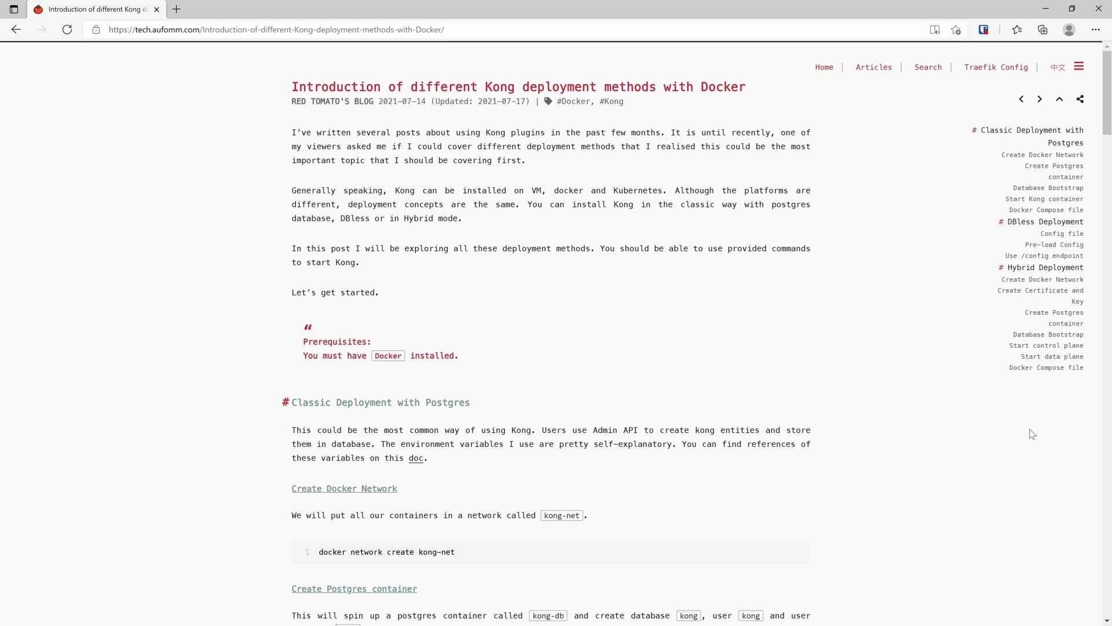
mouse_move(913, 453)
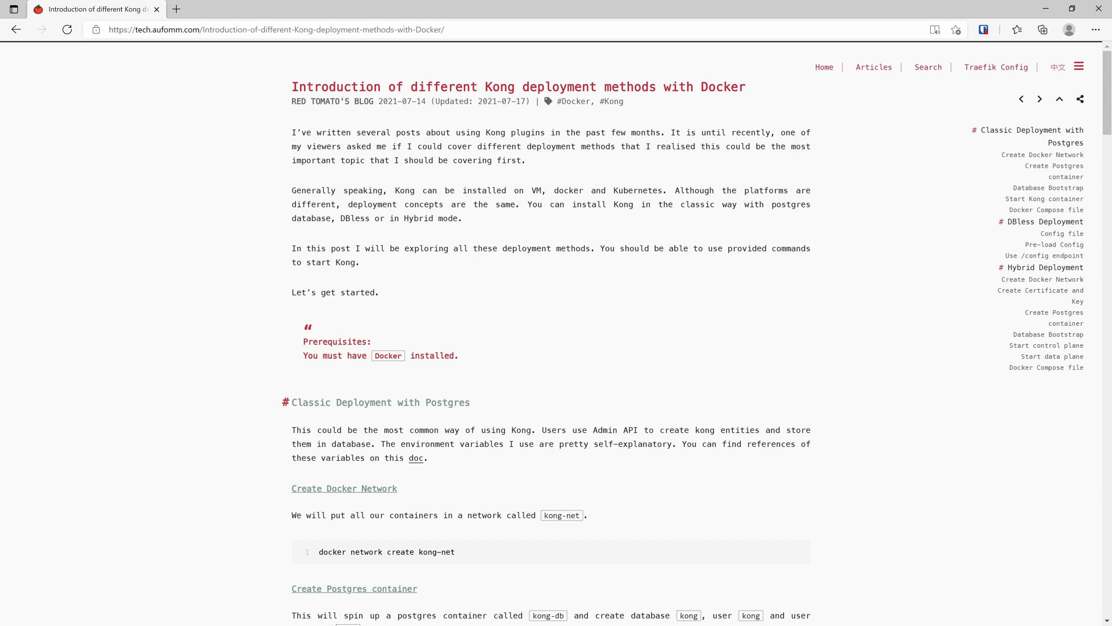
mouse_move(839, 495)
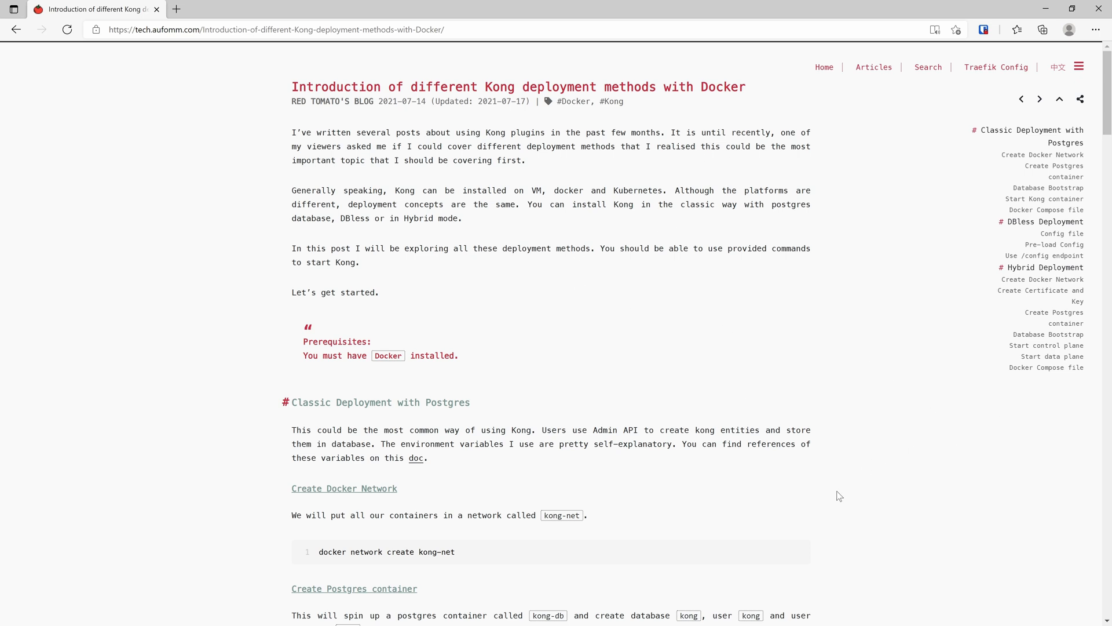
mouse_move(938, 418)
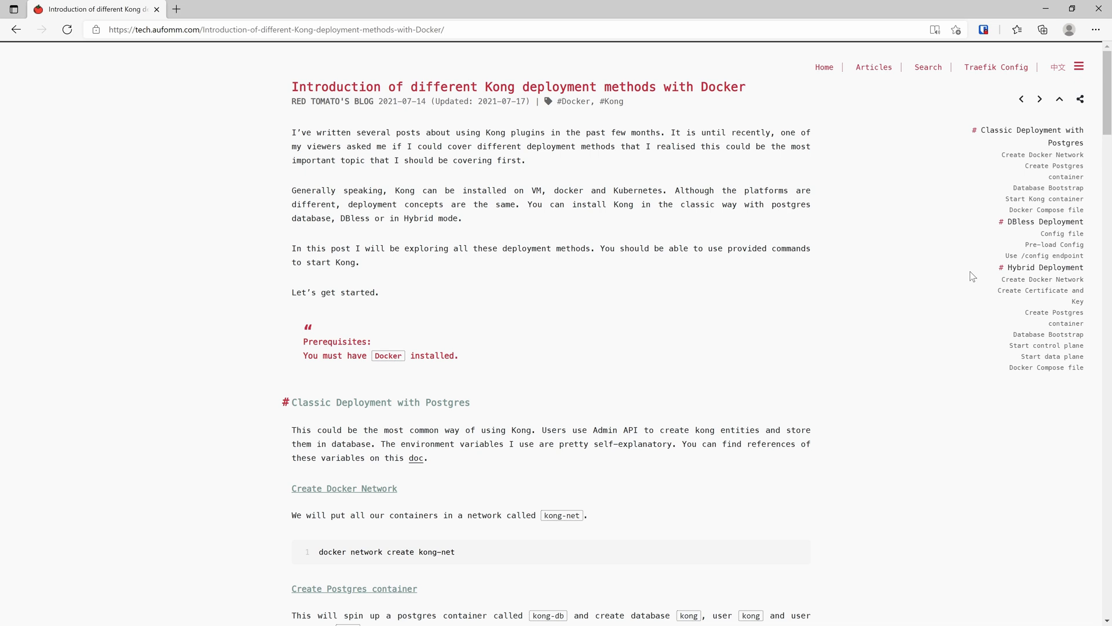
mouse_move(912, 288)
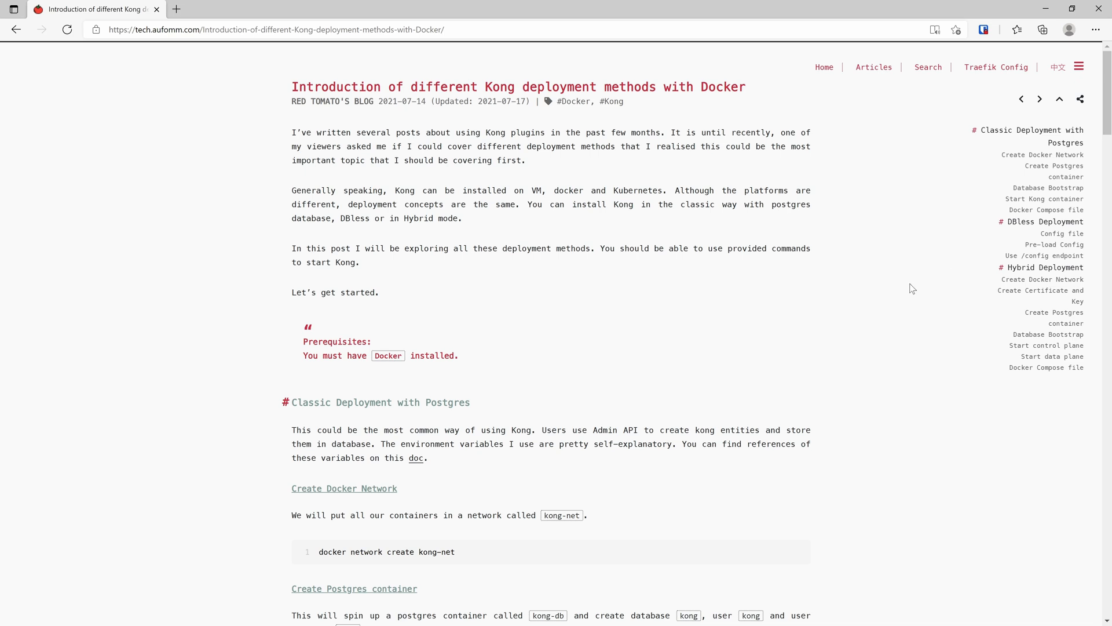
mouse_move(627, 336)
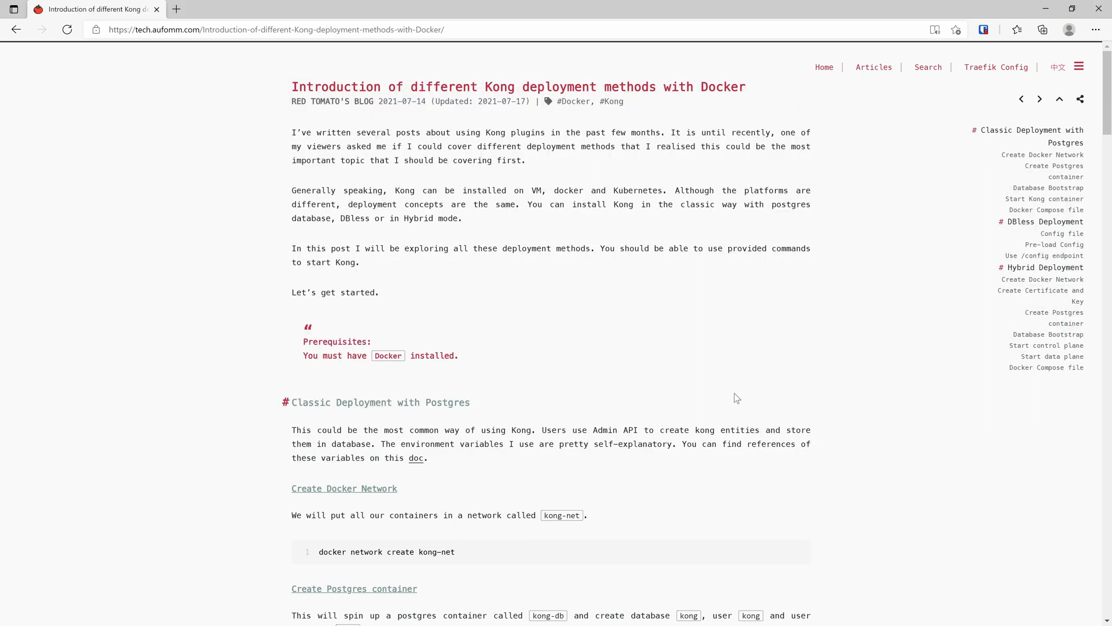
Step: Return to the article and scroll to the Postgres container and bootstrap commands
scroll(down, 3)
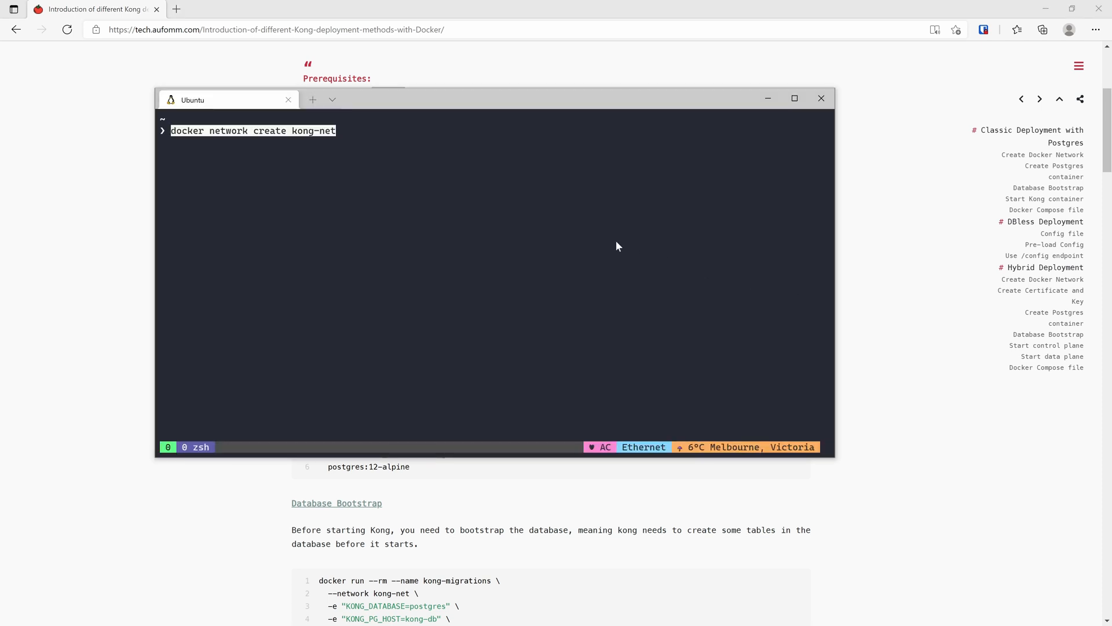
click(821, 97)
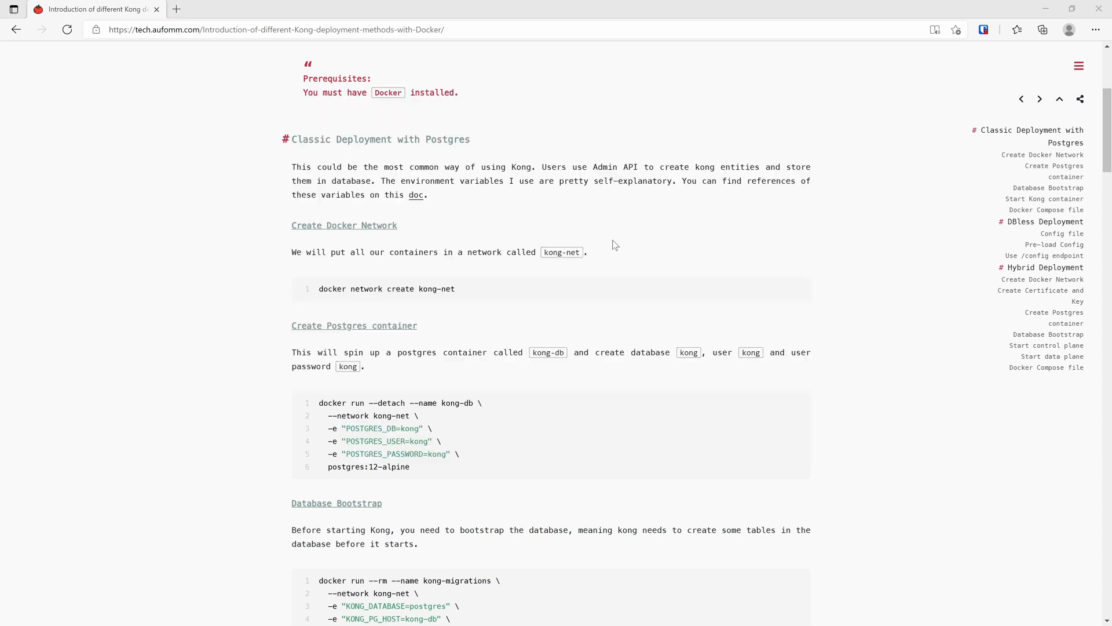
scroll(down, 3)
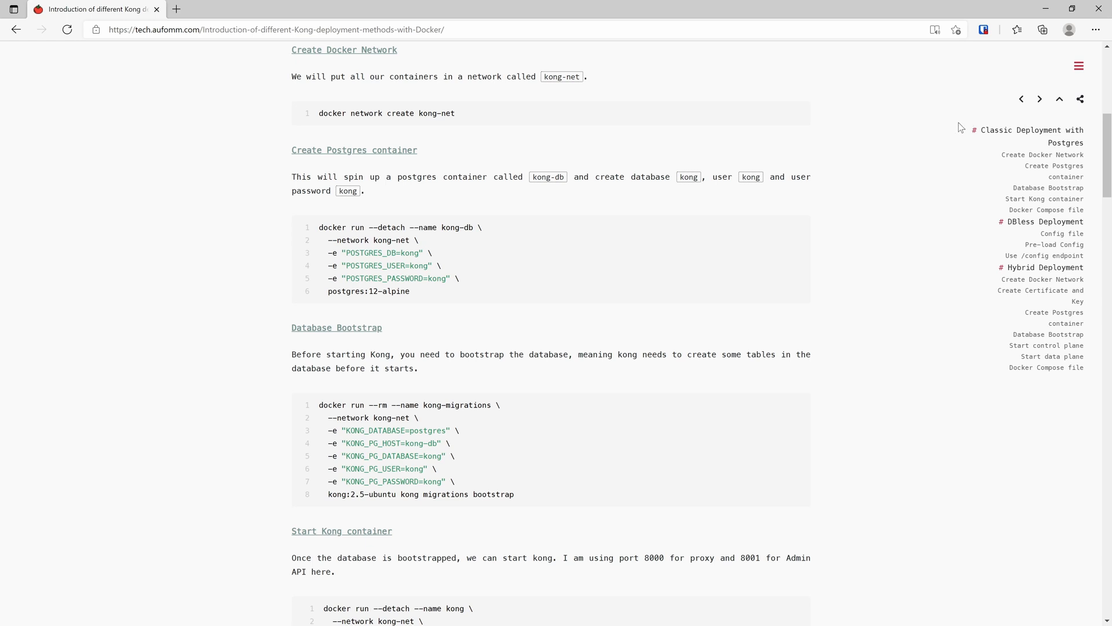
mouse_move(1041, 154)
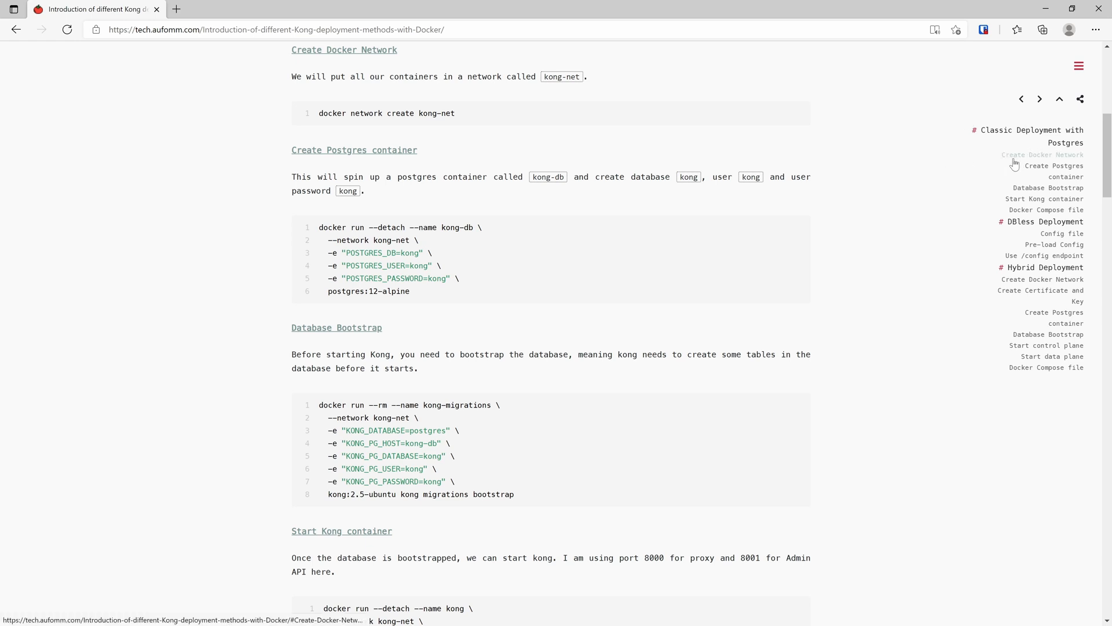
mouse_move(794, 232)
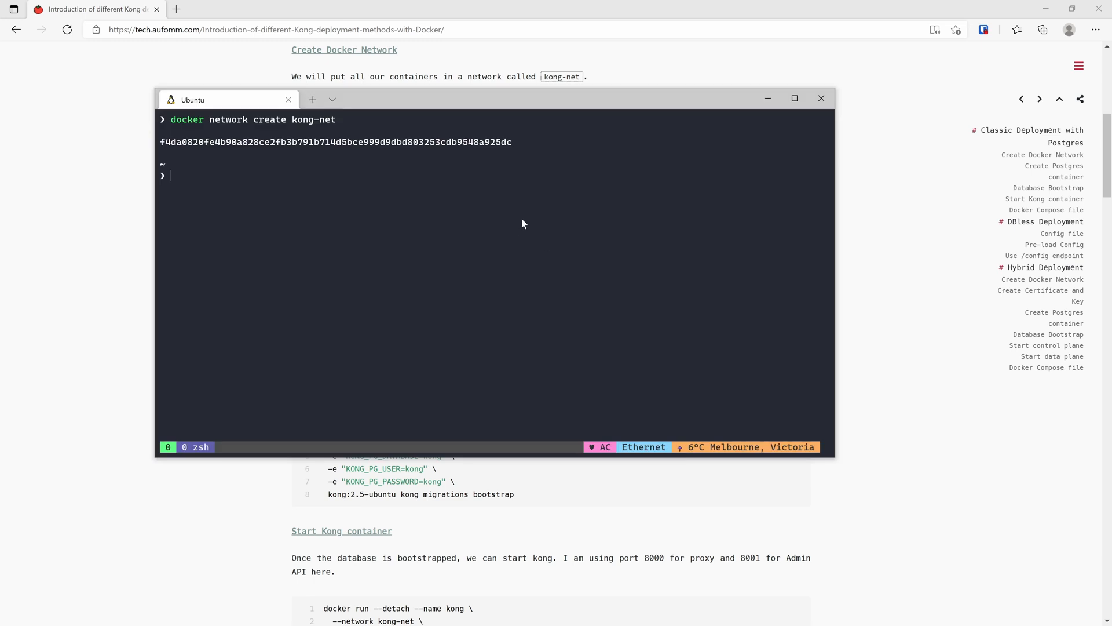
Step: Run the pasted command to create the kong-net Docker network
key(Return)
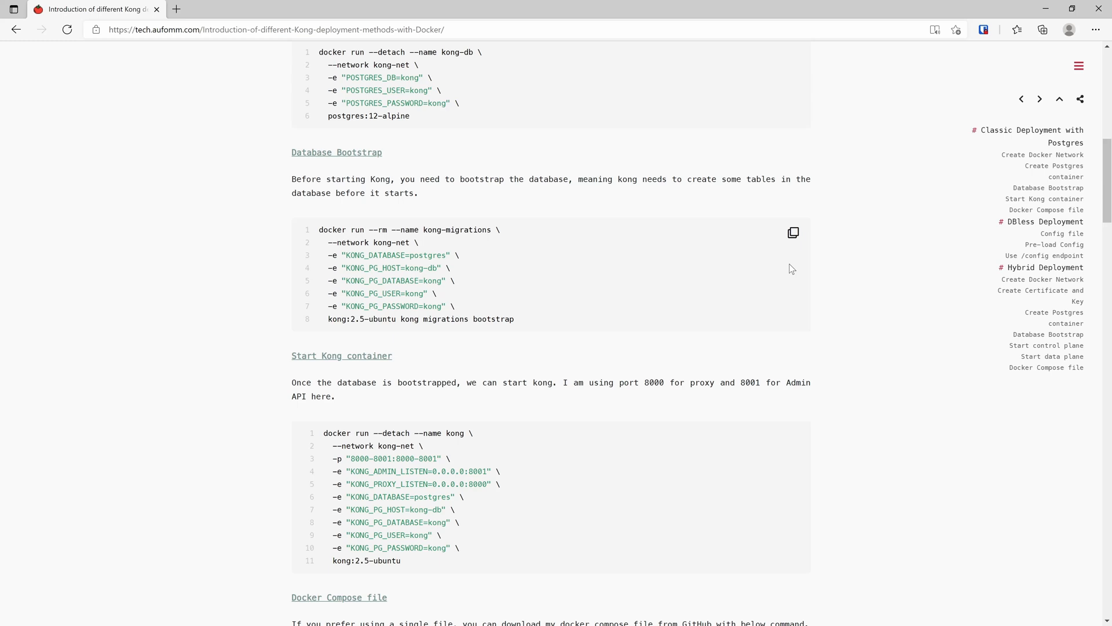
mouse_move(802, 291)
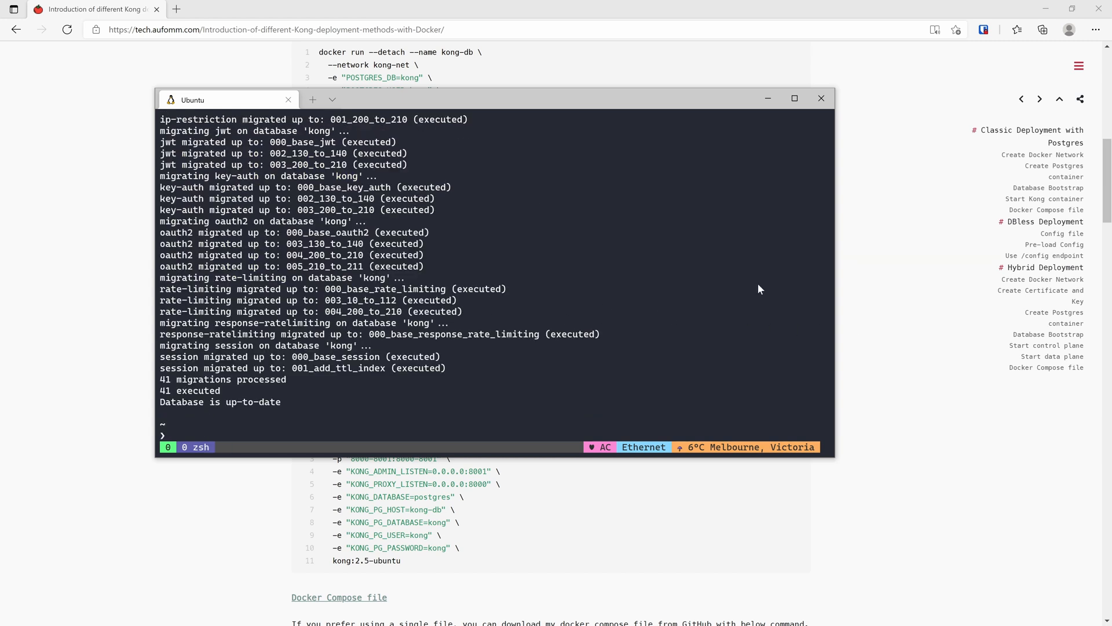
Step: Start the kong container and query the admin API with http :8001, getting version 2.5.0
click(821, 97)
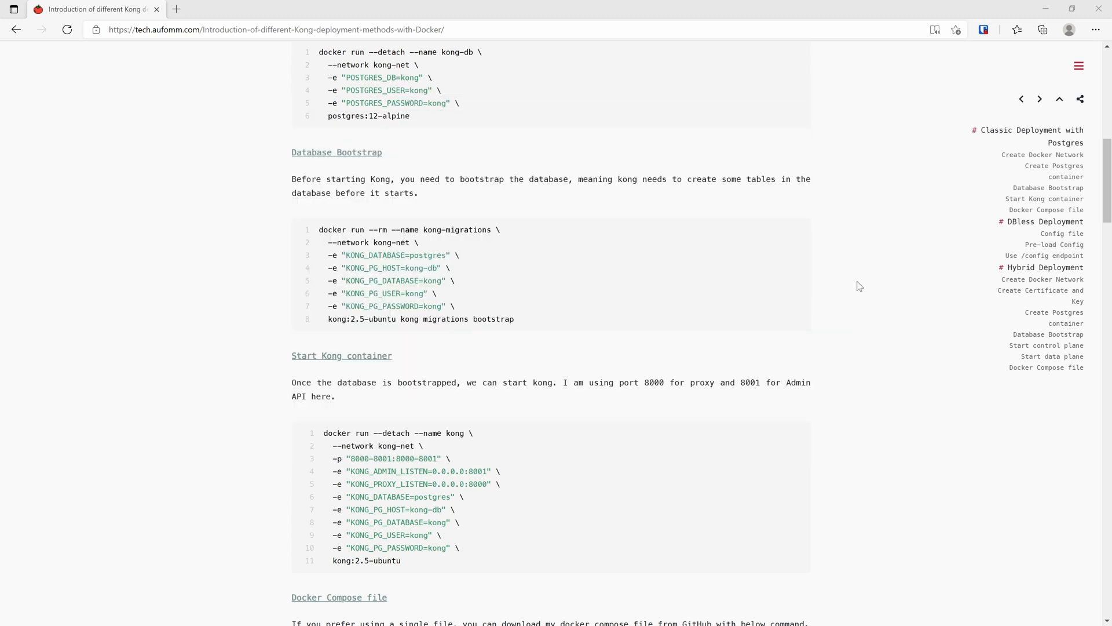
scroll(down, 3)
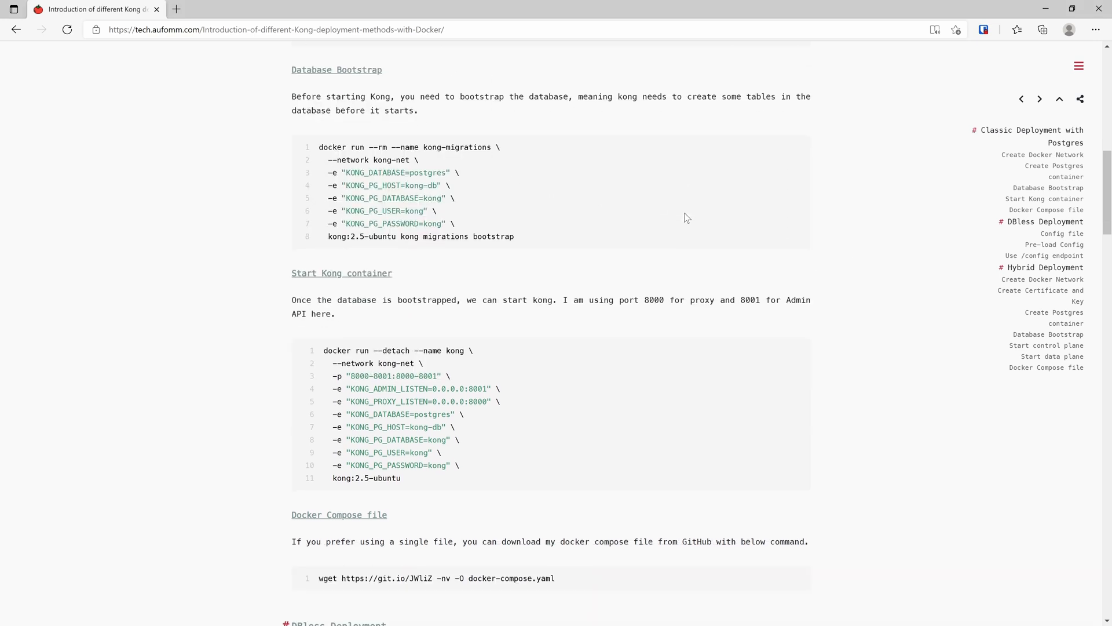
scroll(down, 3)
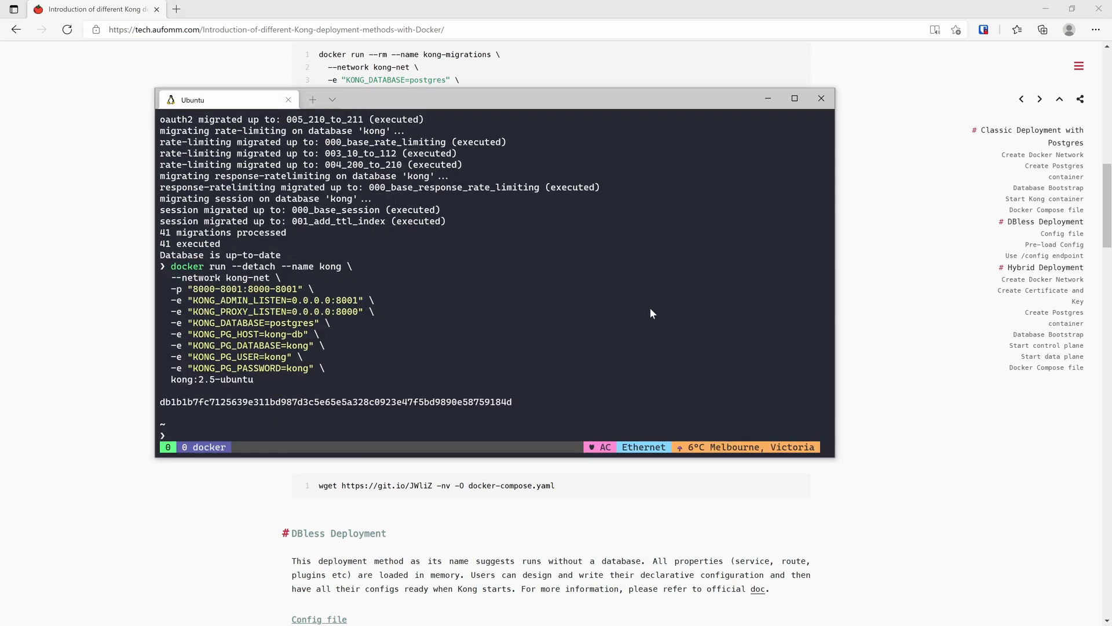
text(http)
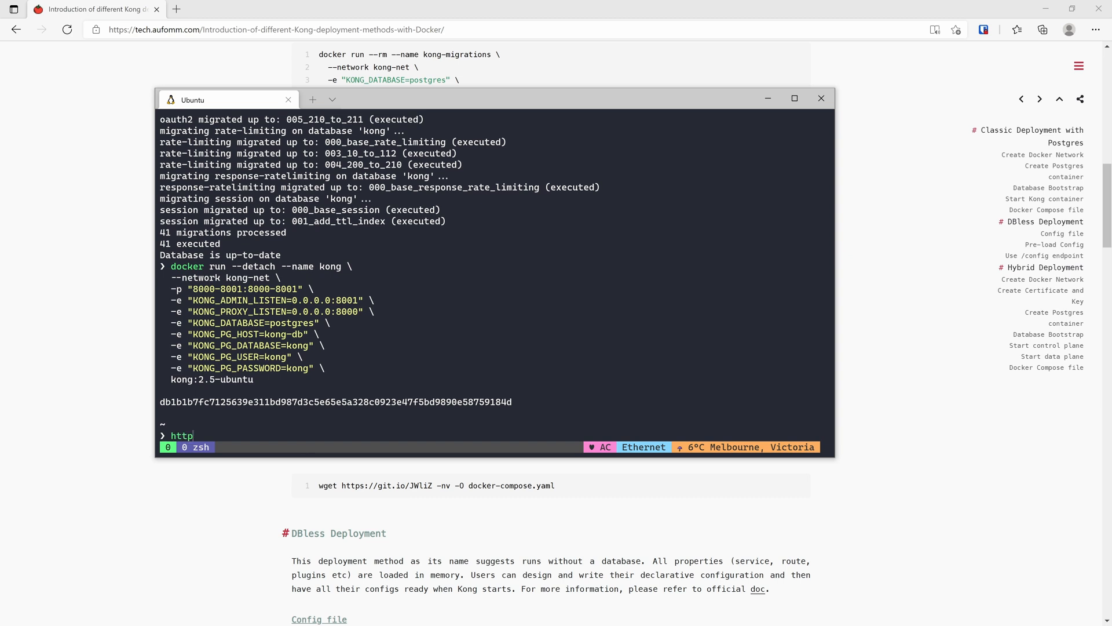
text(:8001)
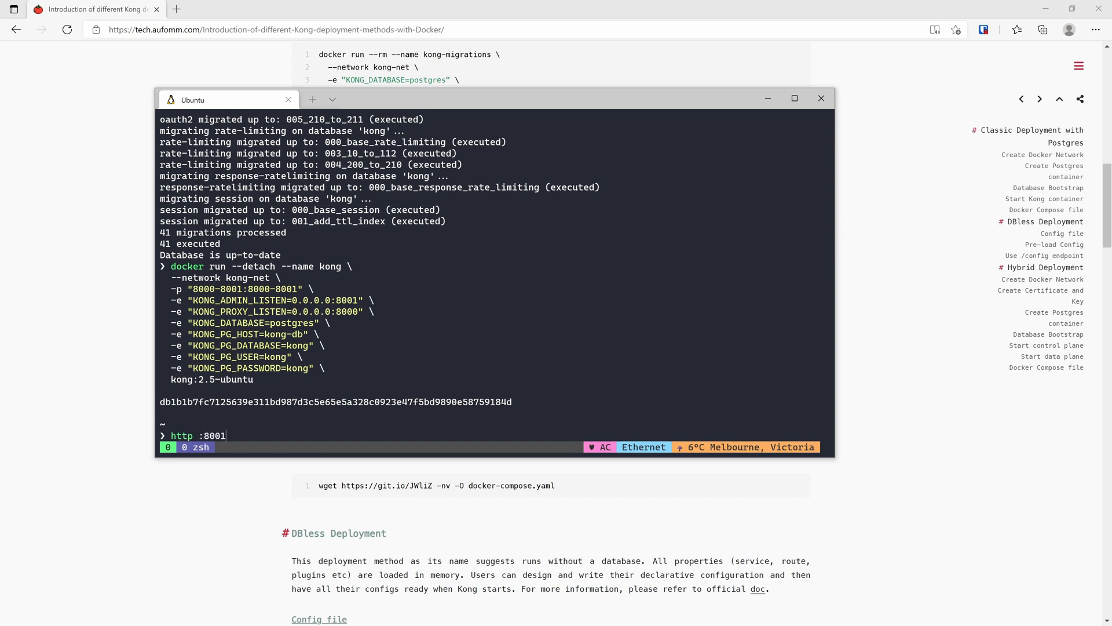
key(Return)
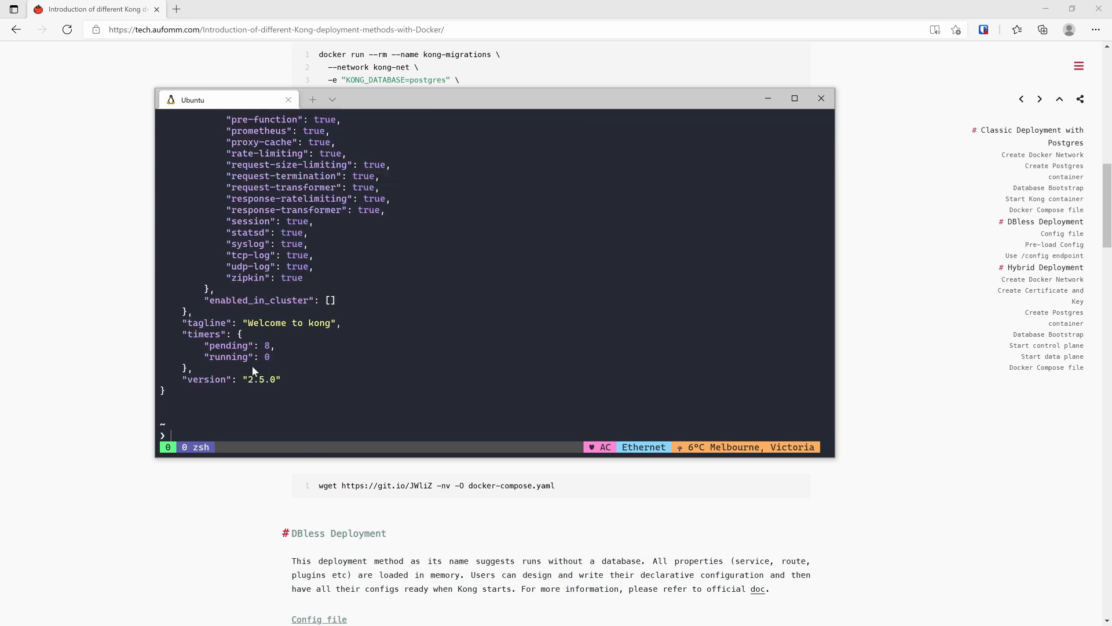
mouse_move(316, 400)
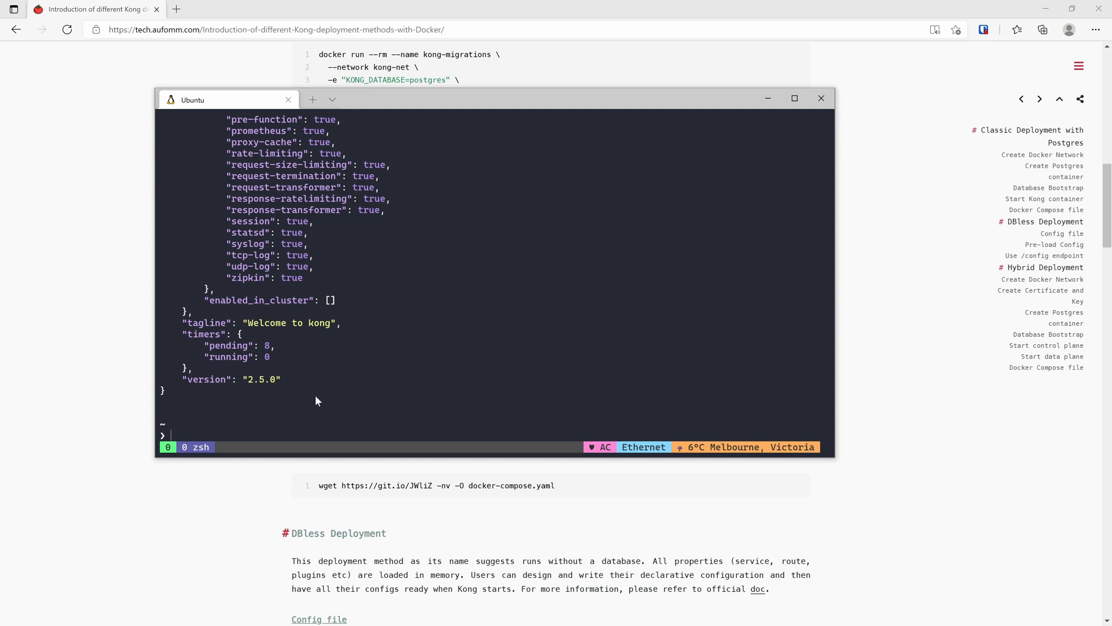
mouse_move(346, 393)
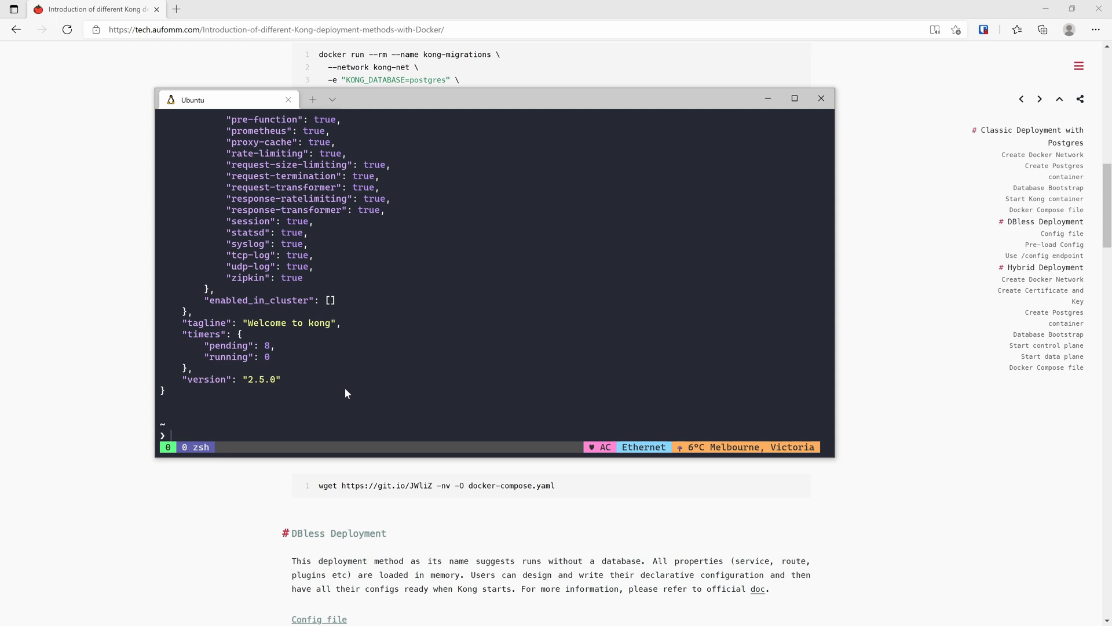
Step: Stop and remove all containers with docker stop/rm $(docker ps -qa)
click(820, 98)
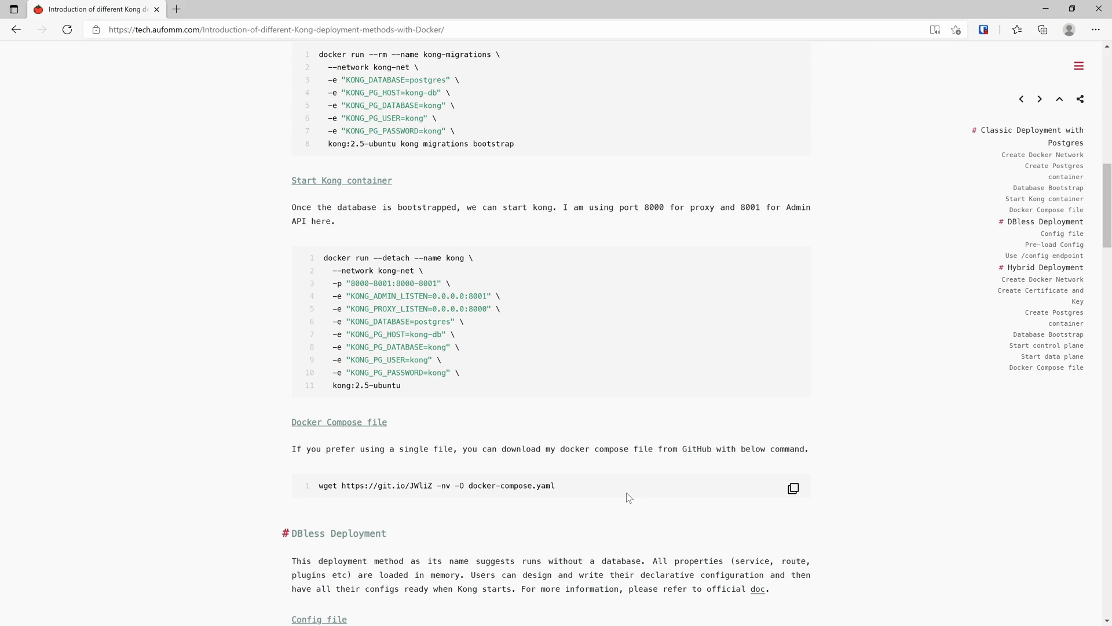
scroll(up, 3)
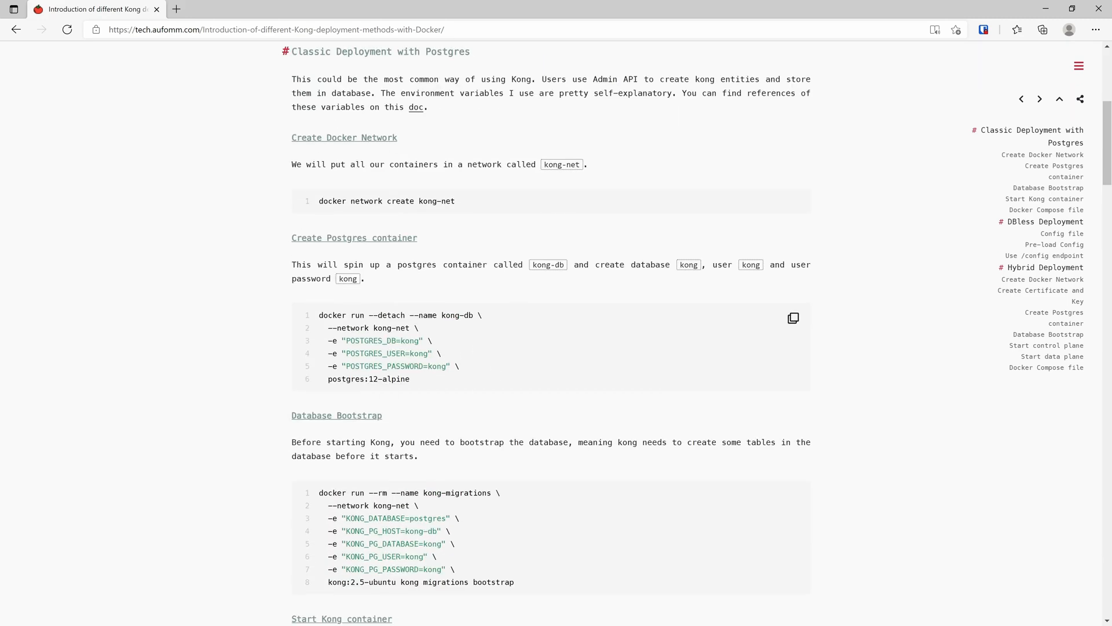
scroll(down, 3)
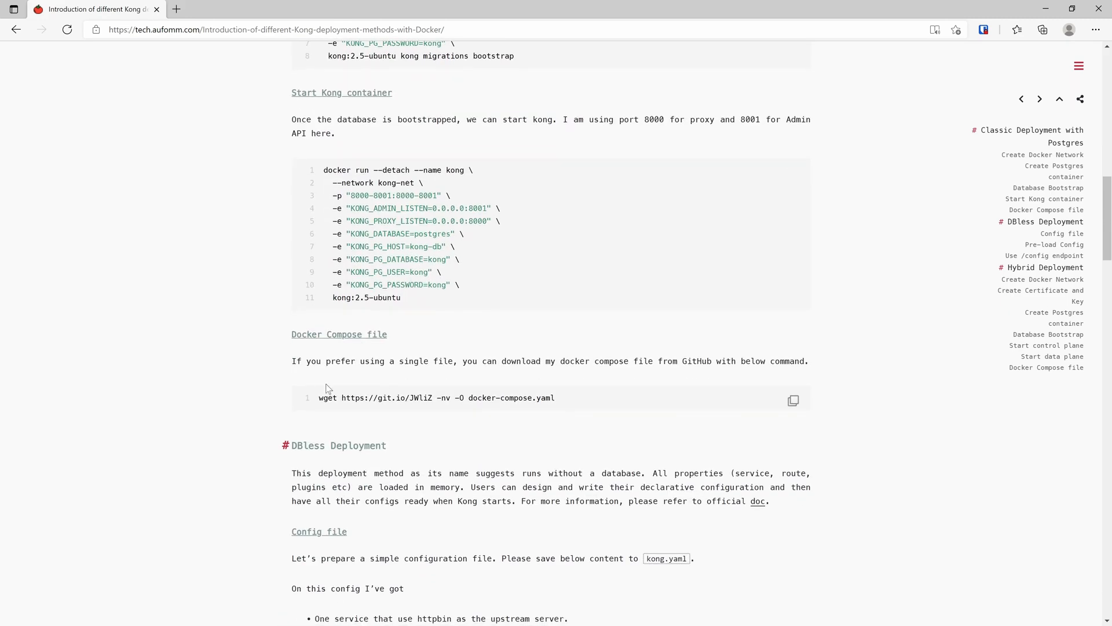
mouse_move(539, 416)
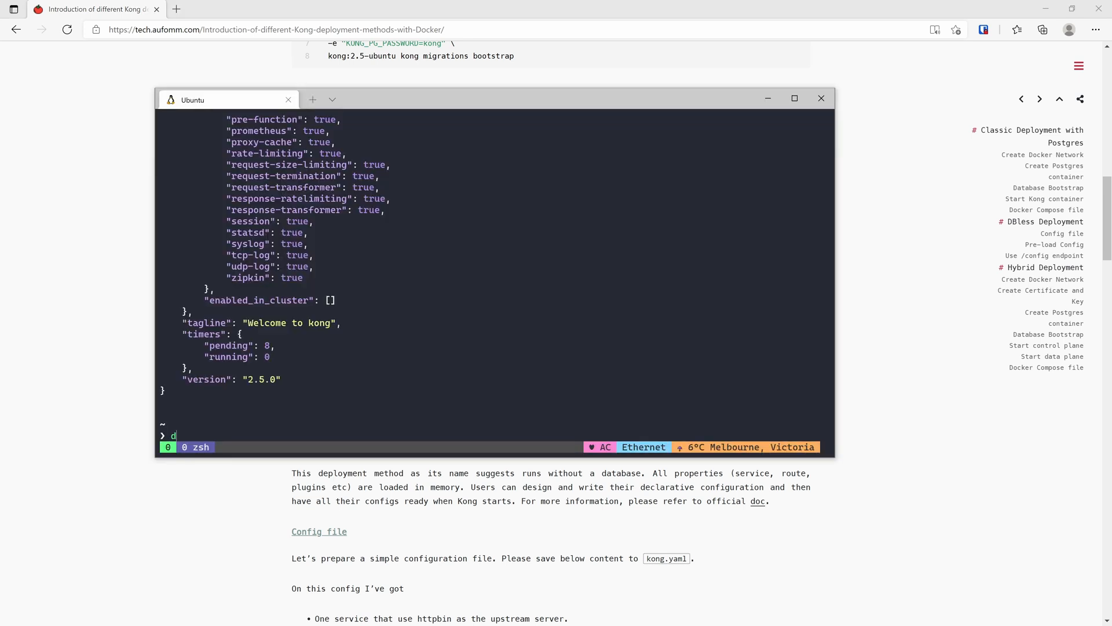
text(ocker stop $(docker ps -qa))
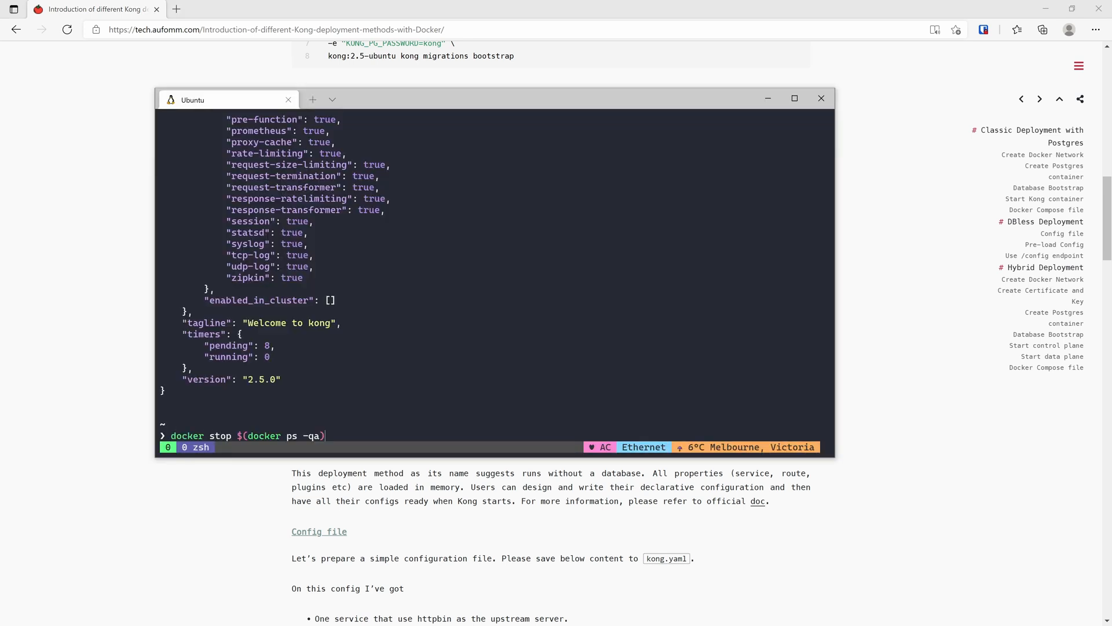
click(820, 98)
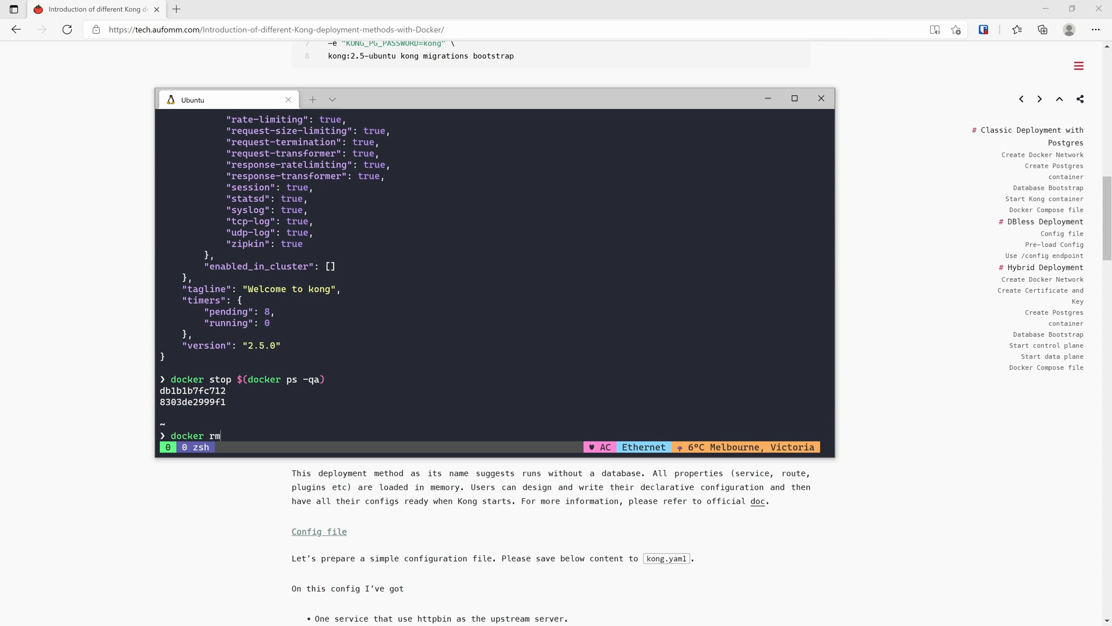
key(Return)
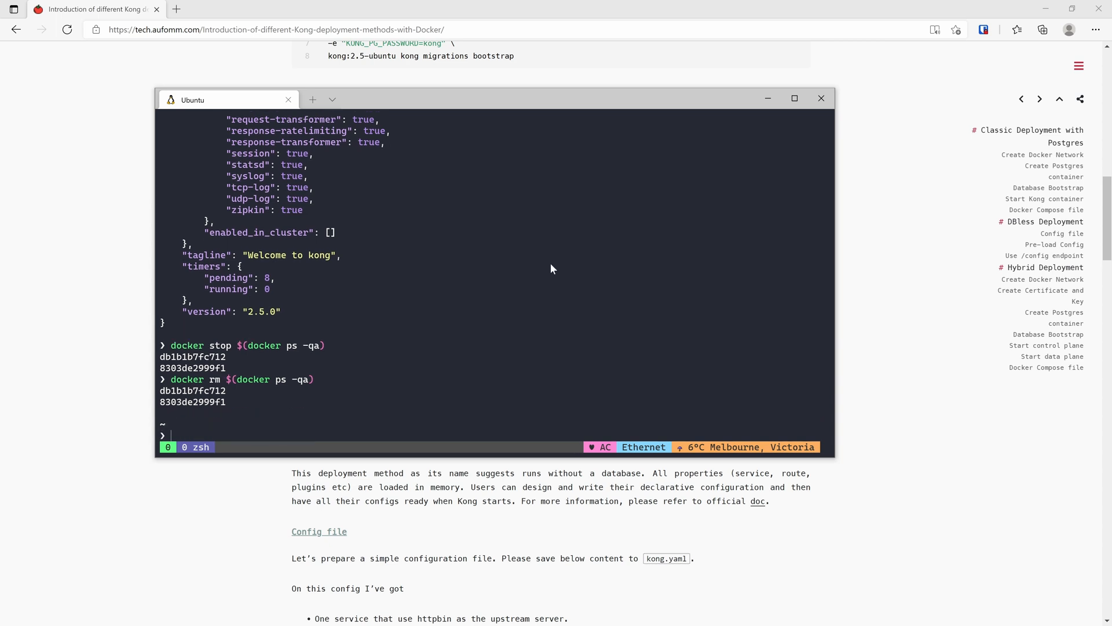
Step: Download docker-compose.yaml via wget and bring up kong-db, kong-migrations and kong with docker-compose
text(wget https://git.io/JWliZ -nv -O docker-compose.yaml)
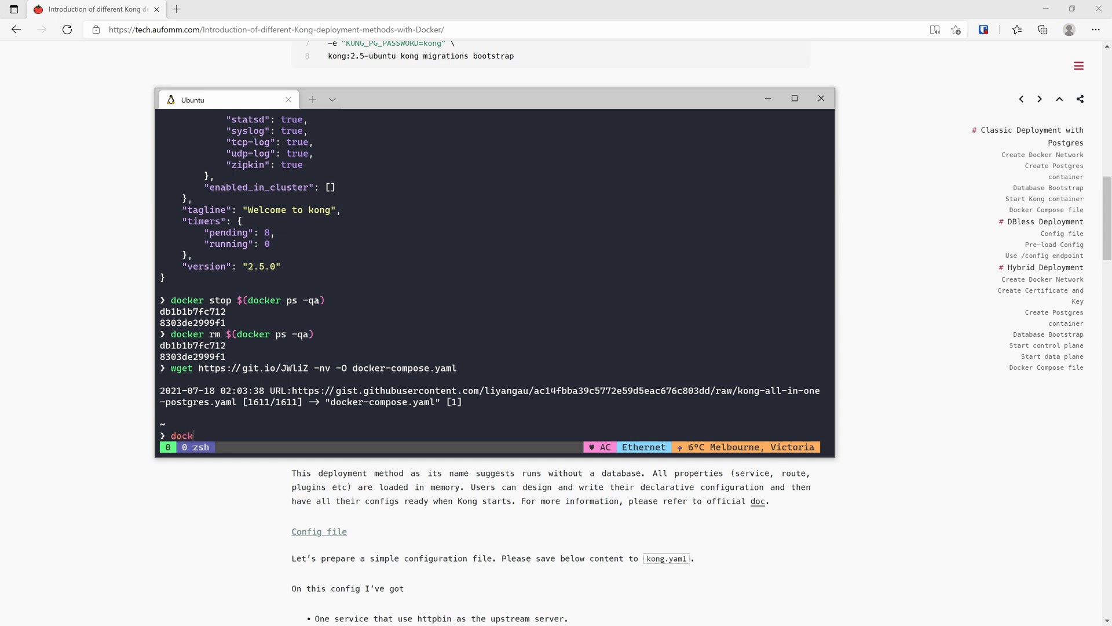
text(er-compose up -d)
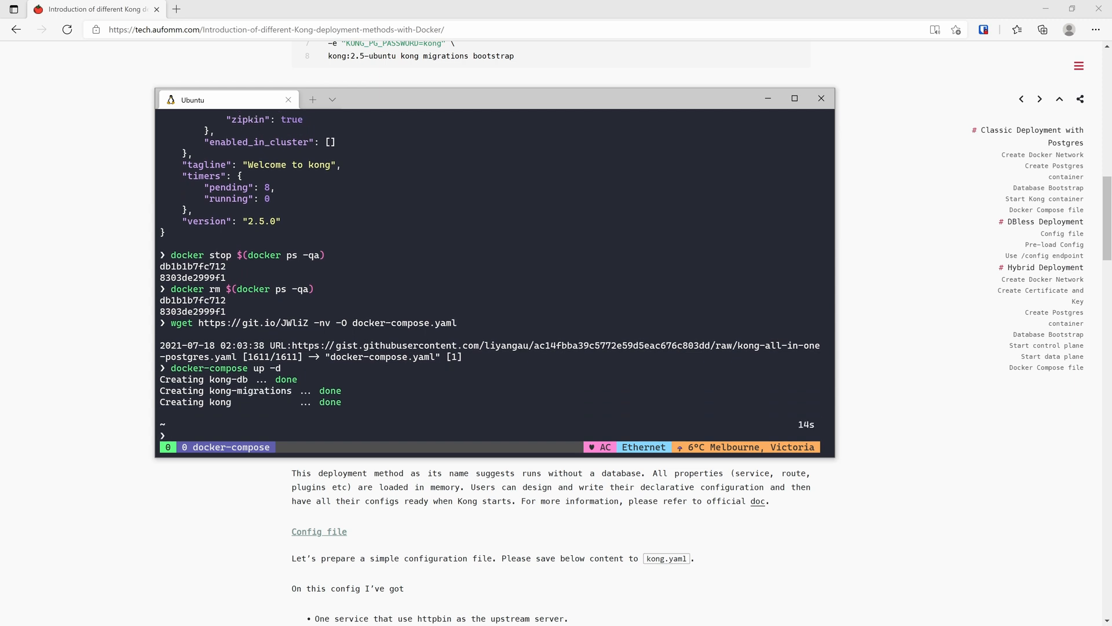
text(htt)
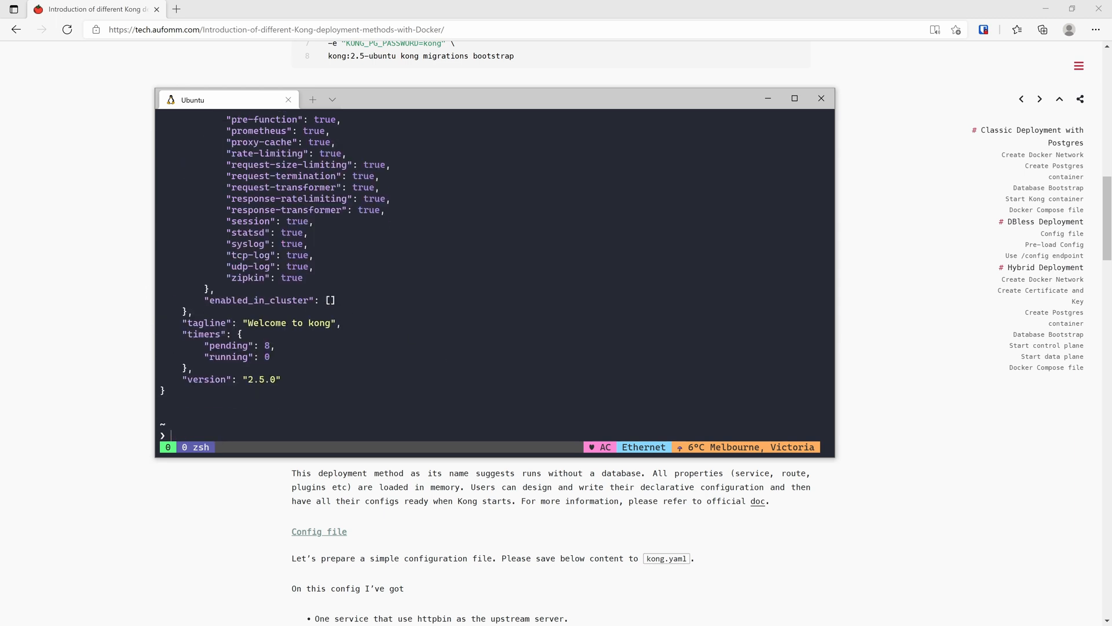
text(http :)
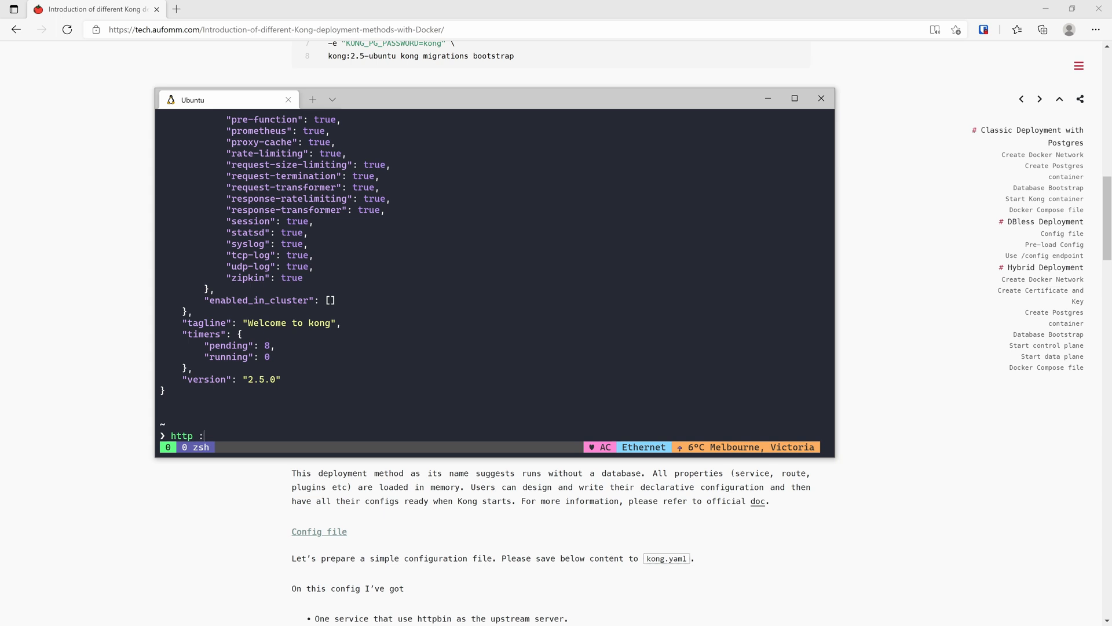
text(8001/servi)
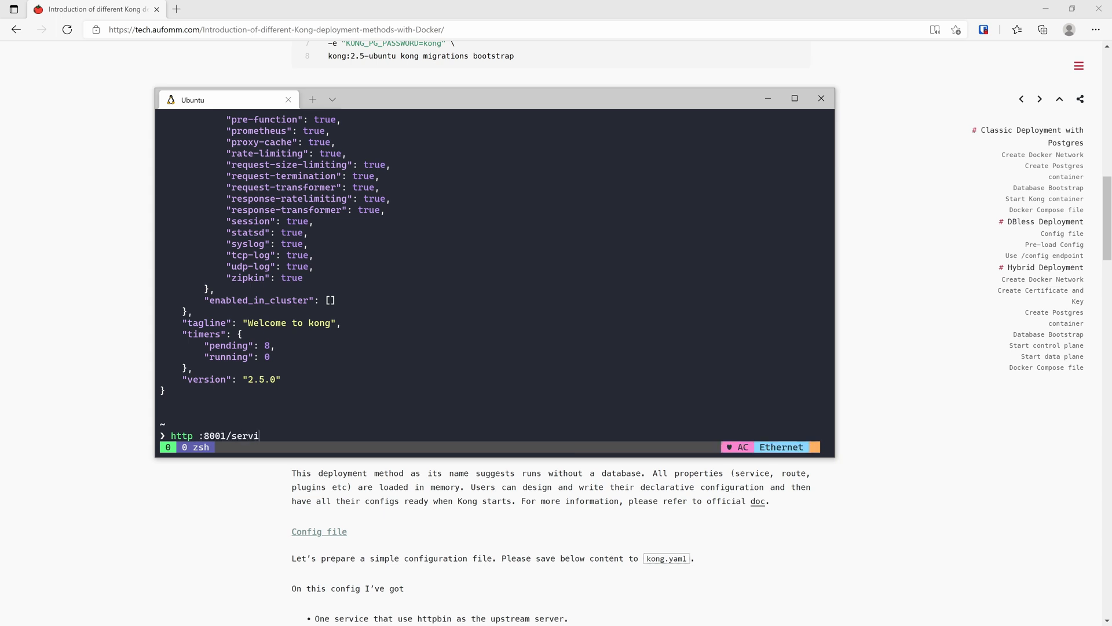
text(ces name==d)
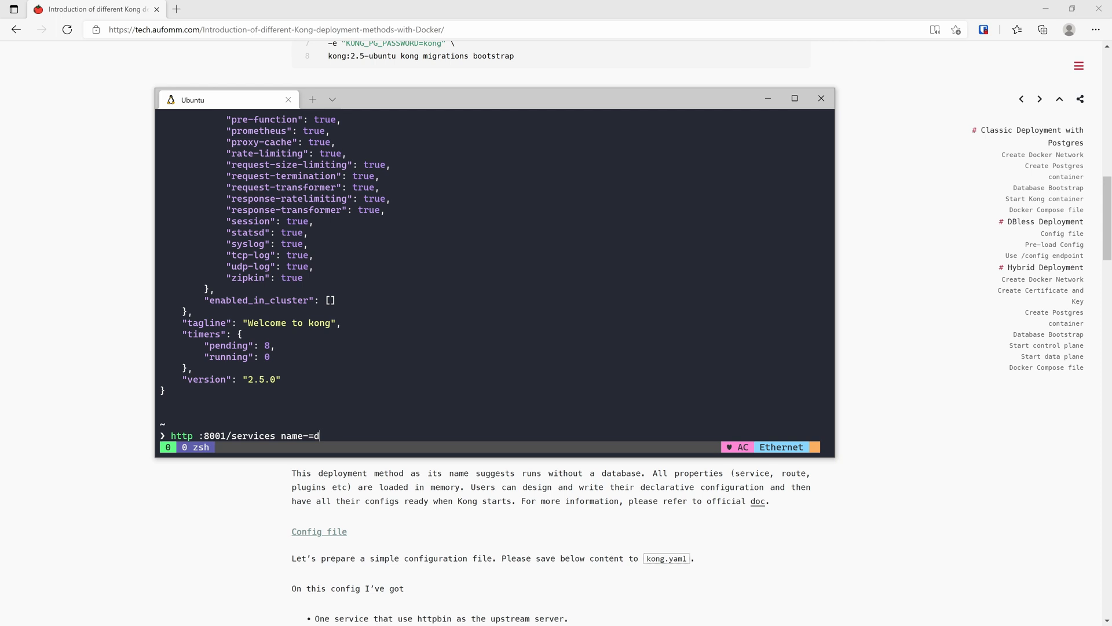
text(emo)
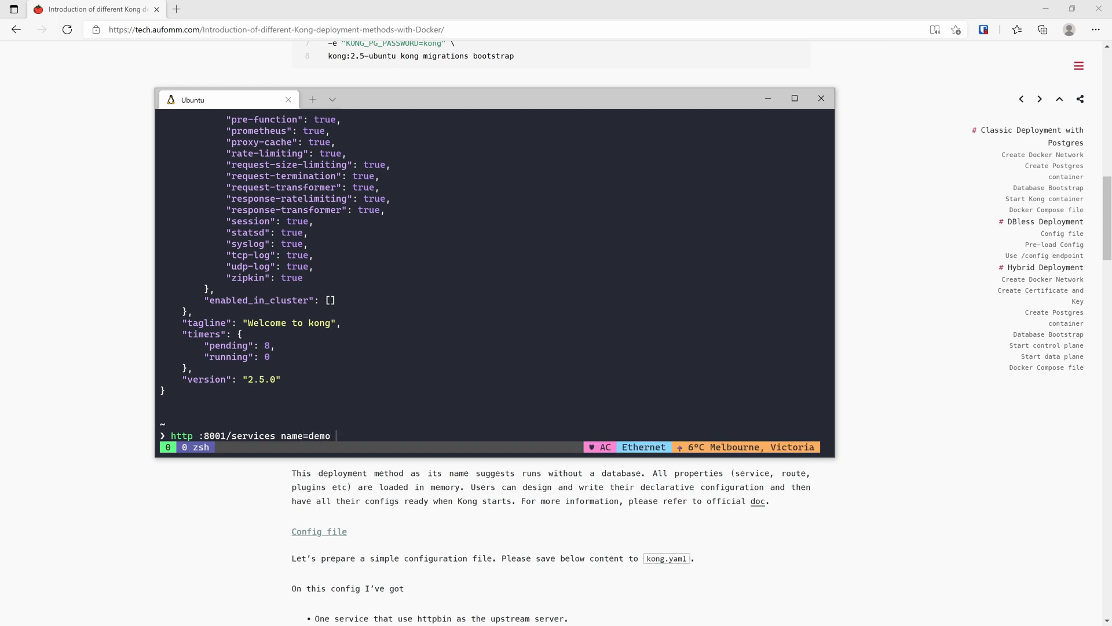
text(url=)
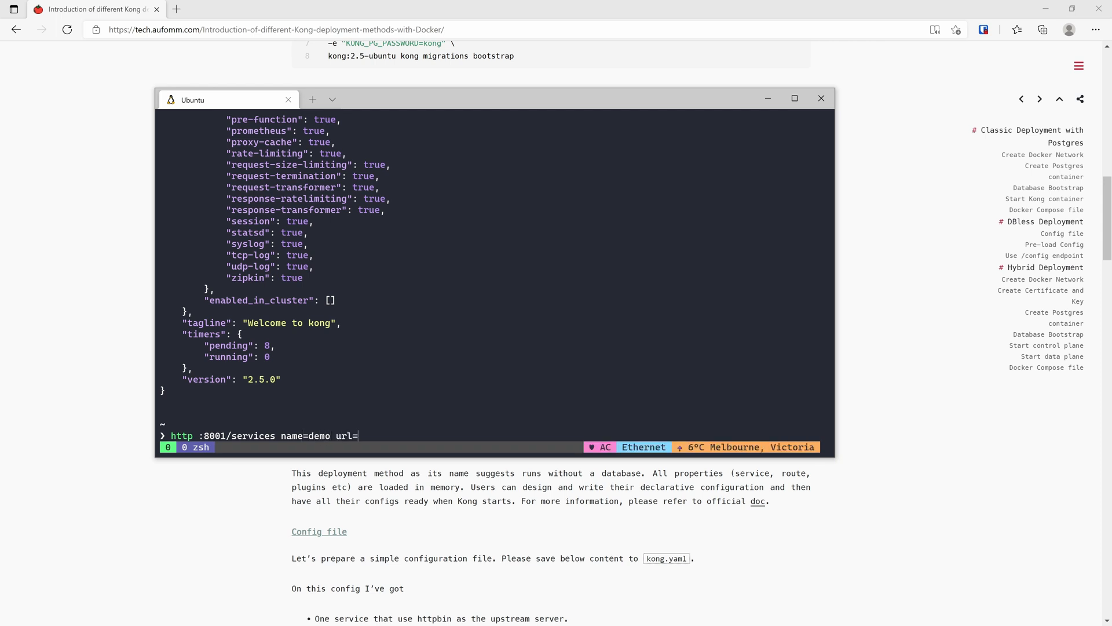
text(httpbin)
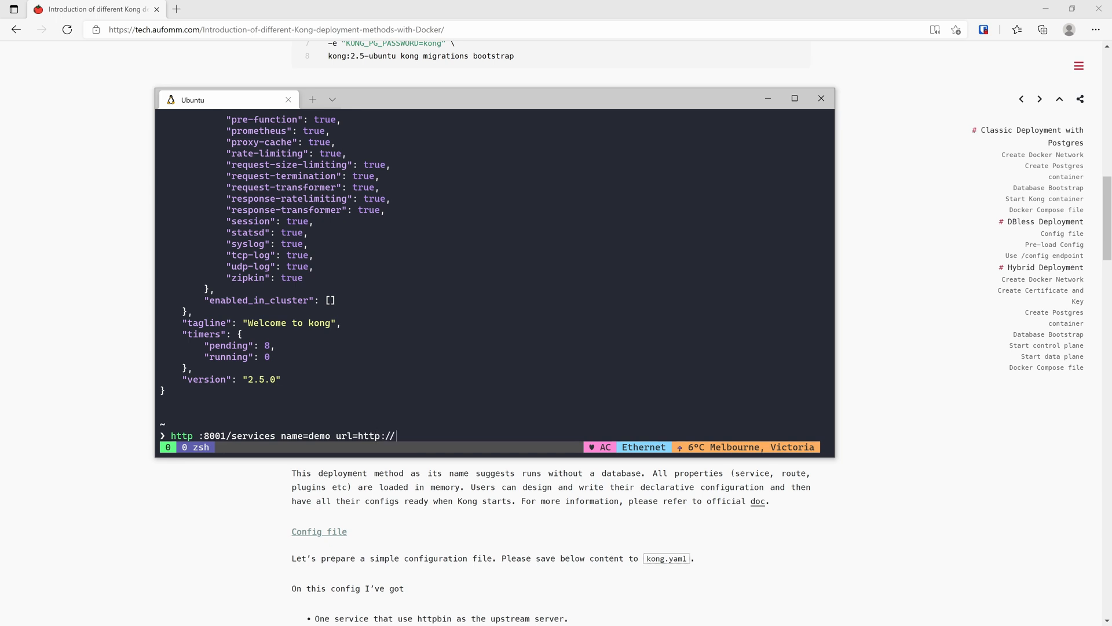
text(httpbin.or)
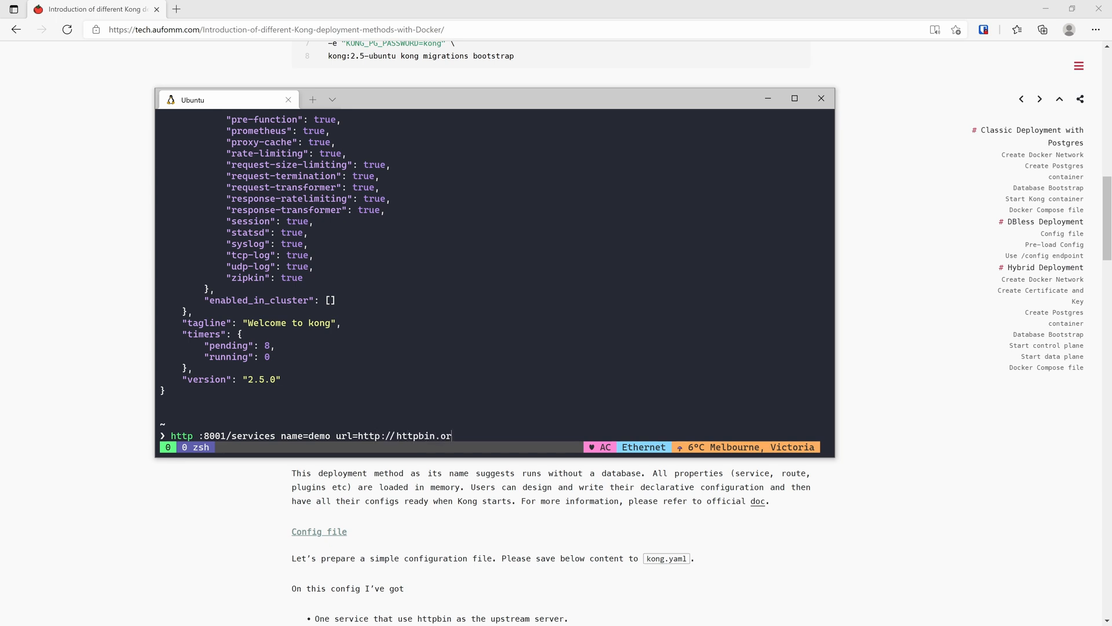
key(Return)
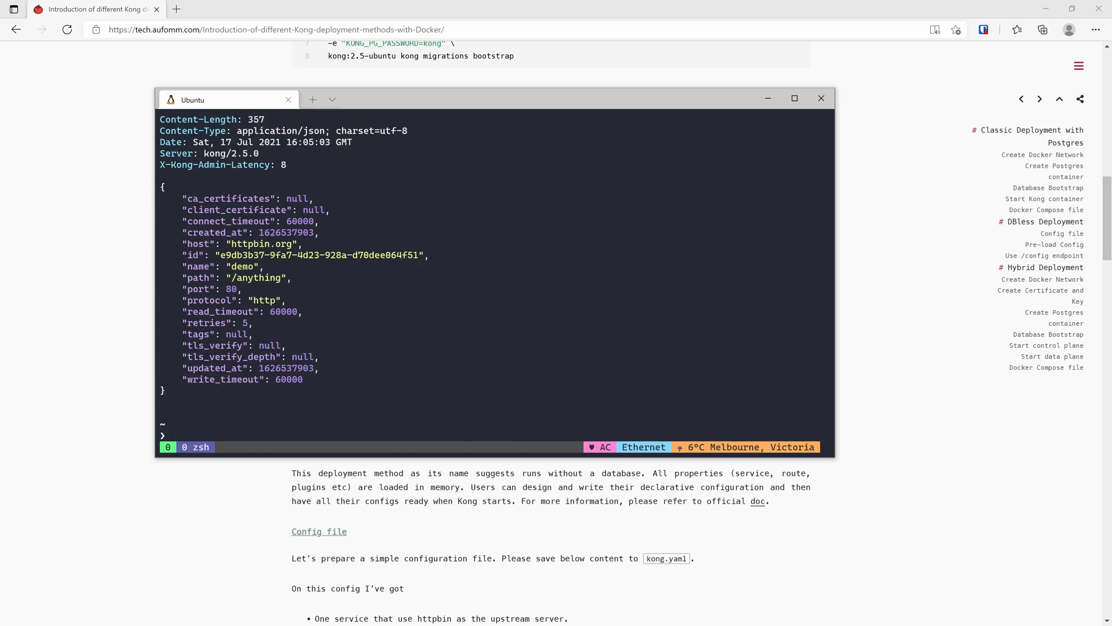
Step: Add a route with paths ['/demo'] to the demo service
text(http :)
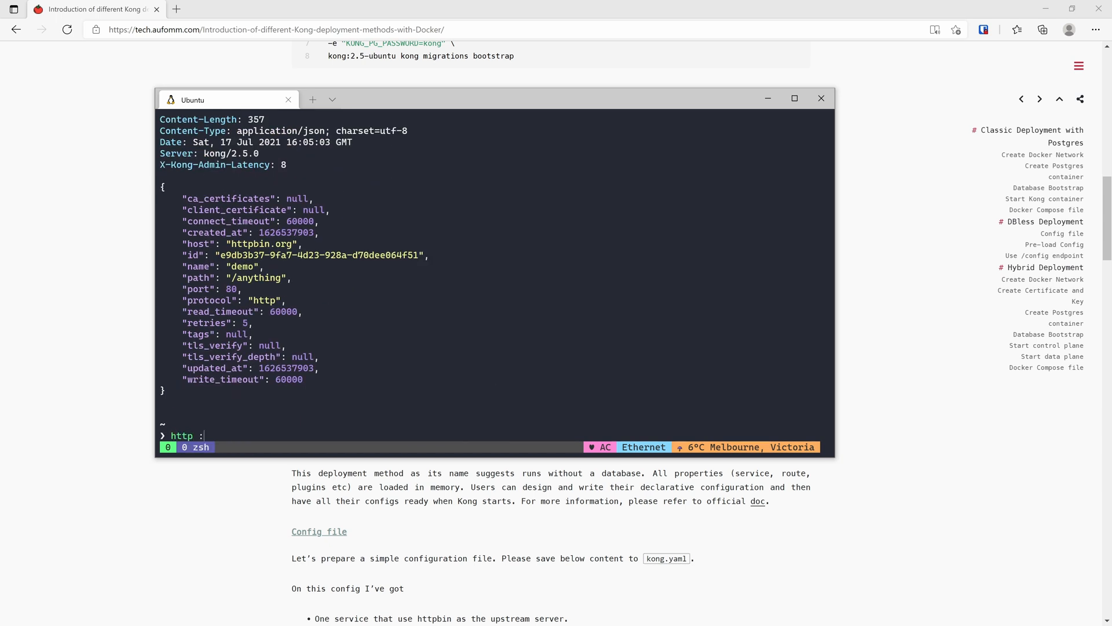
text(8001/servic)
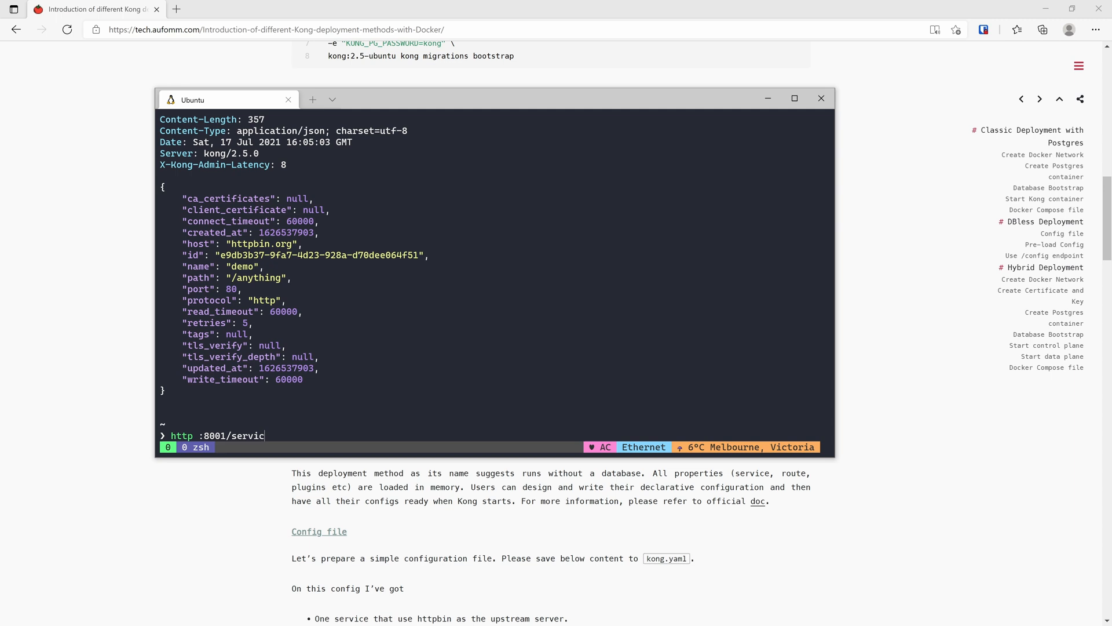
text(es/demo/routes)
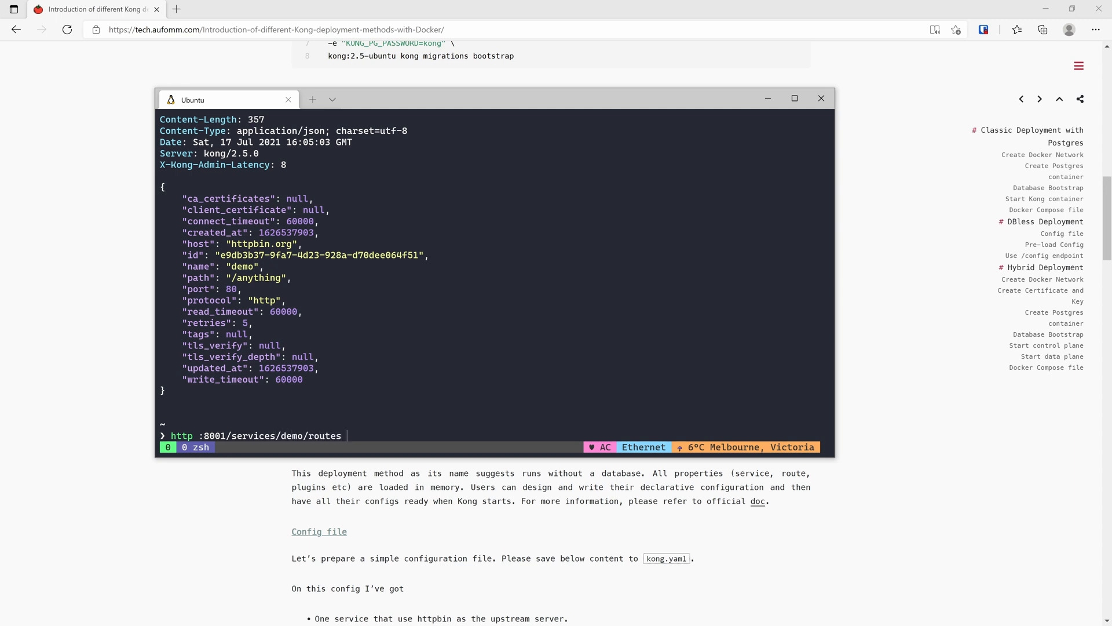
text(paths)
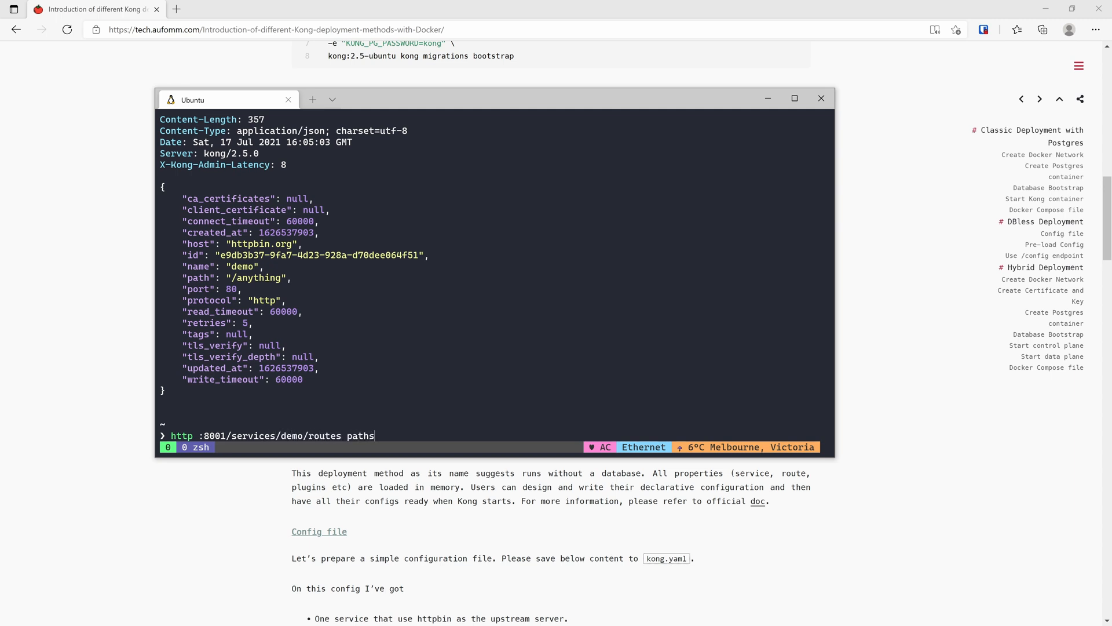
text(:='')
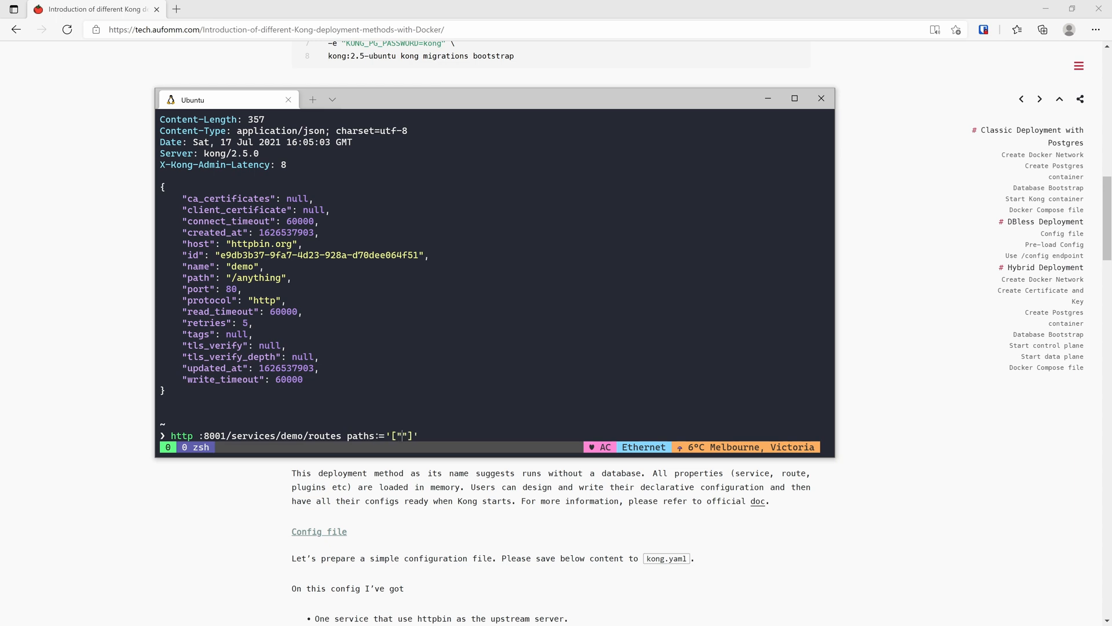
text(/d)
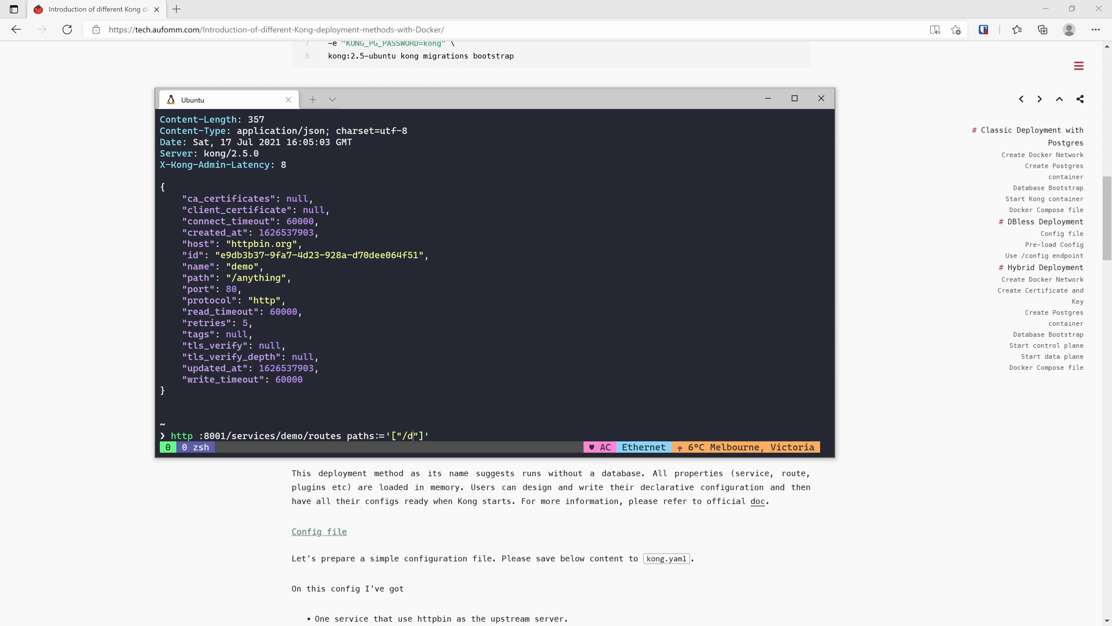
key(Return)
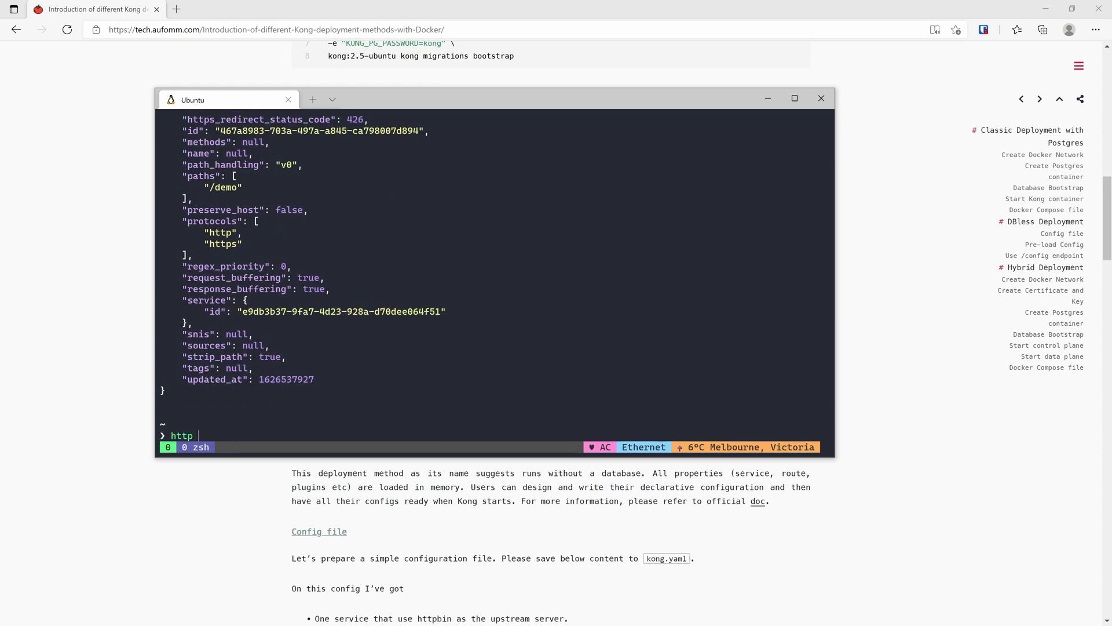
Step: Request :8000/demo through Kong to get httpbin's echo, then stop all containers
text(:8000/demo)
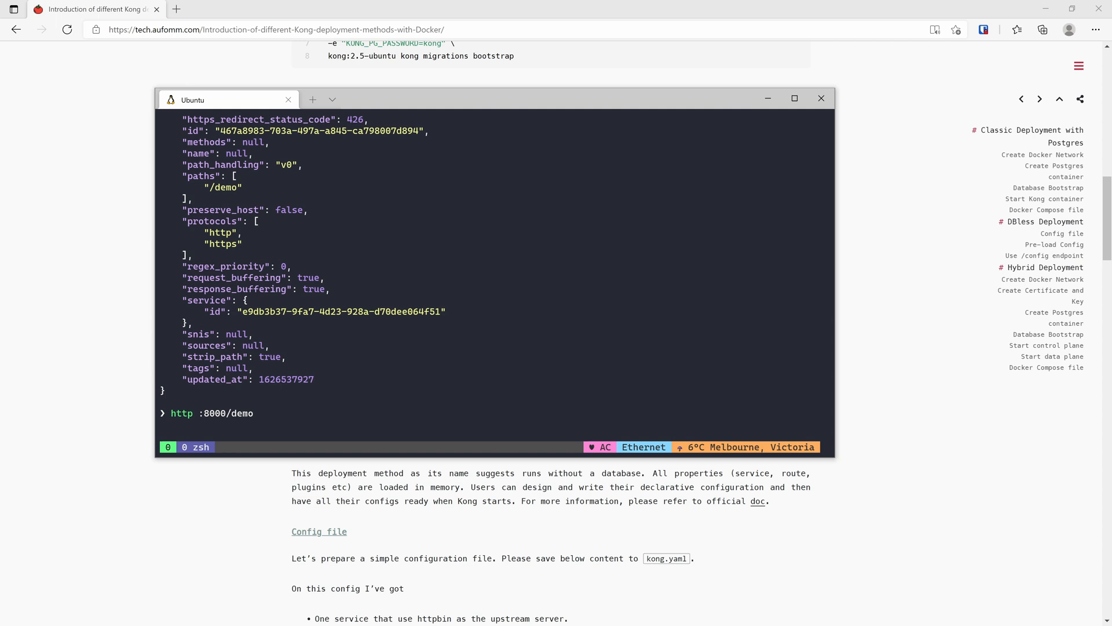
key(Return)
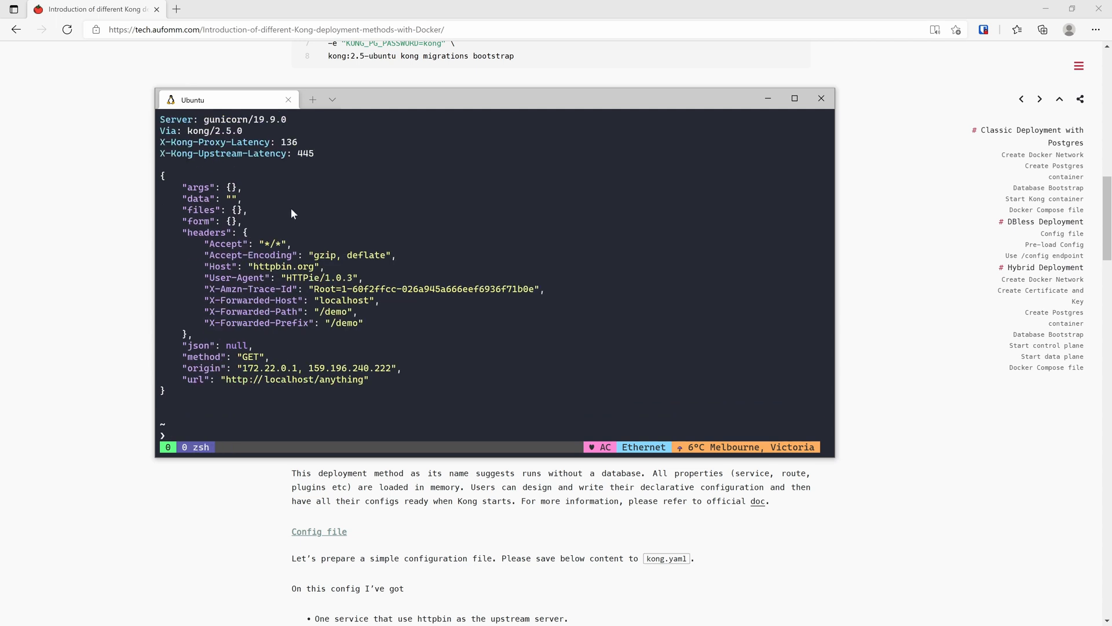
mouse_move(706, 207)
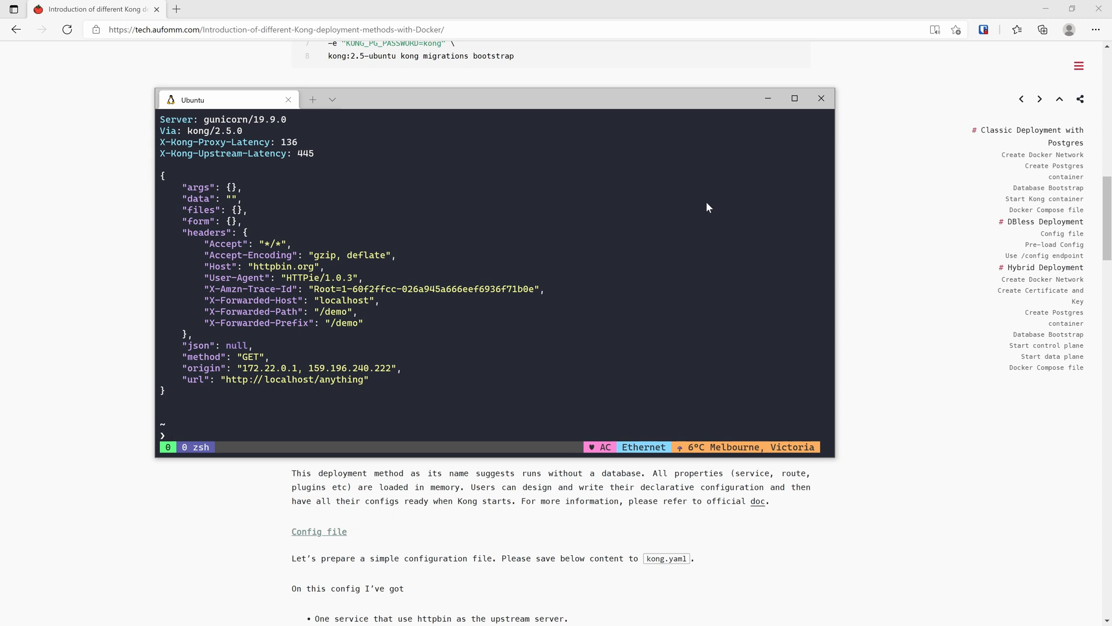
mouse_move(481, 350)
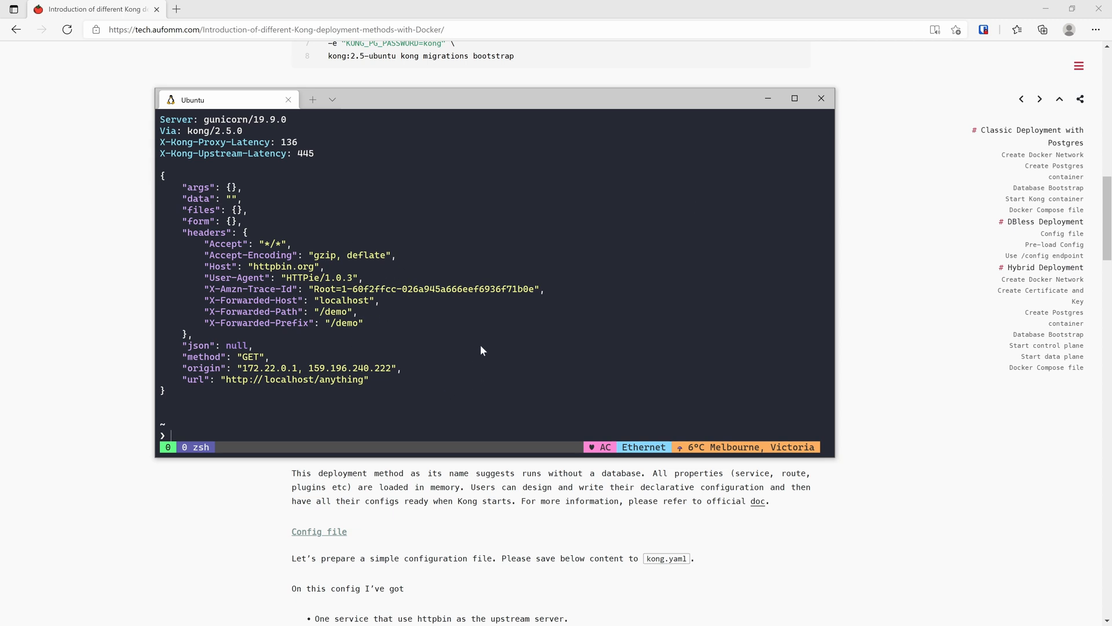
mouse_move(308, 358)
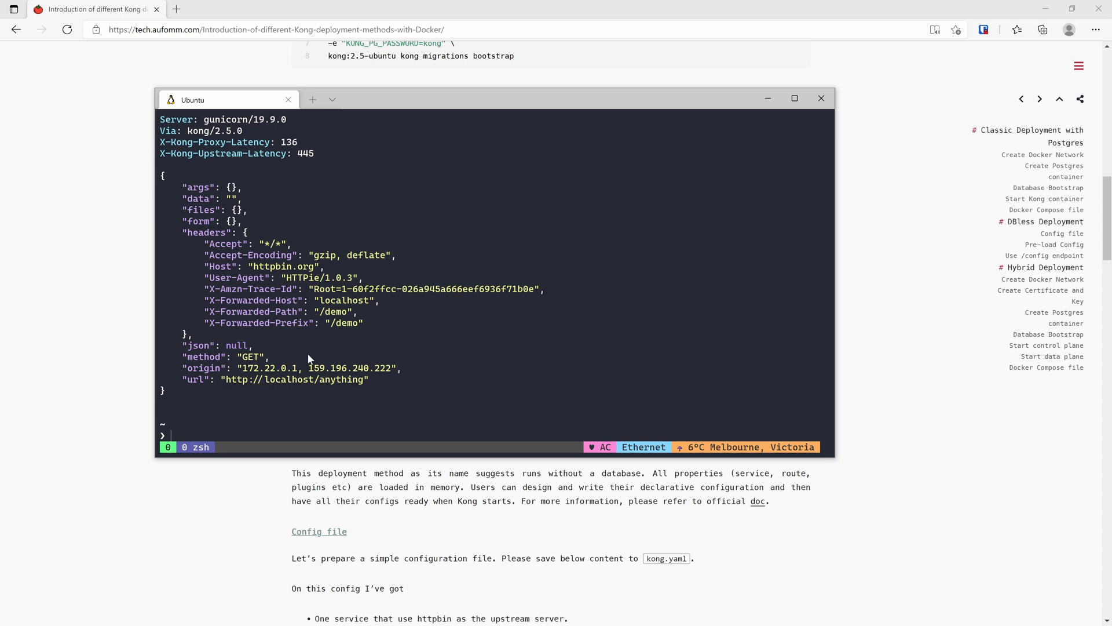
mouse_move(357, 332)
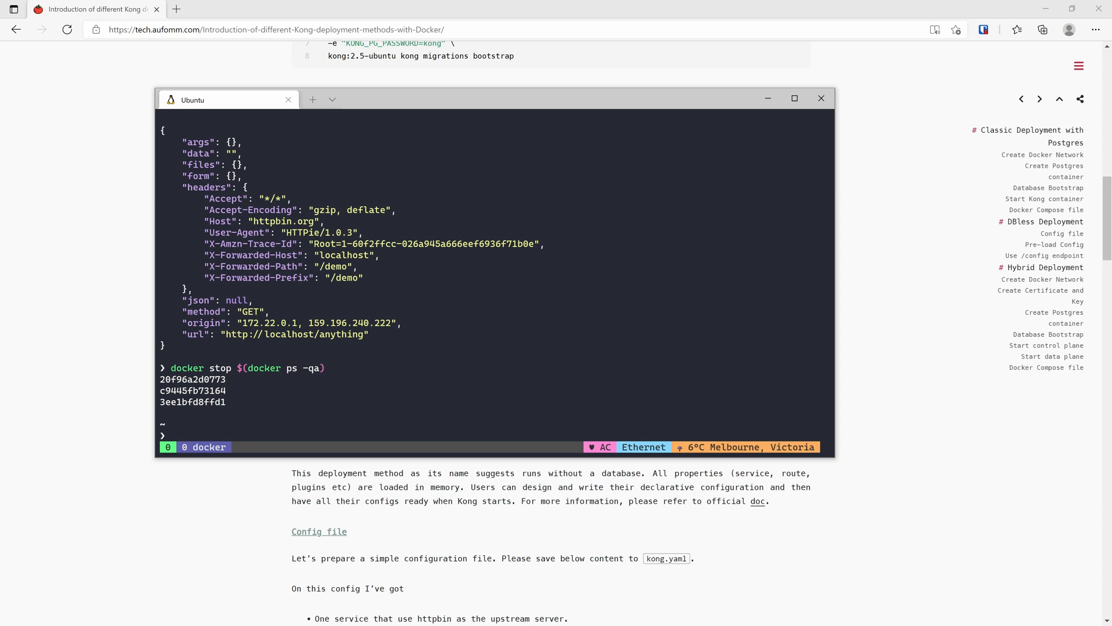
text(dock)
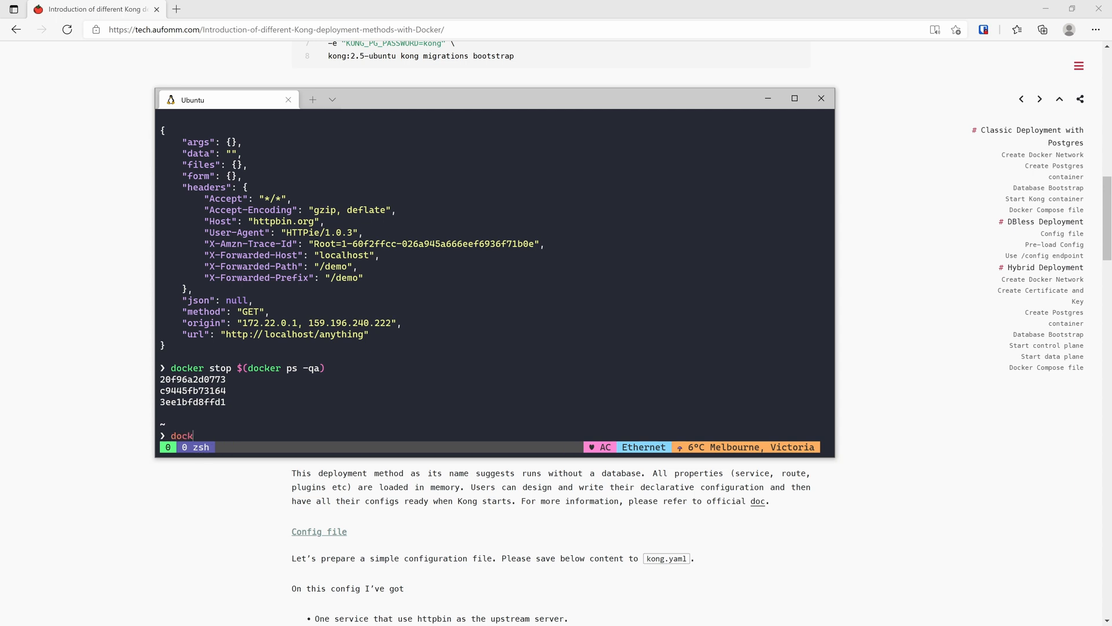
key(Return)
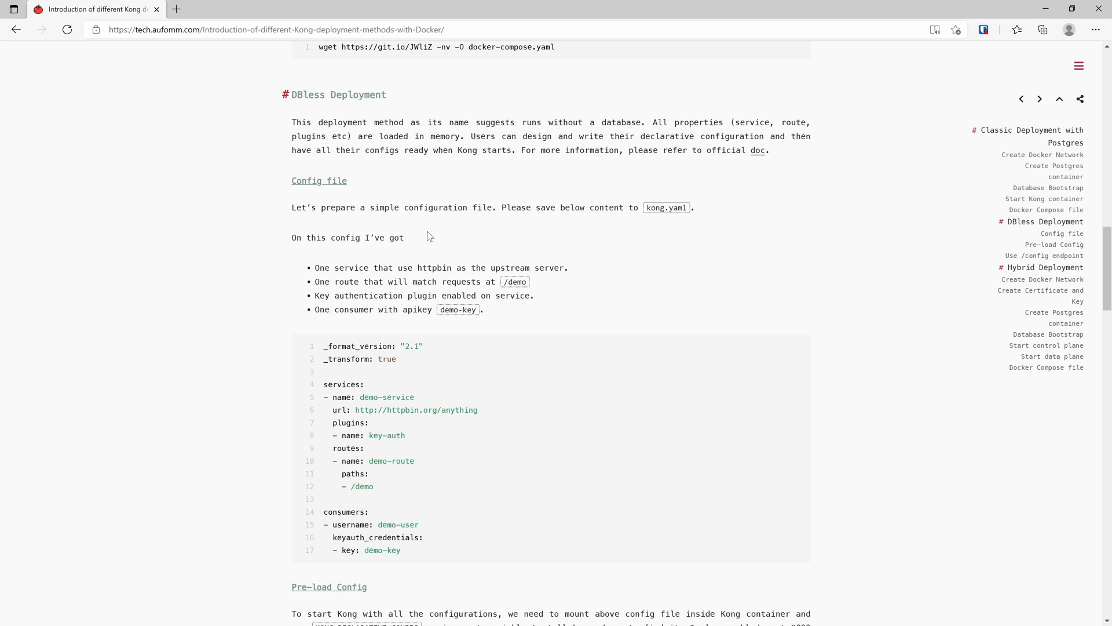
Step: Scroll the article to the DB-less kong.yaml config and Pre-load Config command
scroll(down, 3)
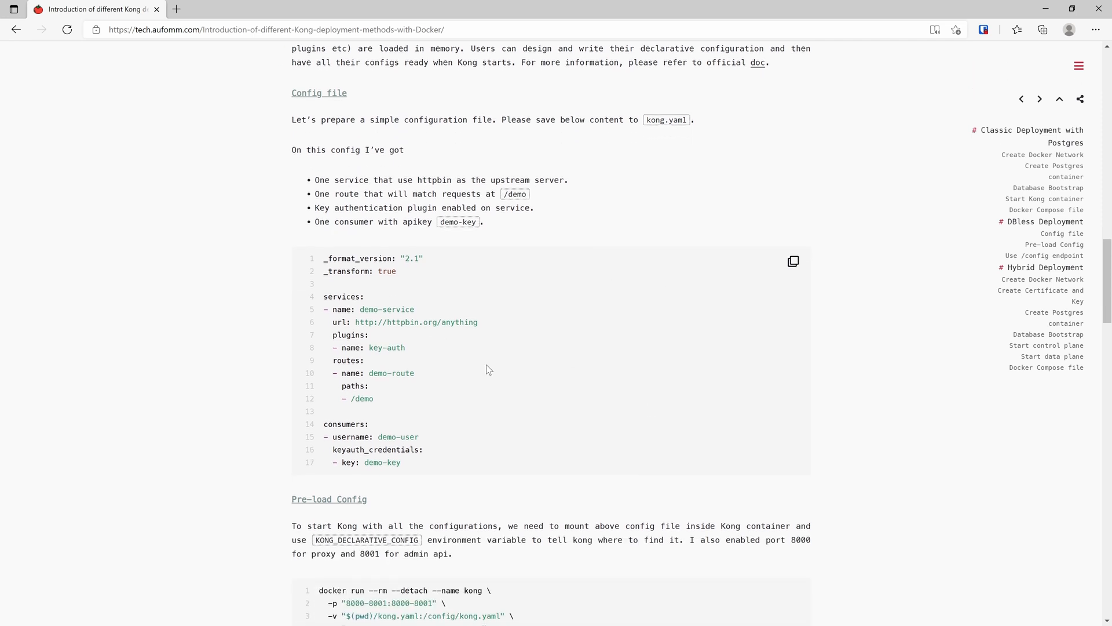
mouse_move(511, 367)
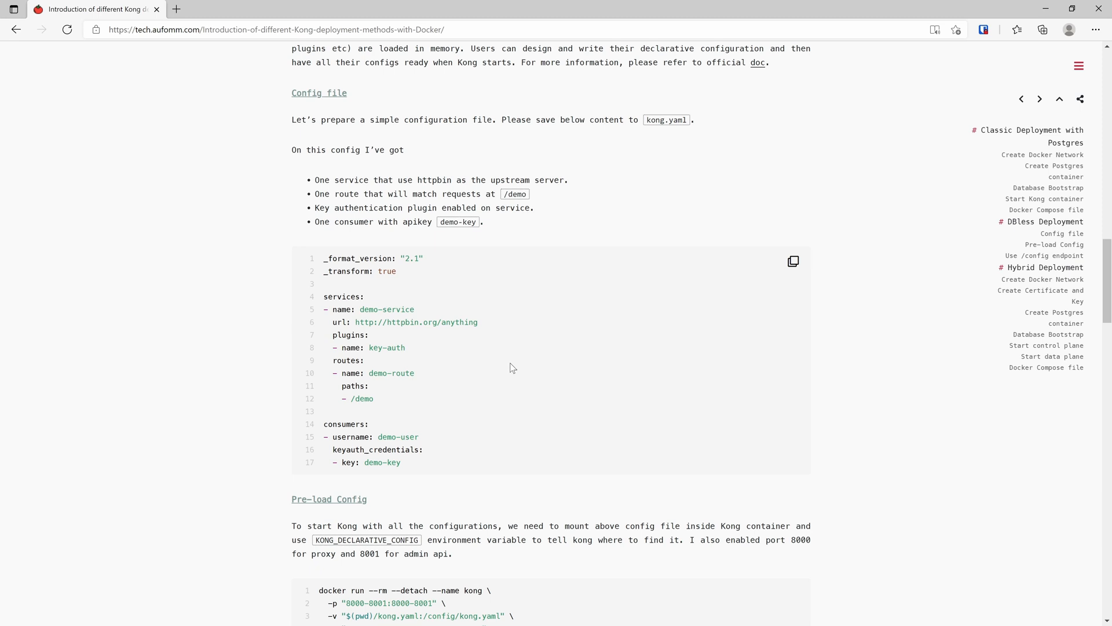
mouse_move(468, 423)
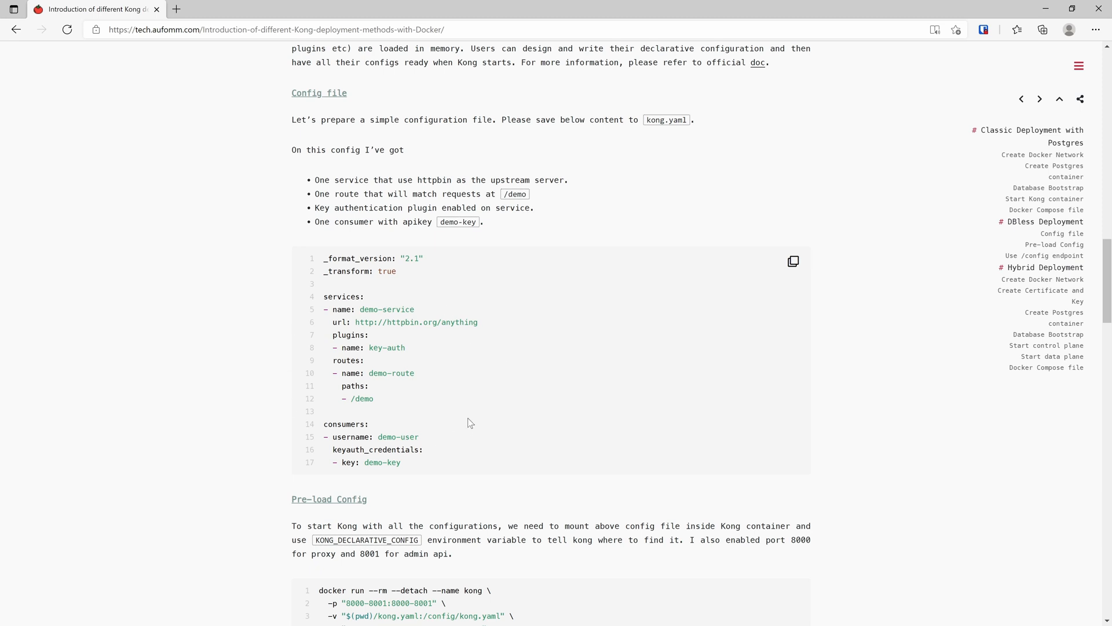
mouse_move(363, 320)
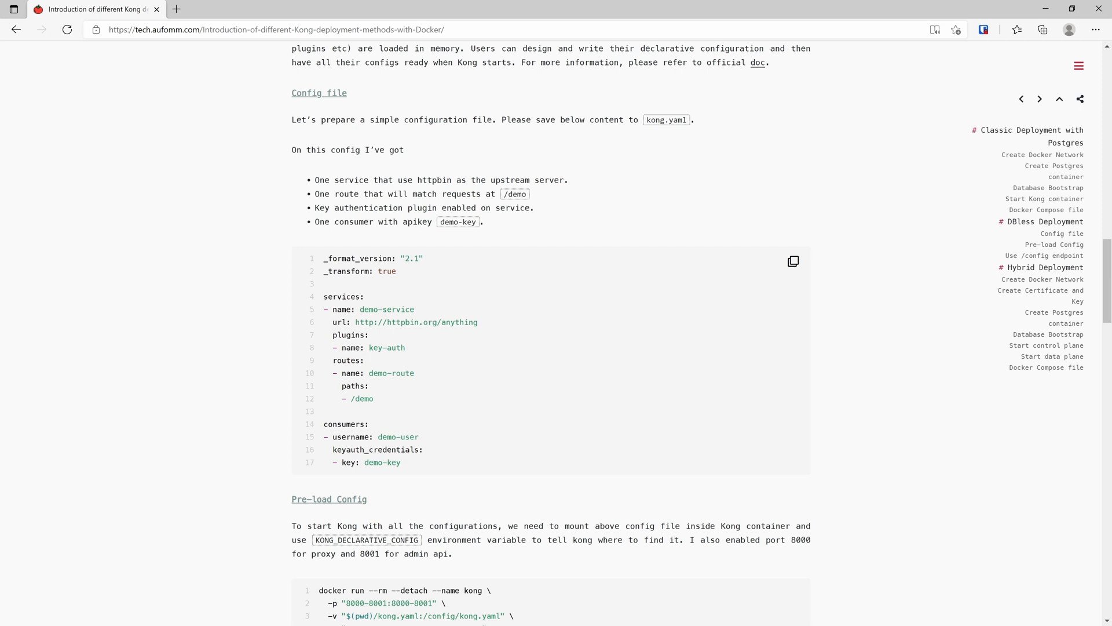
mouse_move(315, 370)
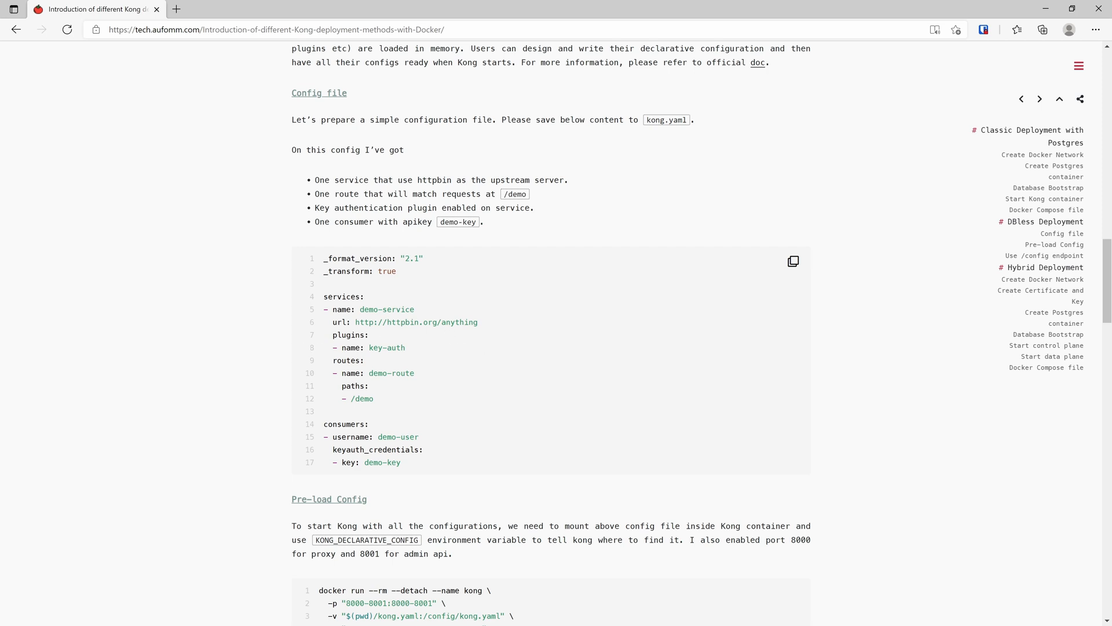
mouse_move(328, 348)
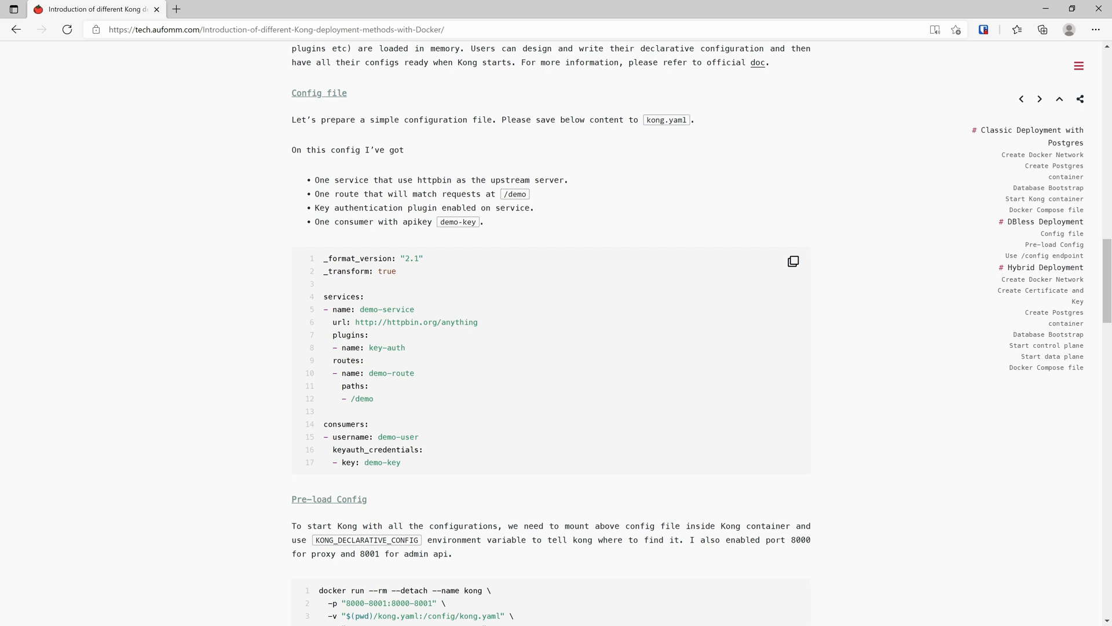
mouse_move(294, 462)
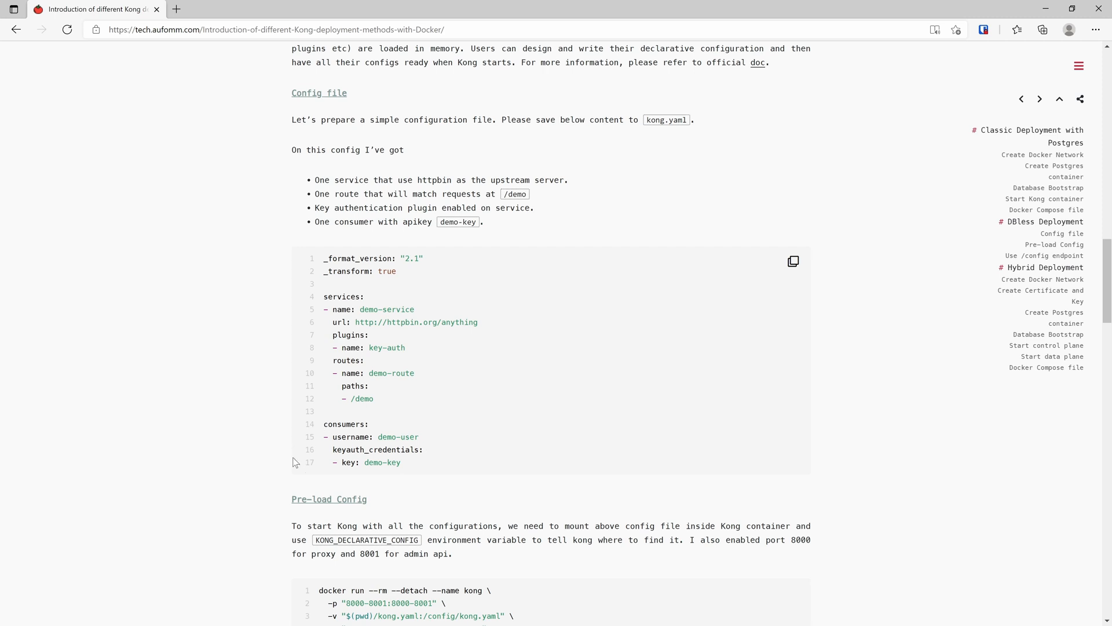
mouse_move(767, 310)
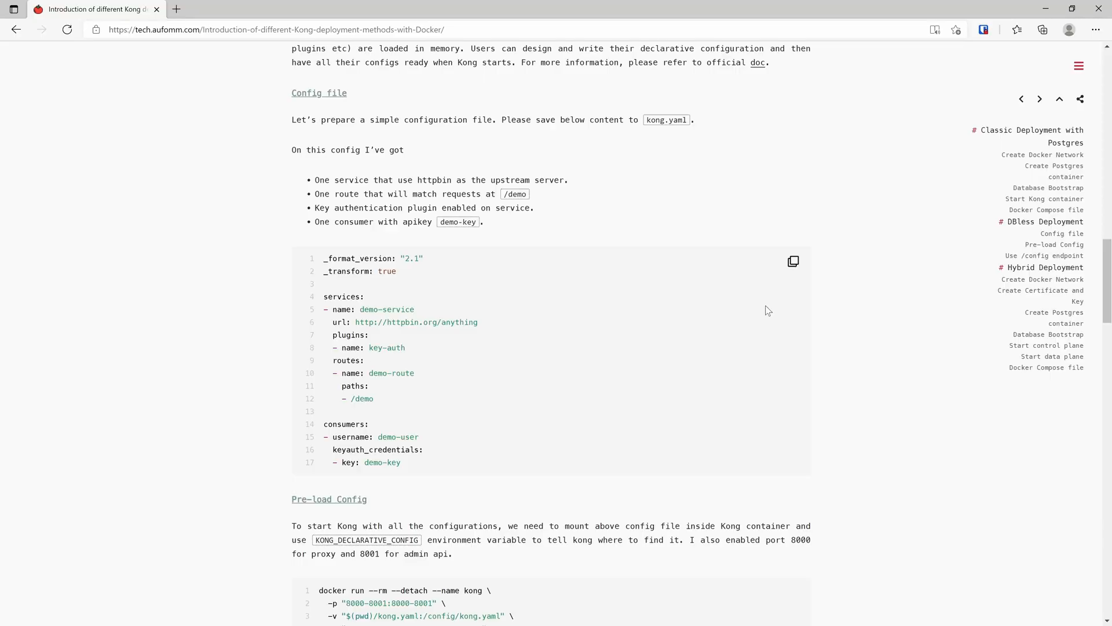
mouse_move(792, 277)
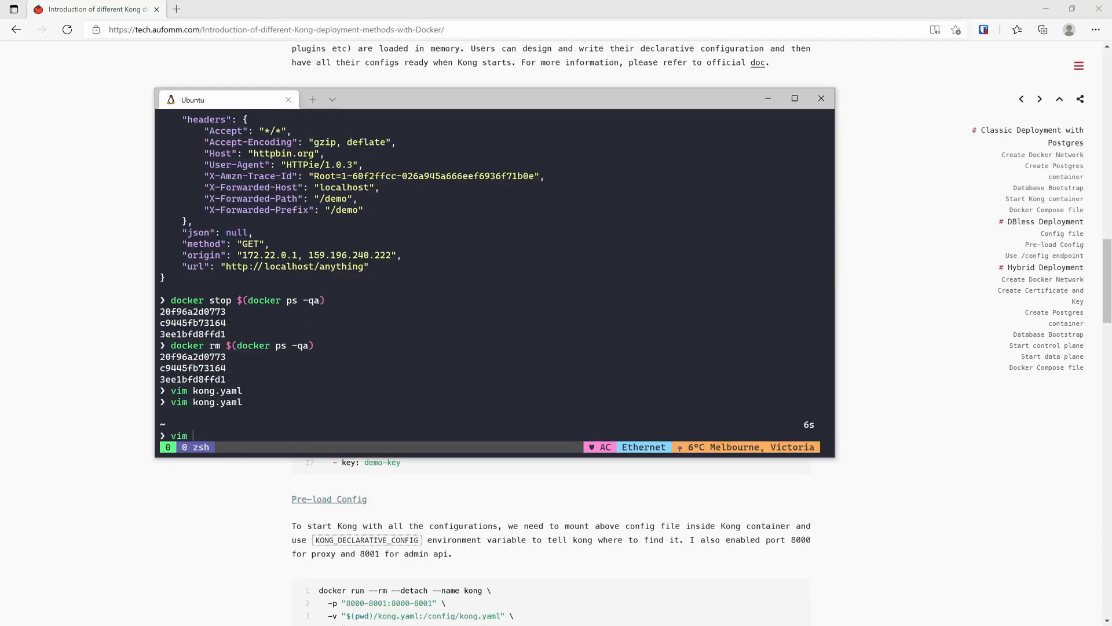
Step: Create kong.yaml in vim with the declarative config and start Kong with KONG_DATABASE=off
key(Return)
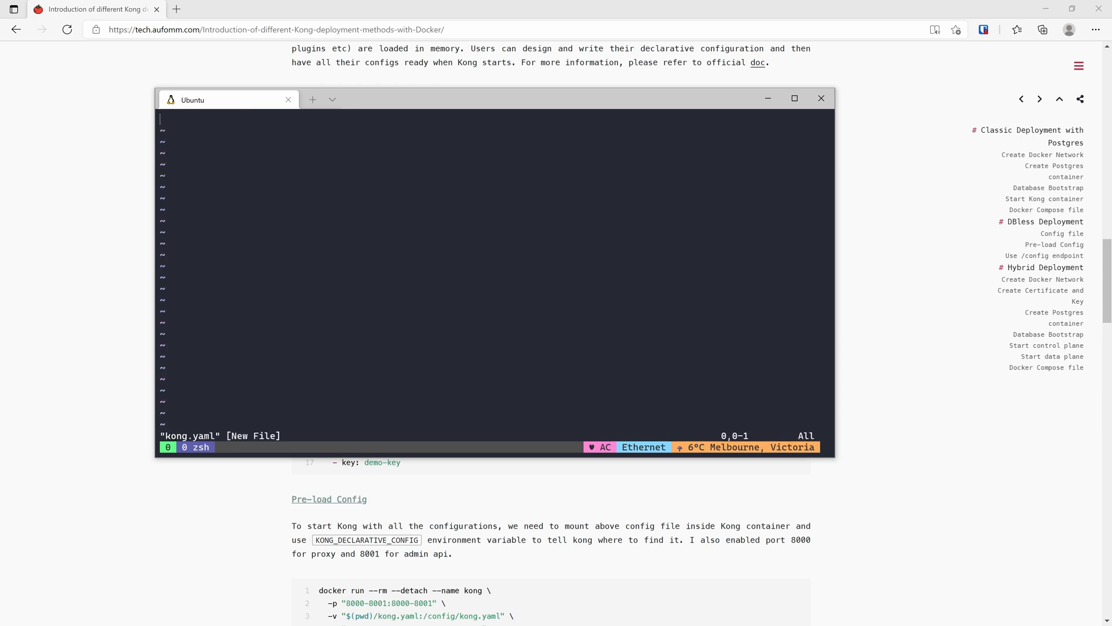
text(:set p)
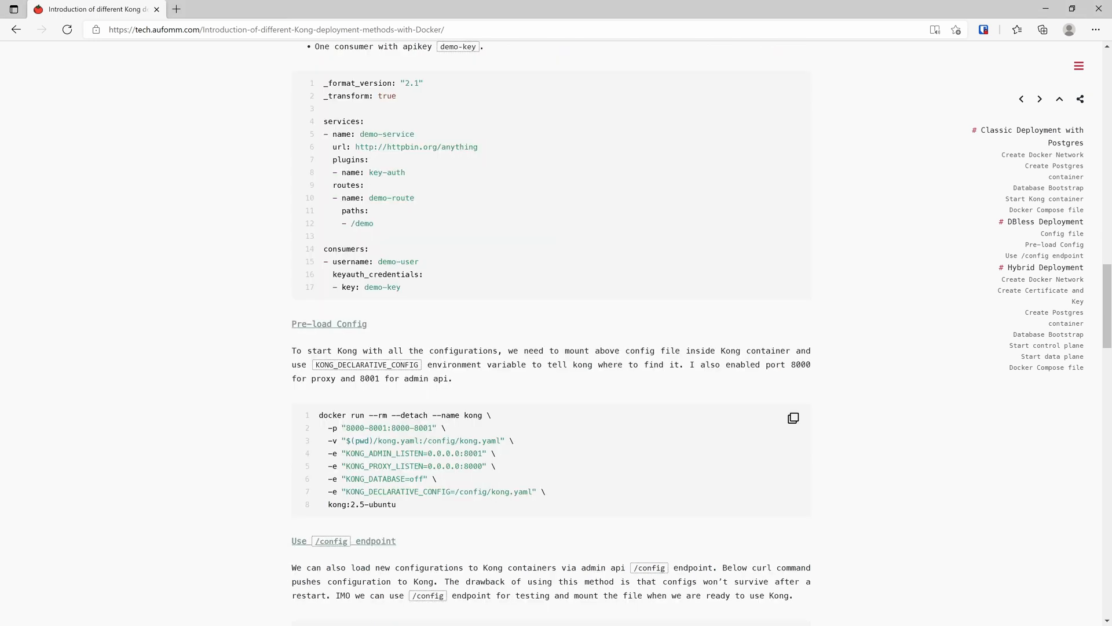
mouse_move(418, 215)
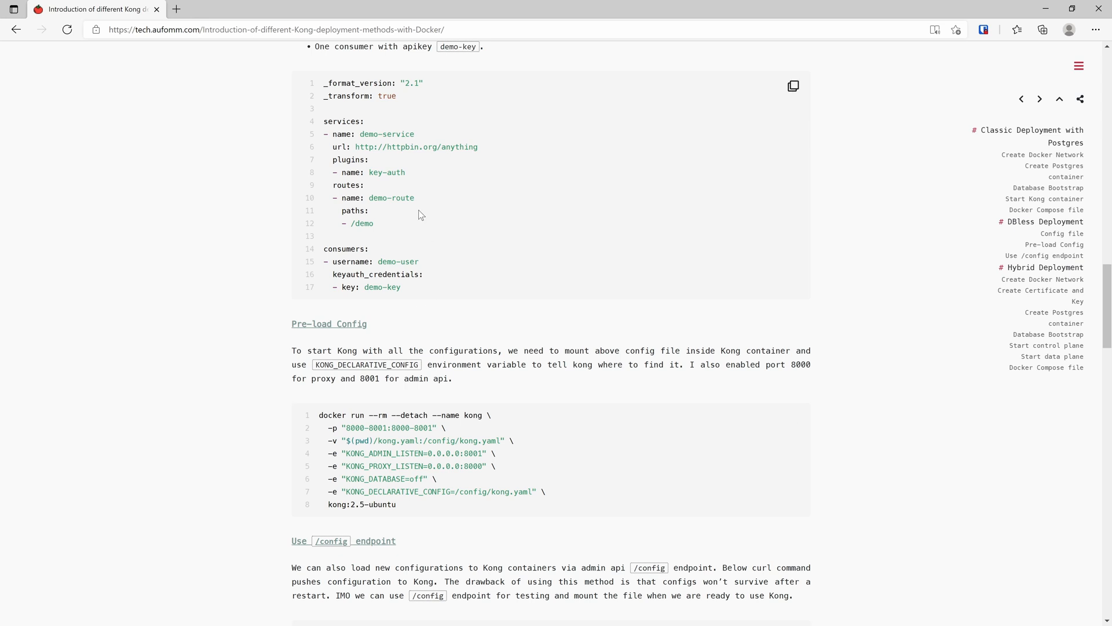
mouse_move(528, 473)
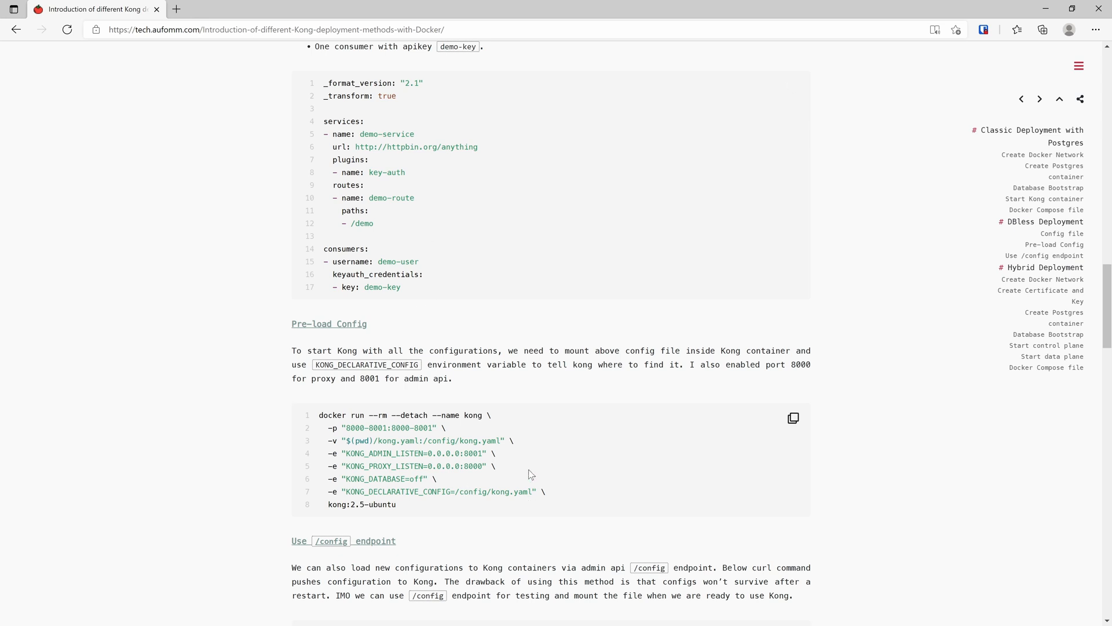
click(793, 418)
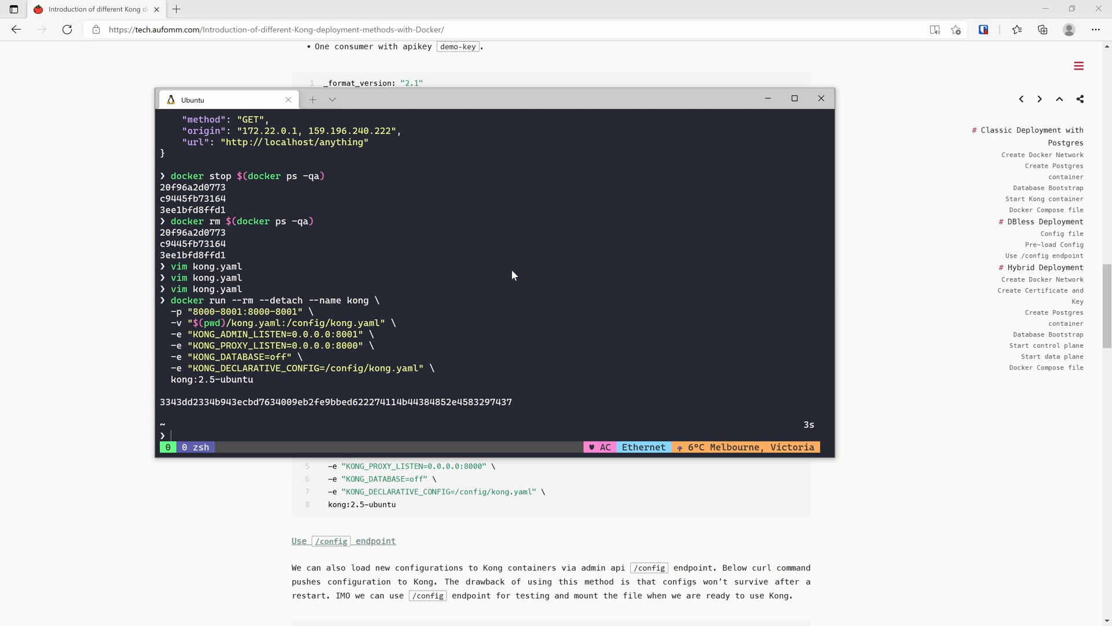
Step: Request /demo without a key (401), then with apikey==demo-key to get the demo-user echo
text(http)
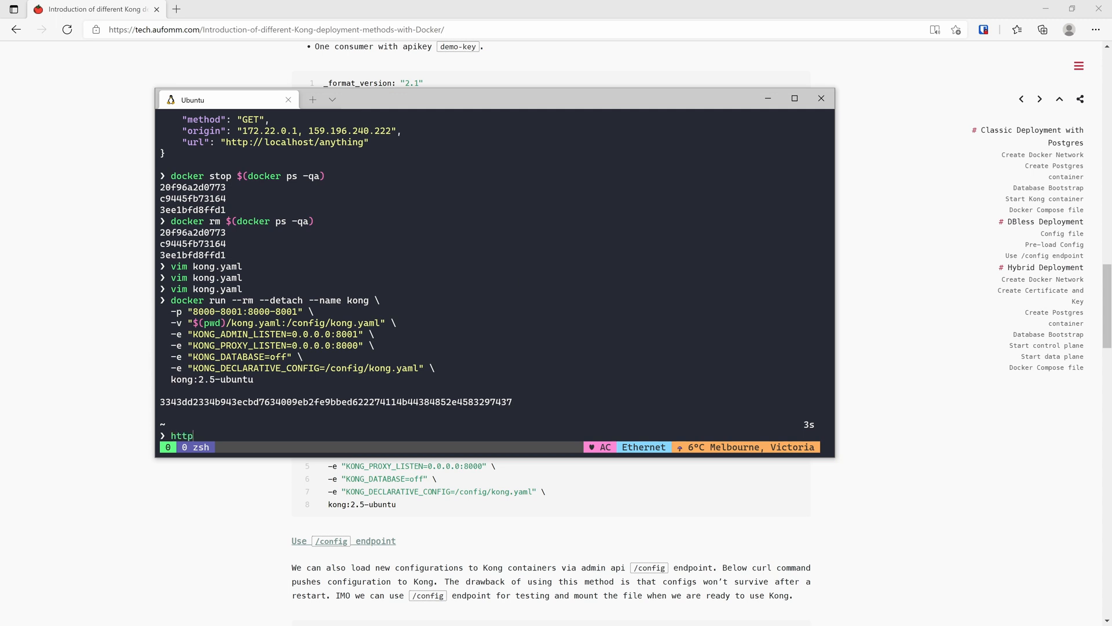
text(:8000/demo)
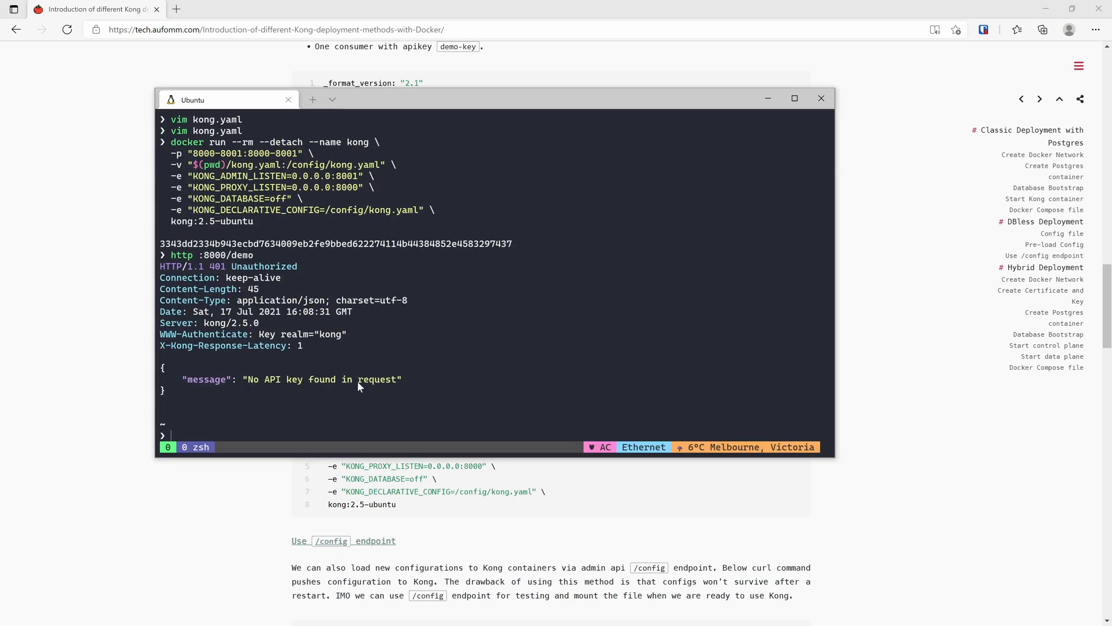
click(821, 97)
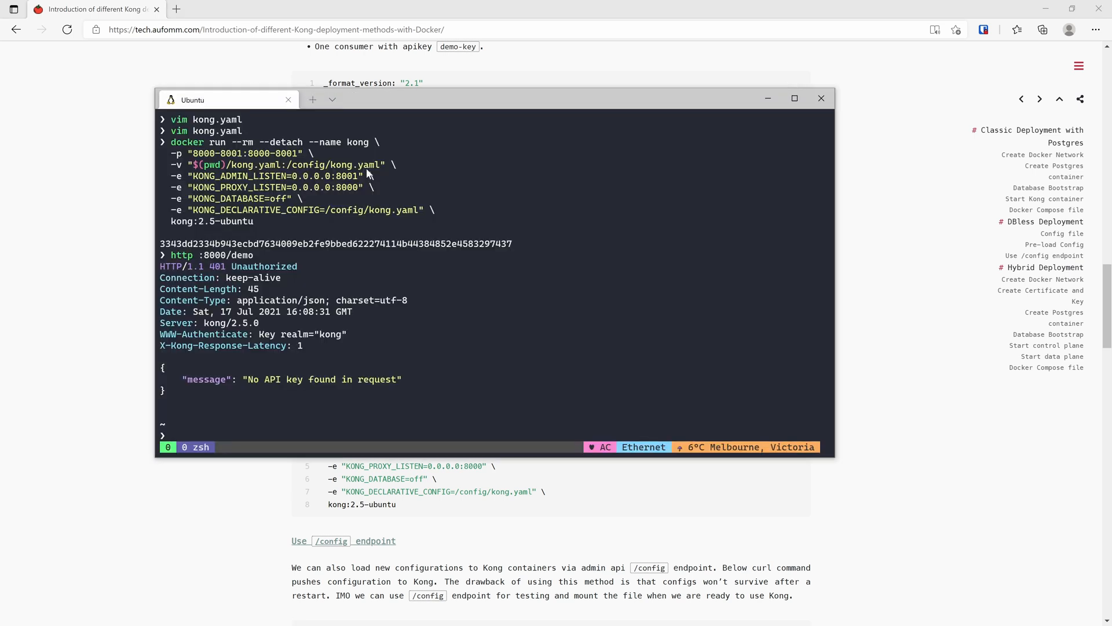
text(http :8000/demo apike)
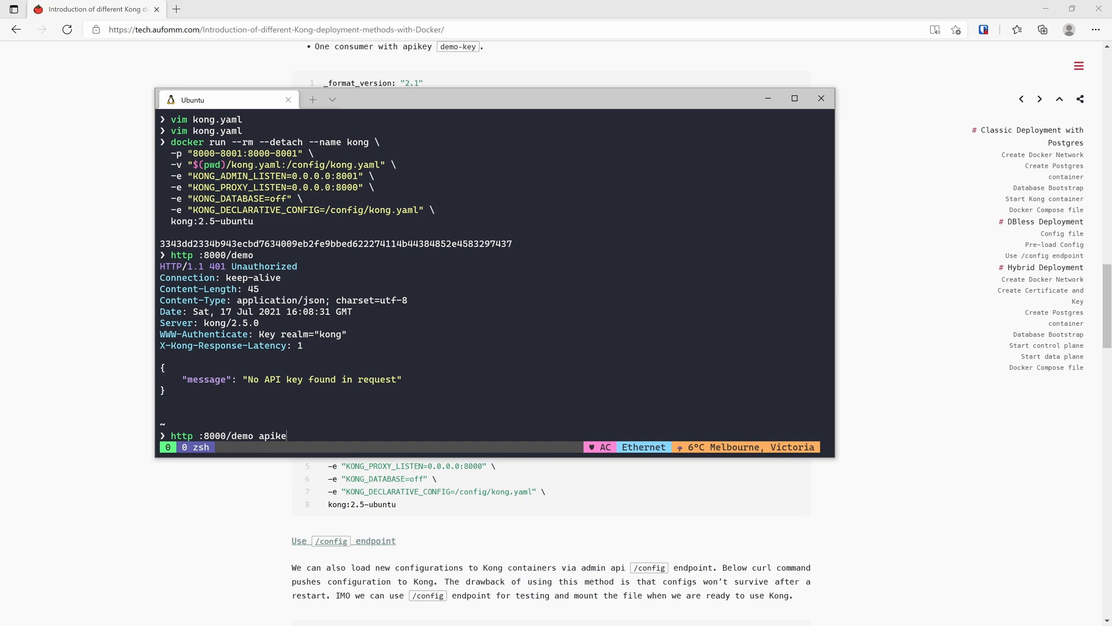
text(y==demo)
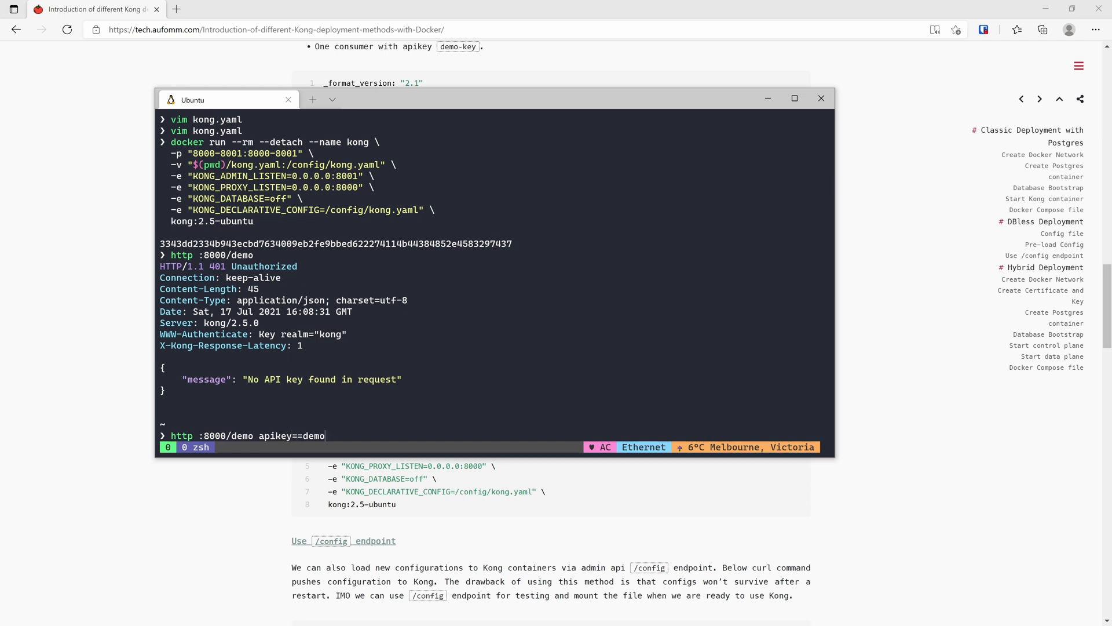
key(Return)
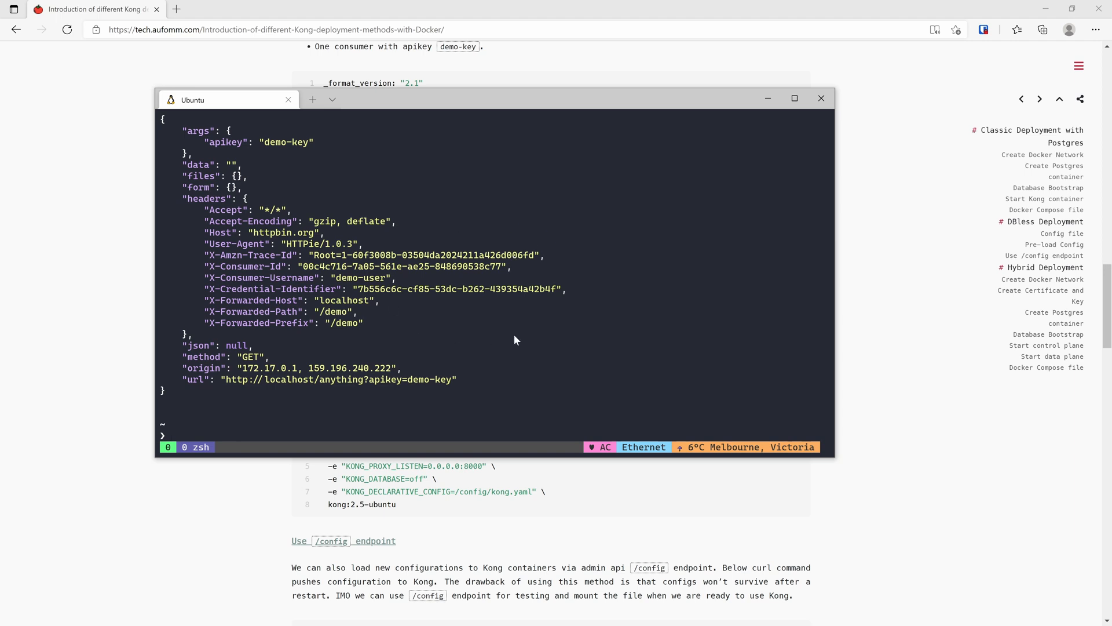
mouse_move(853, 321)
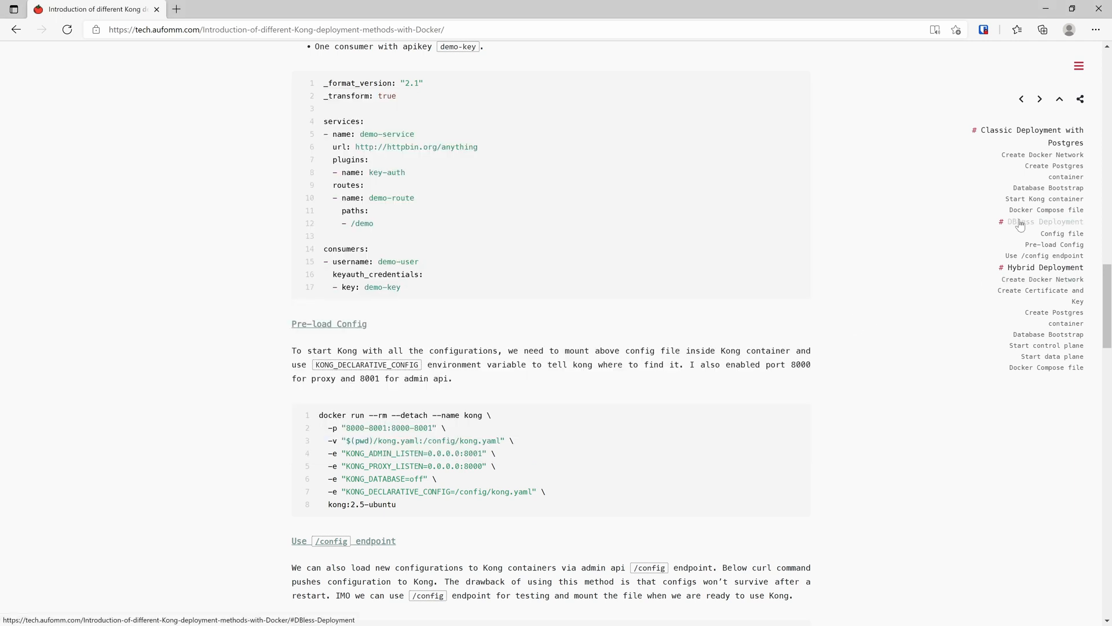
Step: Scroll the article to the 'Use /config endpoint' curl POST command for localhost:8001
scroll(up, 3)
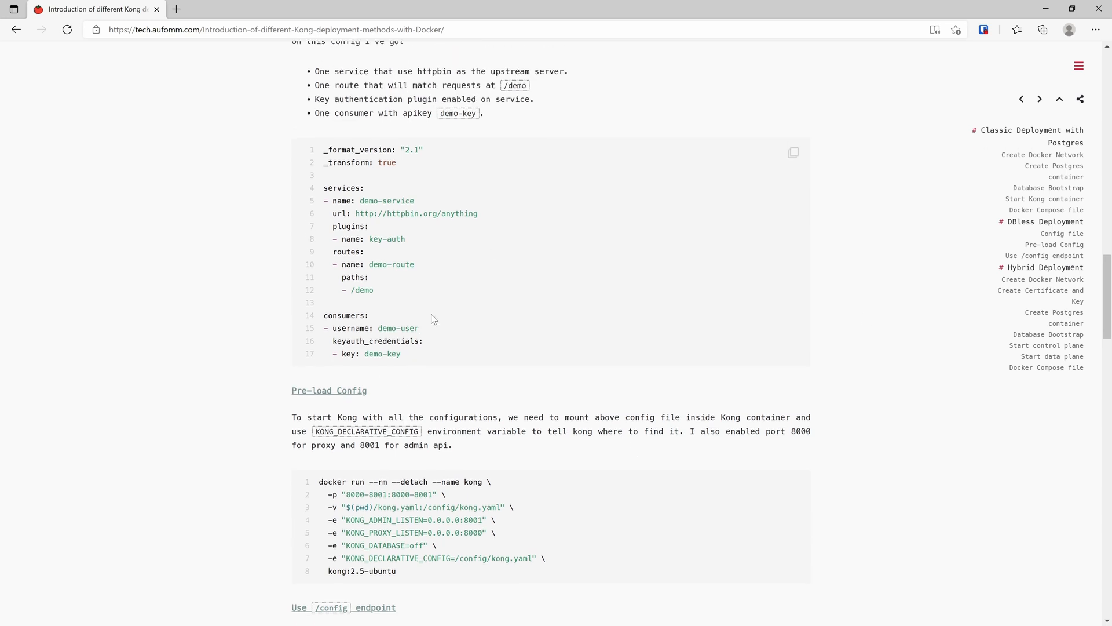
scroll(up, 3)
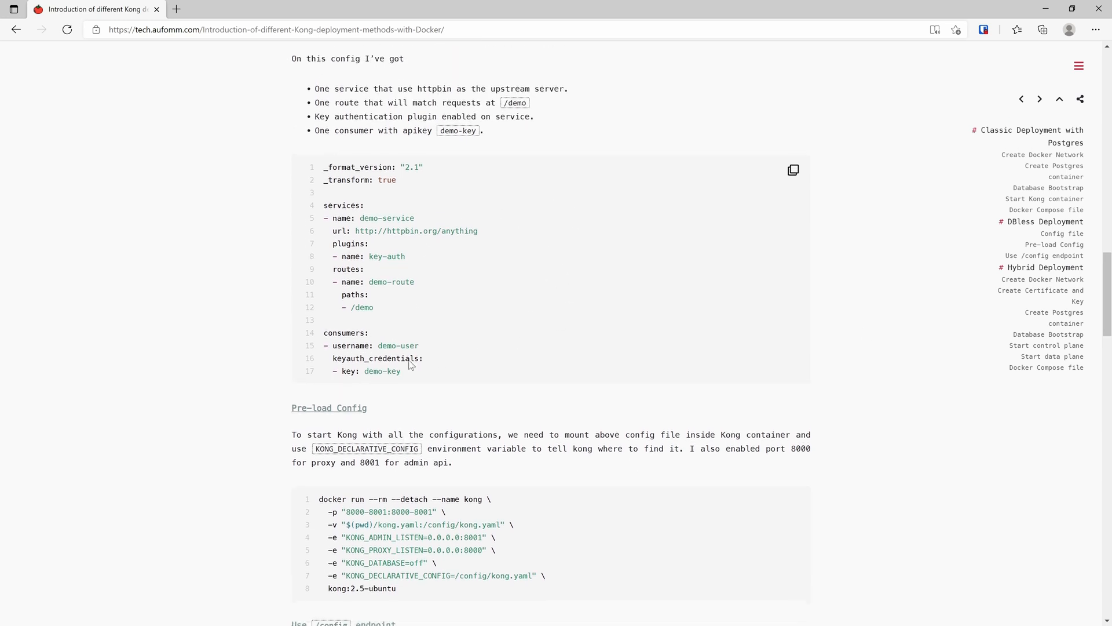
scroll(down, 3)
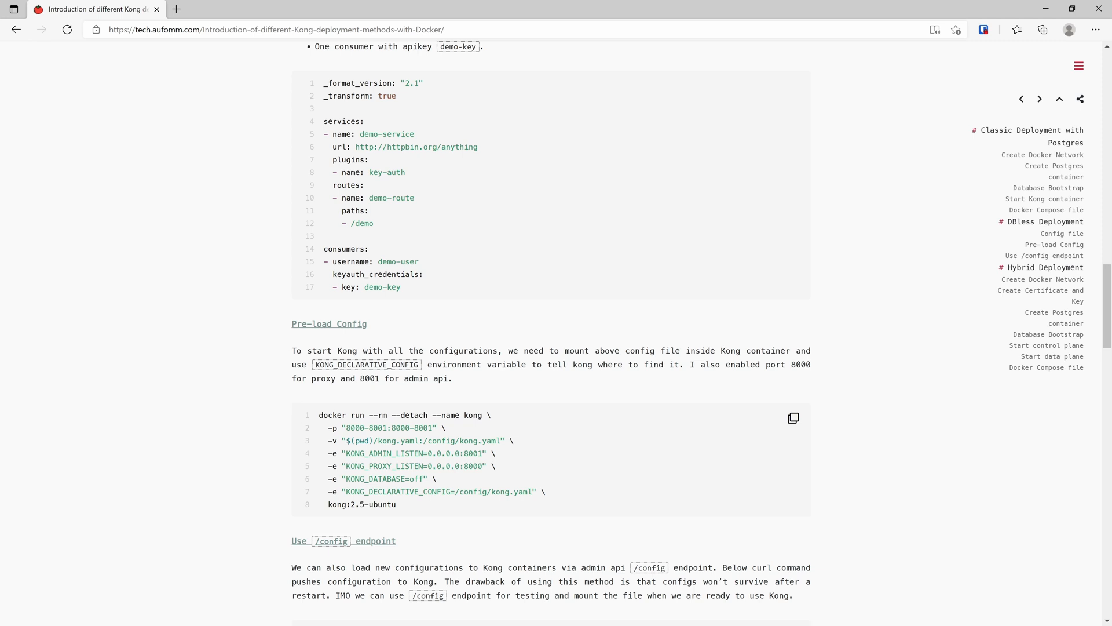
mouse_move(511, 492)
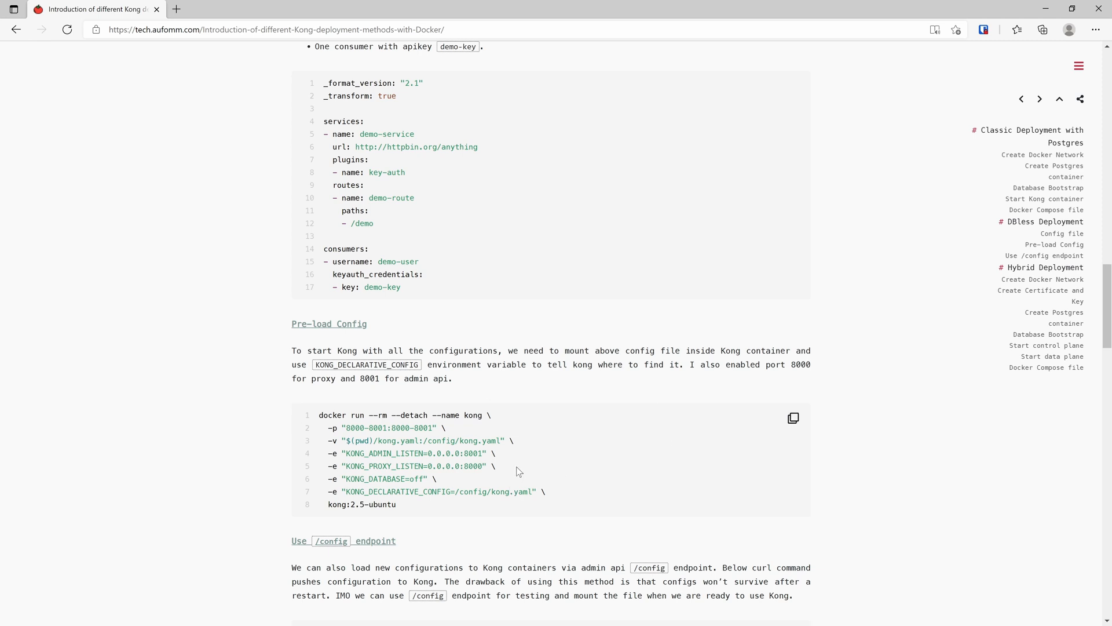
scroll(down, 3)
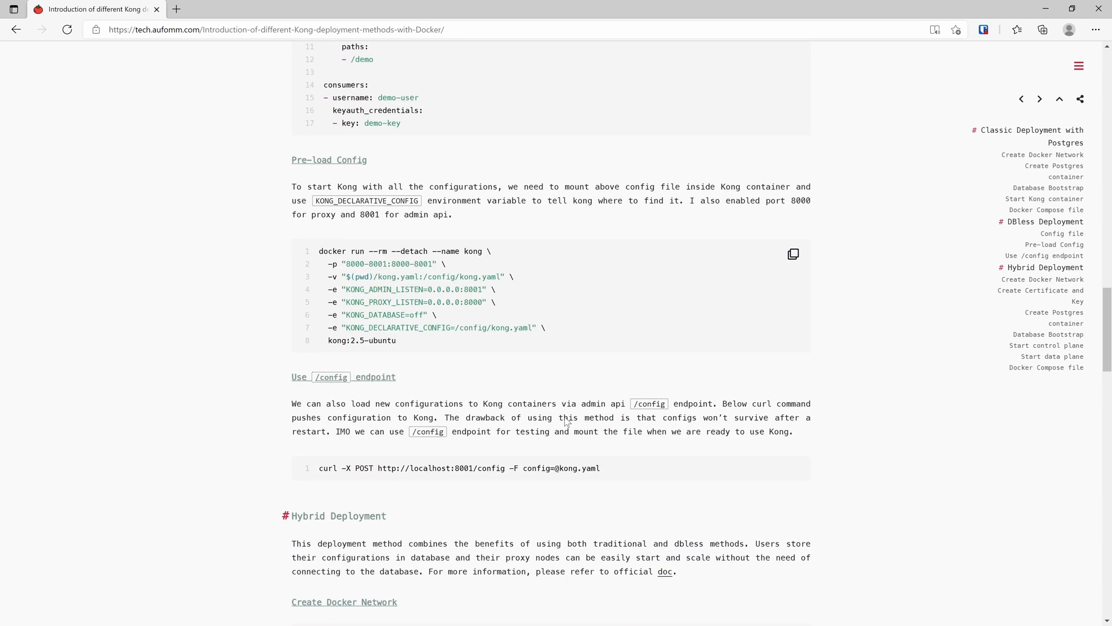
scroll(down, 3)
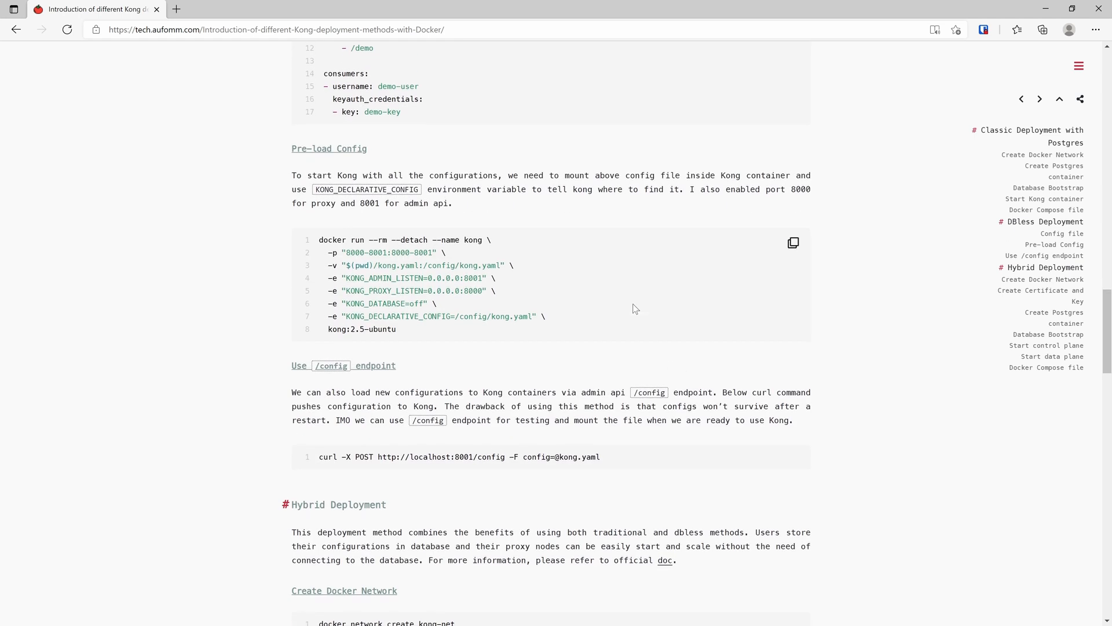
mouse_move(454, 100)
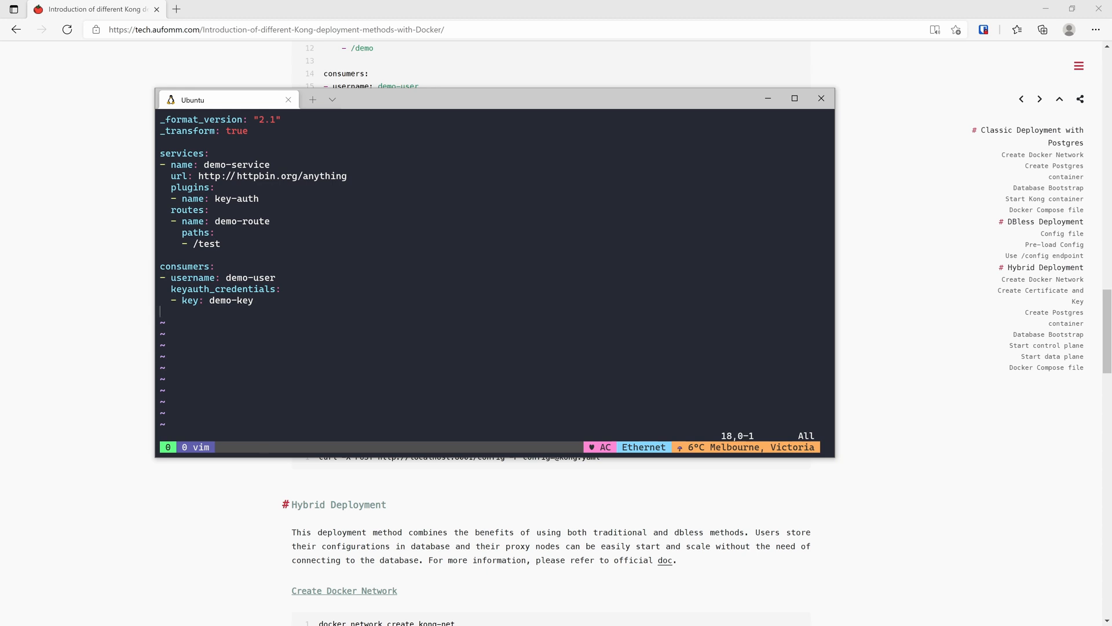
Step: Push kong.yaml to the gateway's /config endpoint and request http :8000/demo
text(:w)
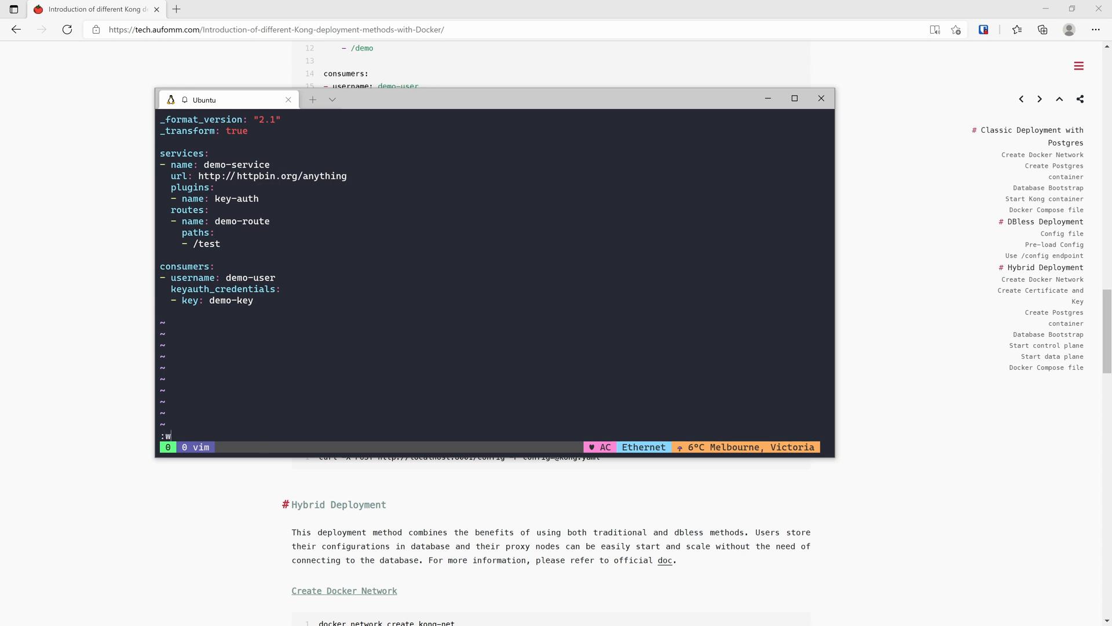
click(821, 97)
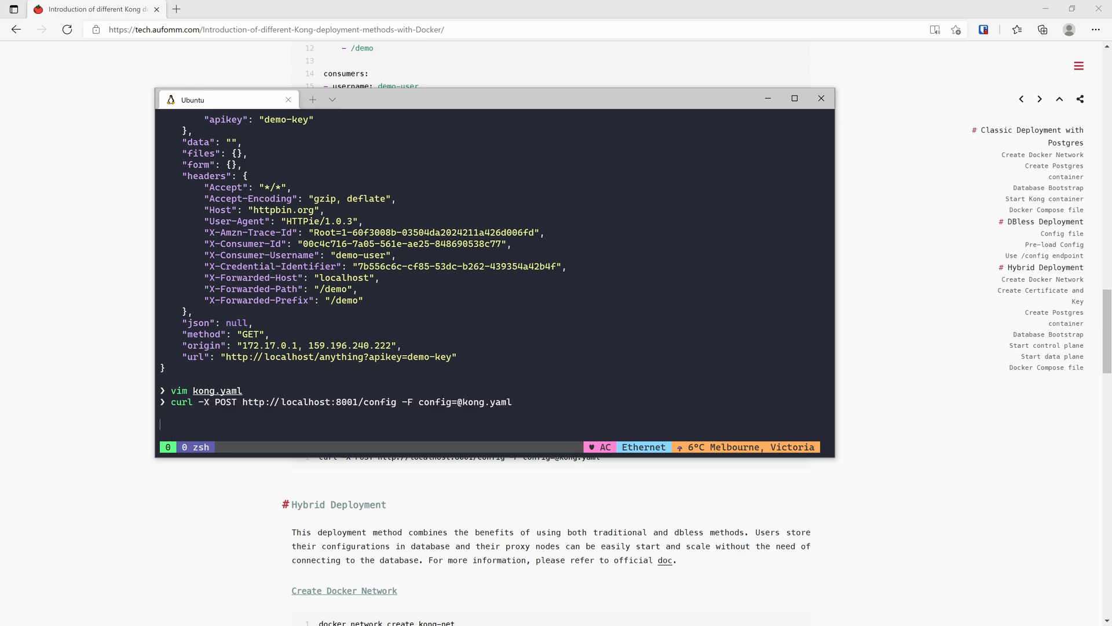
key(Return)
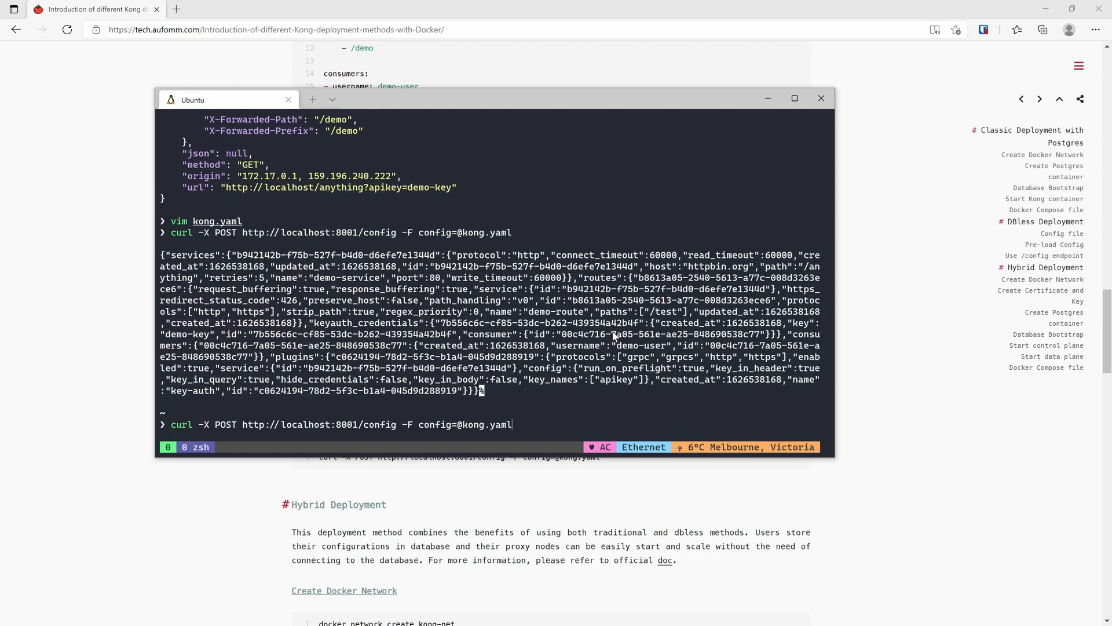
key(Return)
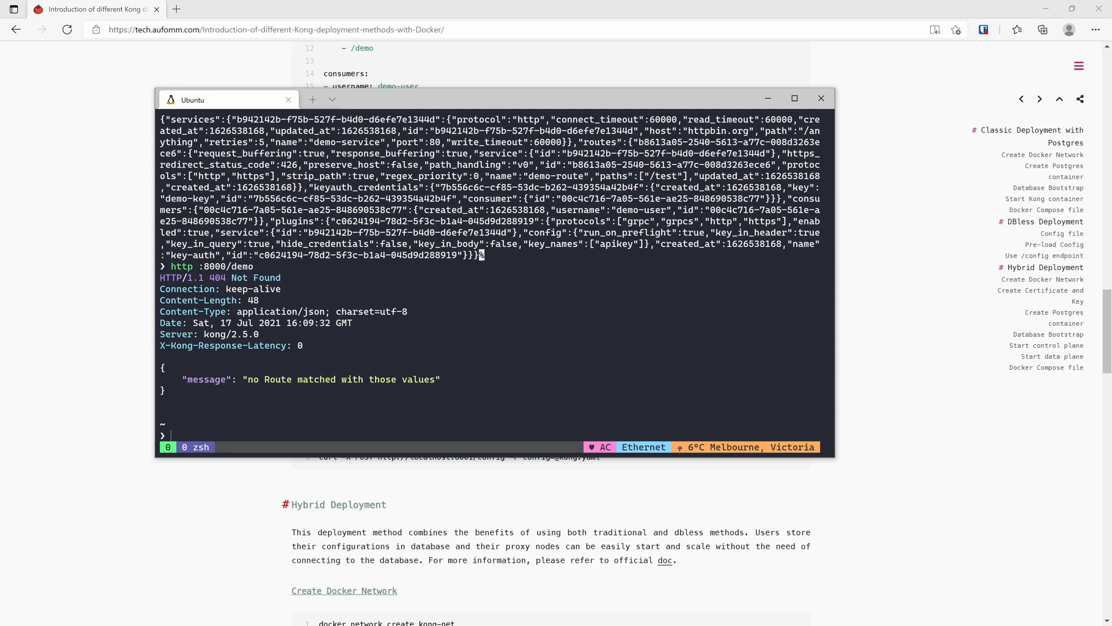
text(http :8000/demo)
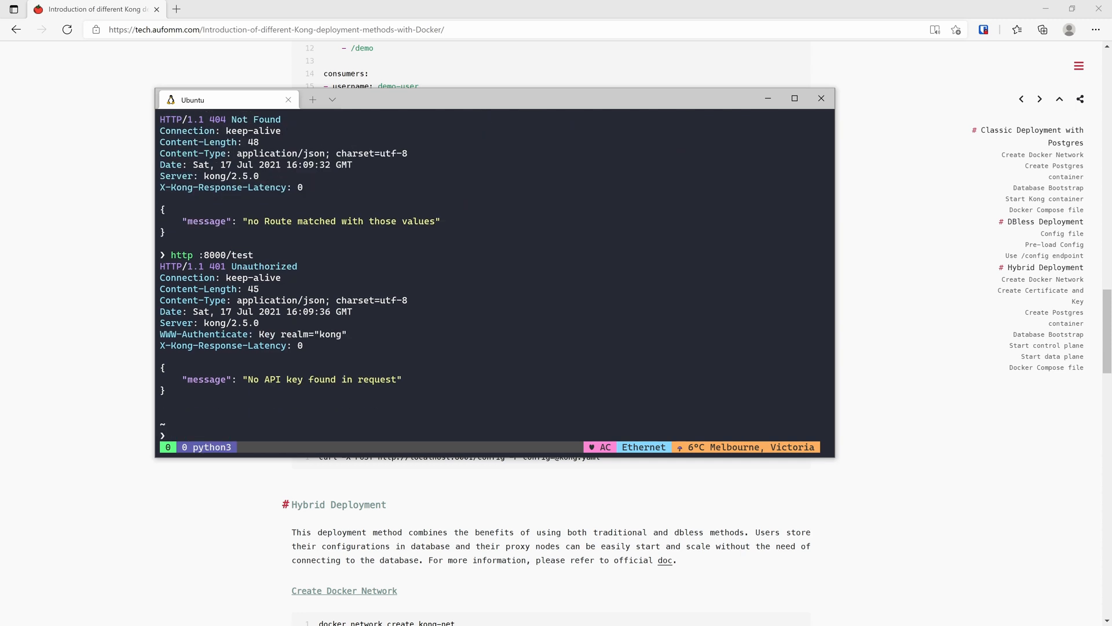
text(http :8000/test ap)
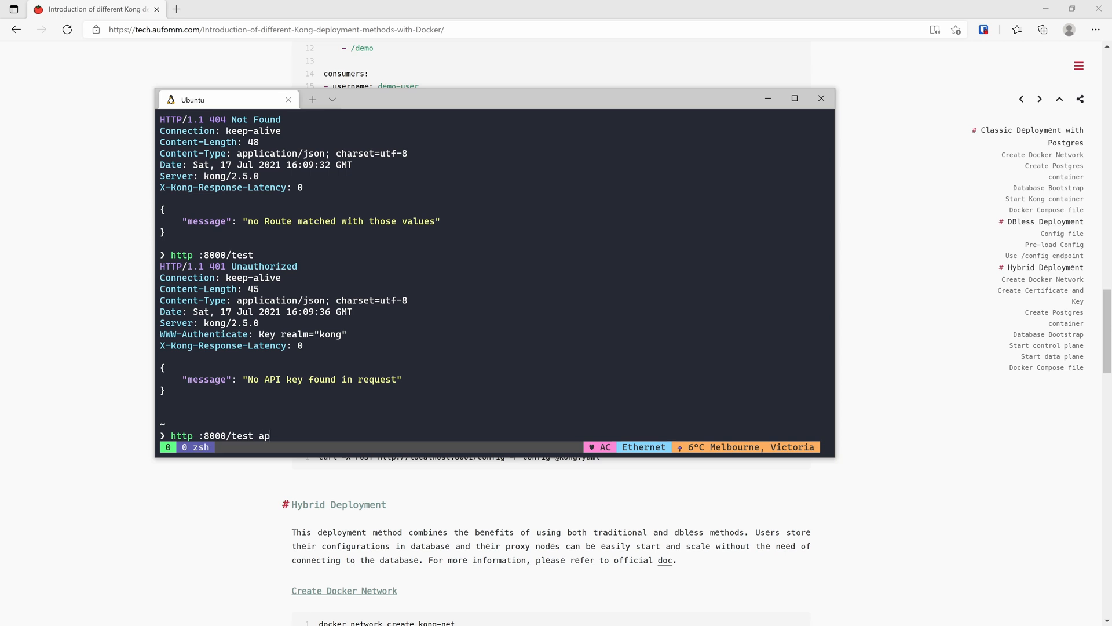
text(ikey==)
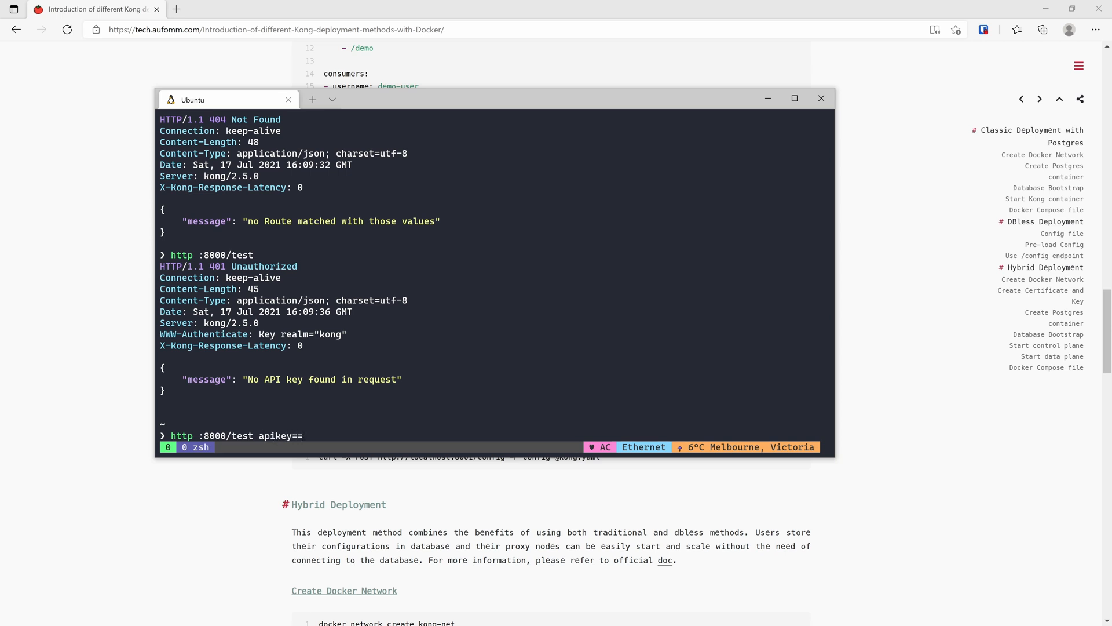
text(demo-key)
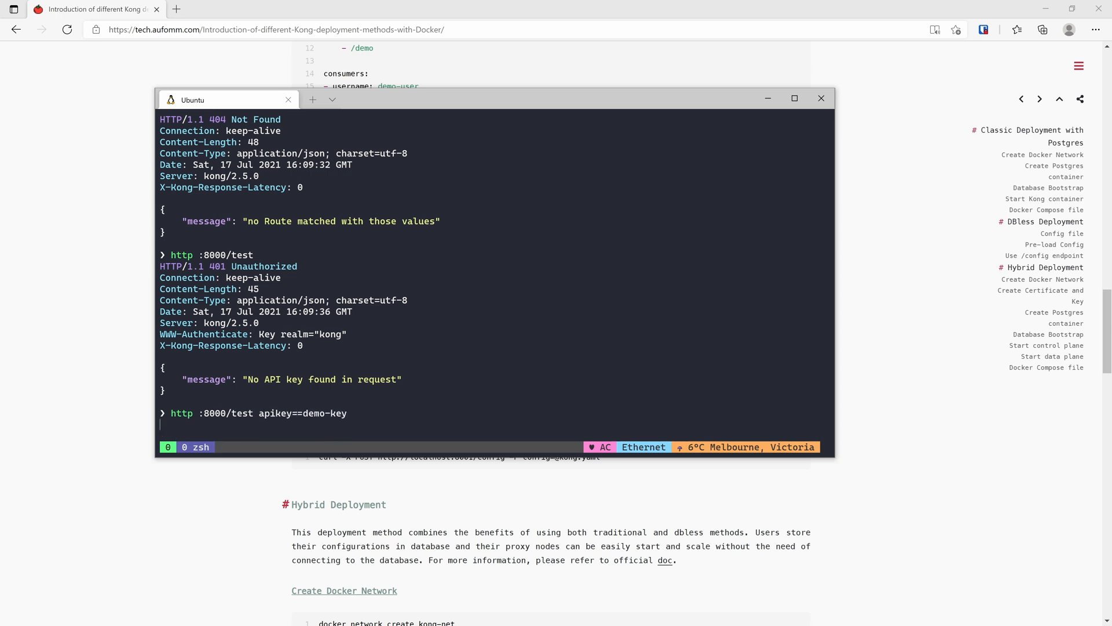
key(Return)
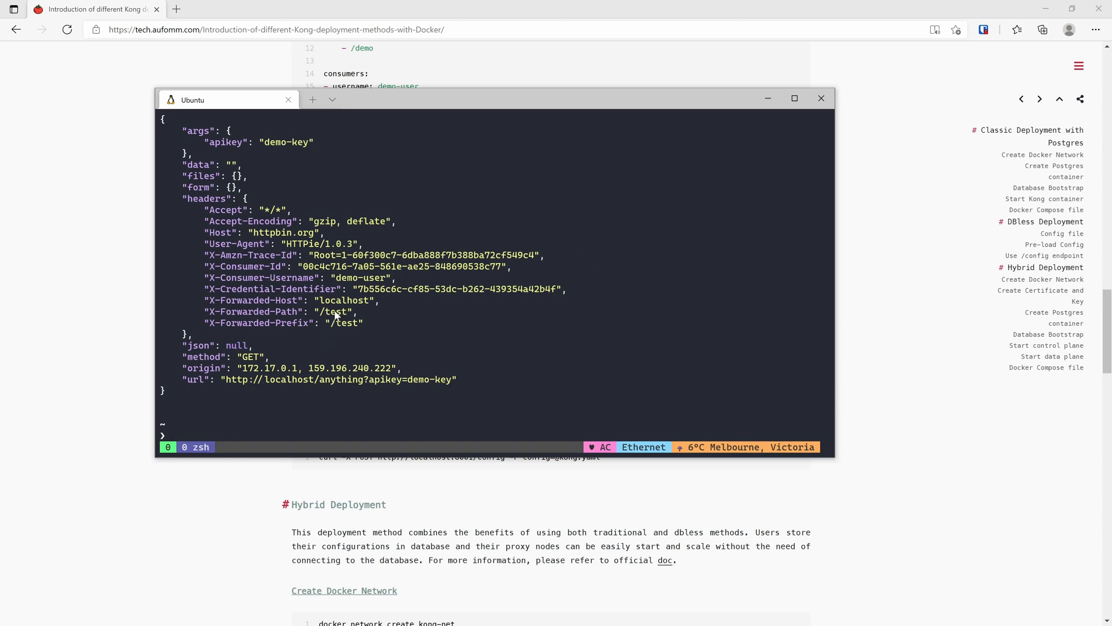
mouse_move(716, 295)
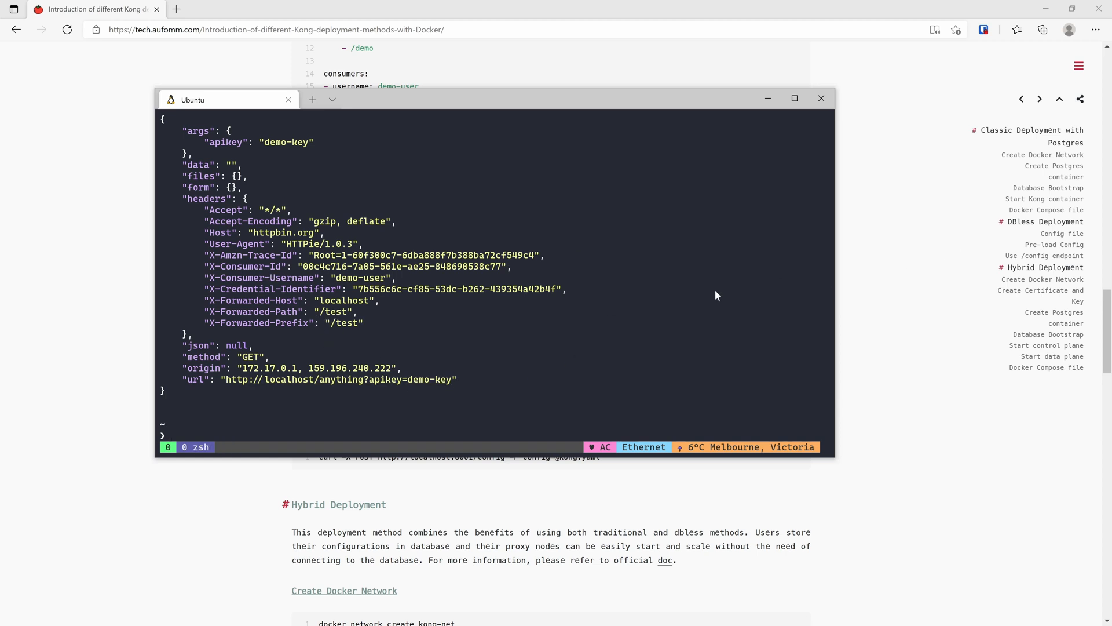
click(820, 97)
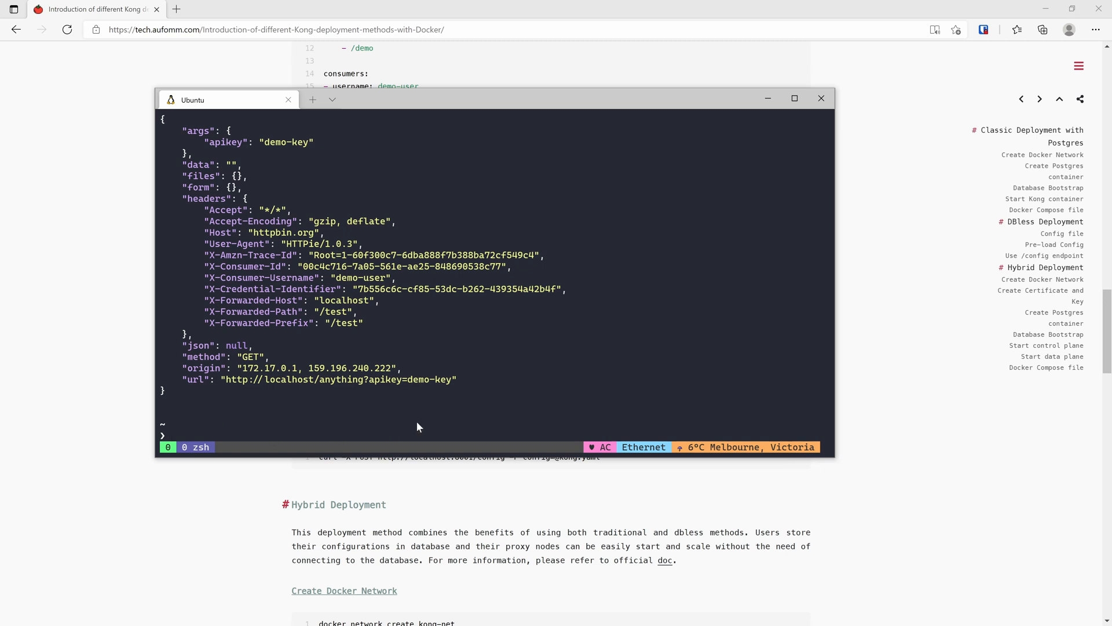
click(820, 97)
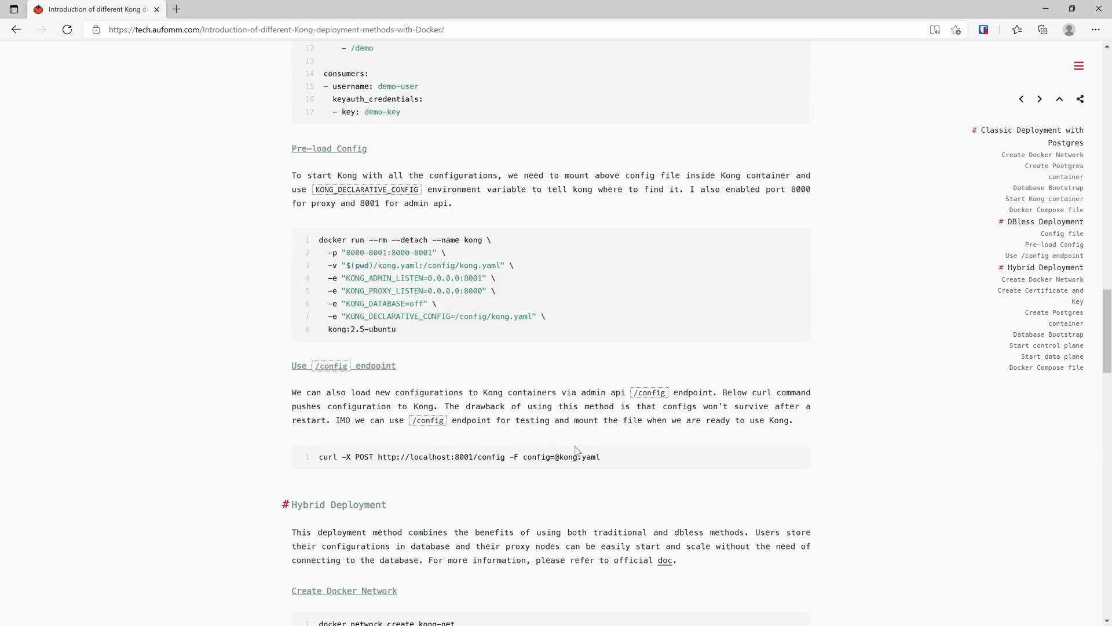
mouse_move(645, 453)
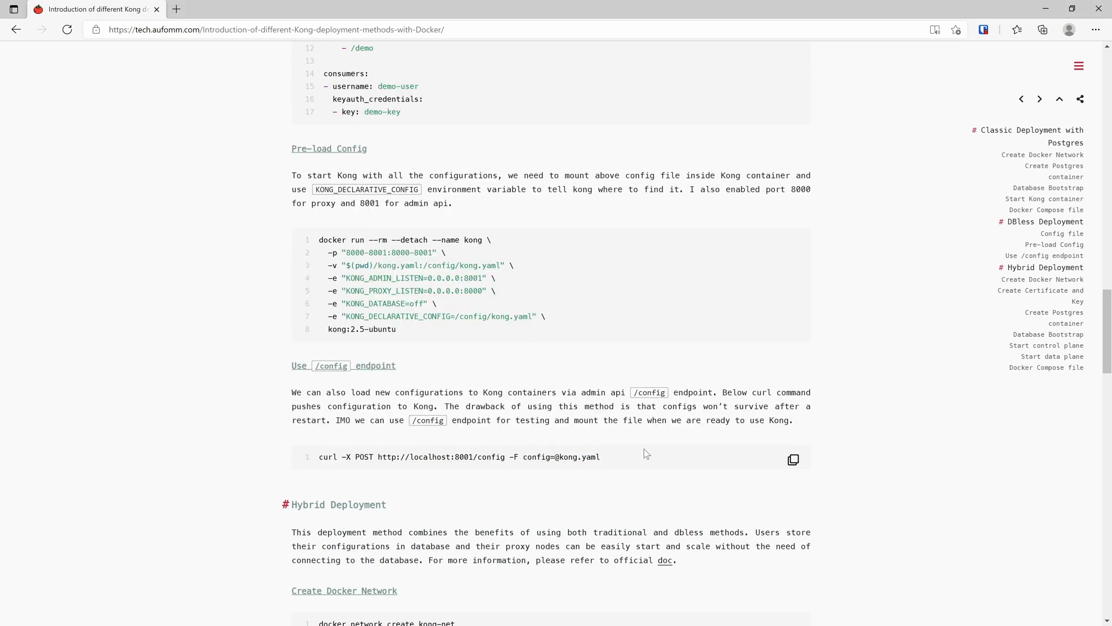
mouse_move(372, 231)
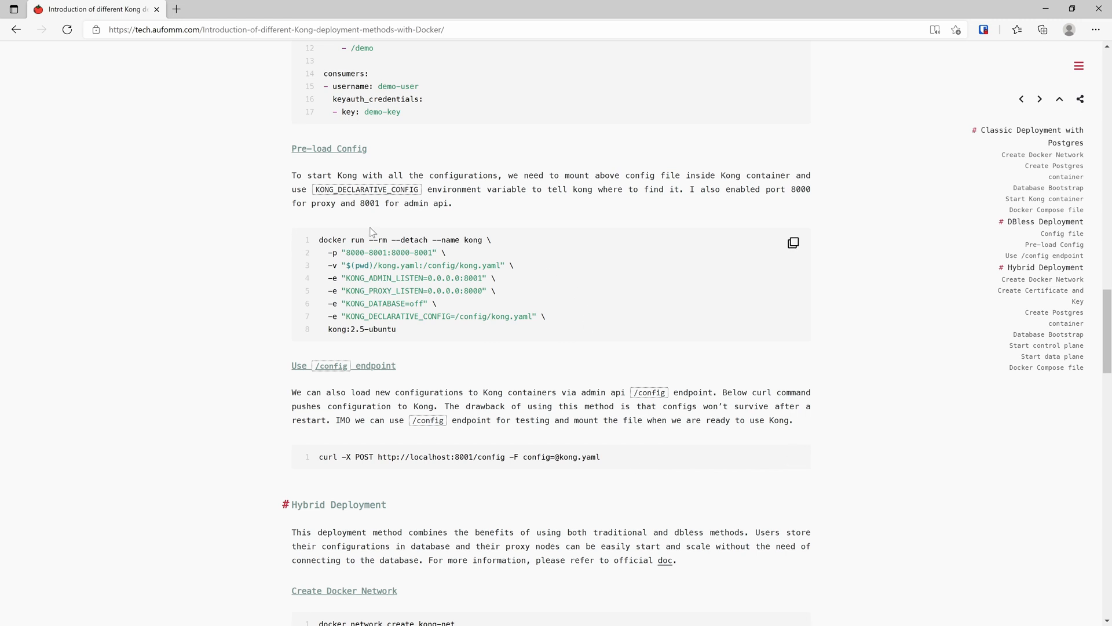
scroll(down, 3)
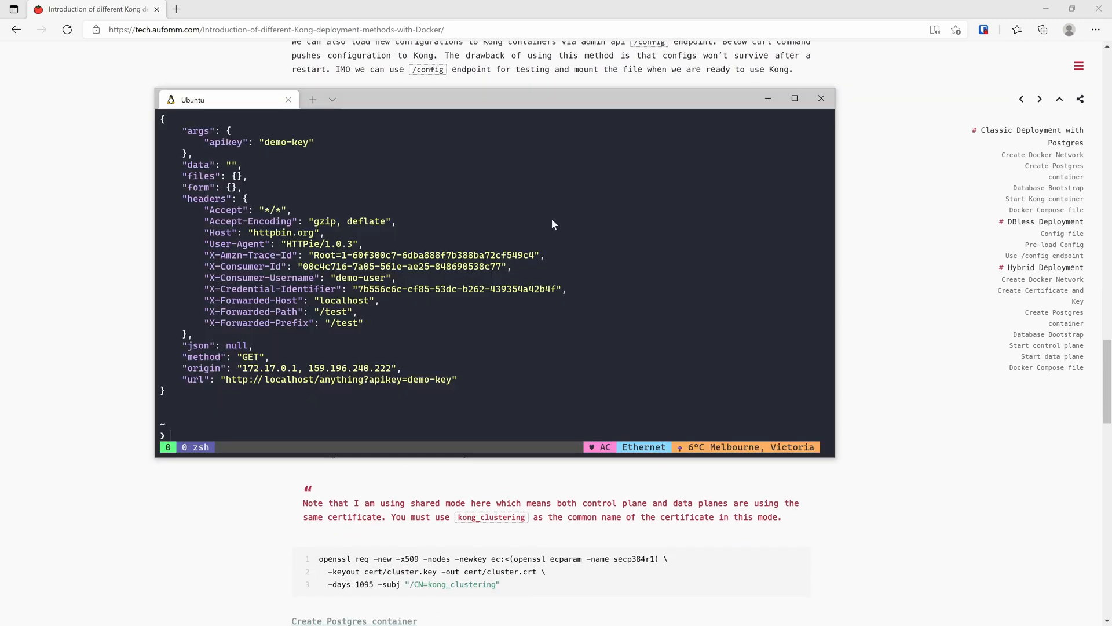
Step: Run docker ps showing no containers while the article sits at Hybrid Deployment
text(docker)
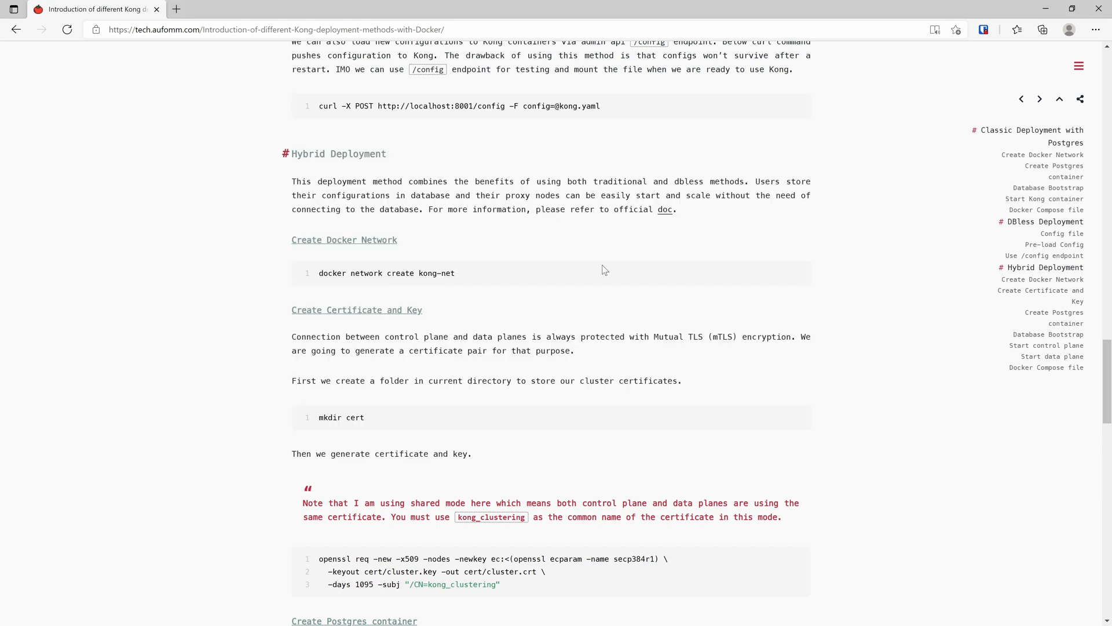
scroll(down, 3)
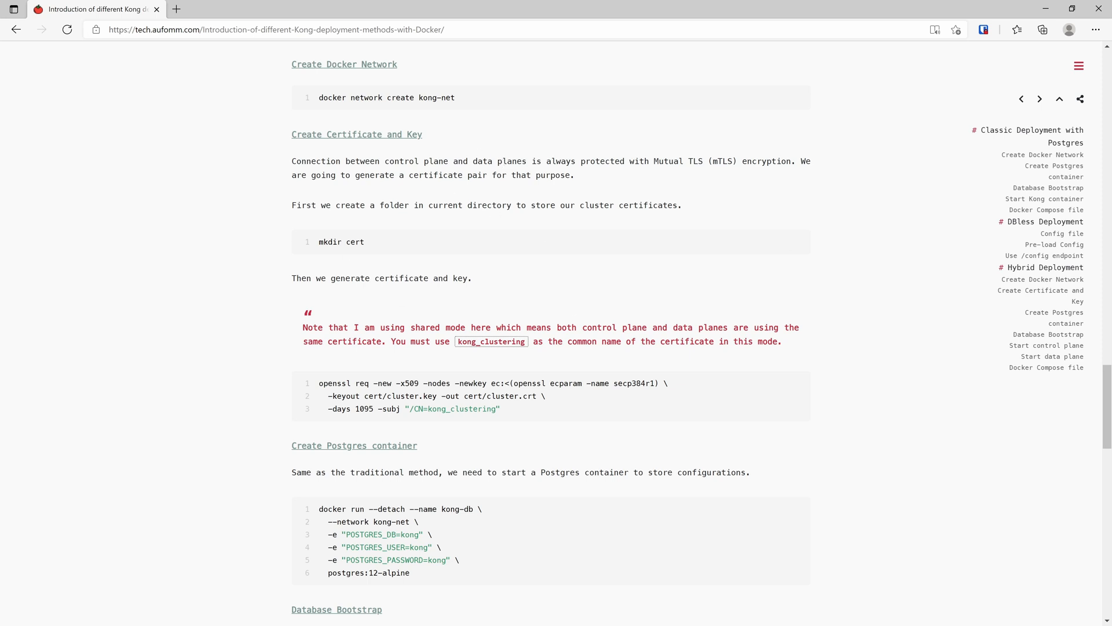
scroll(up, 3)
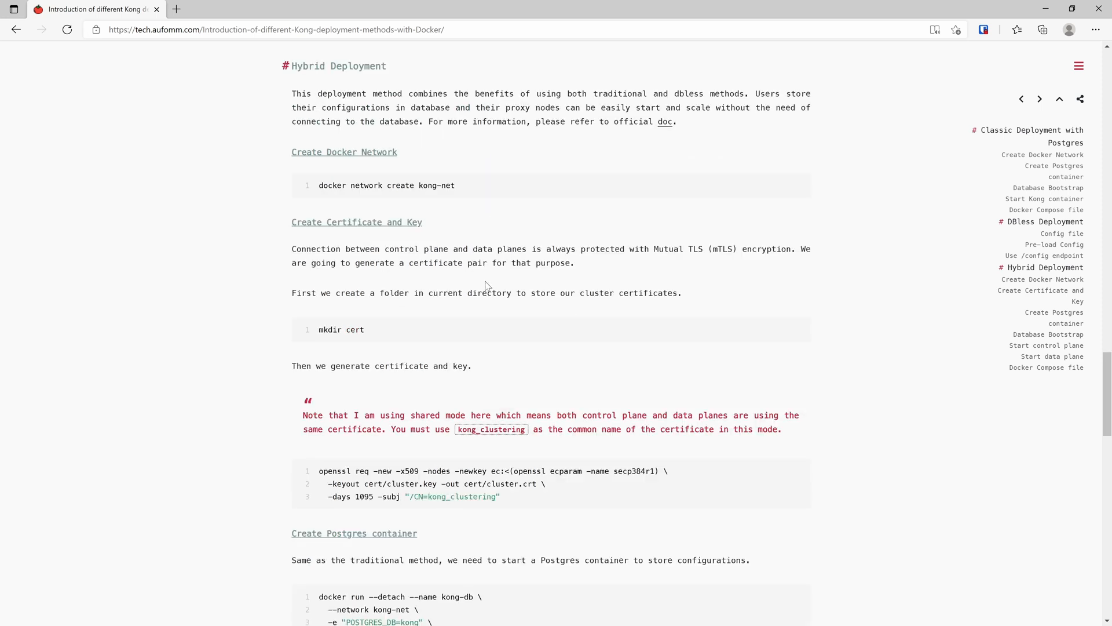
mouse_move(347, 255)
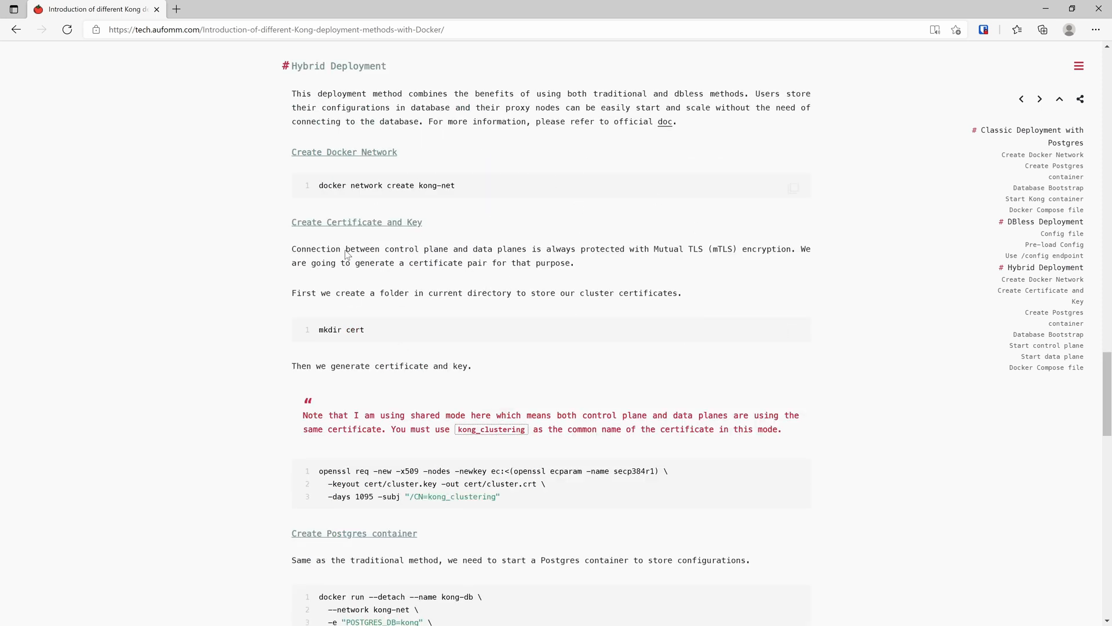
mouse_move(819, 375)
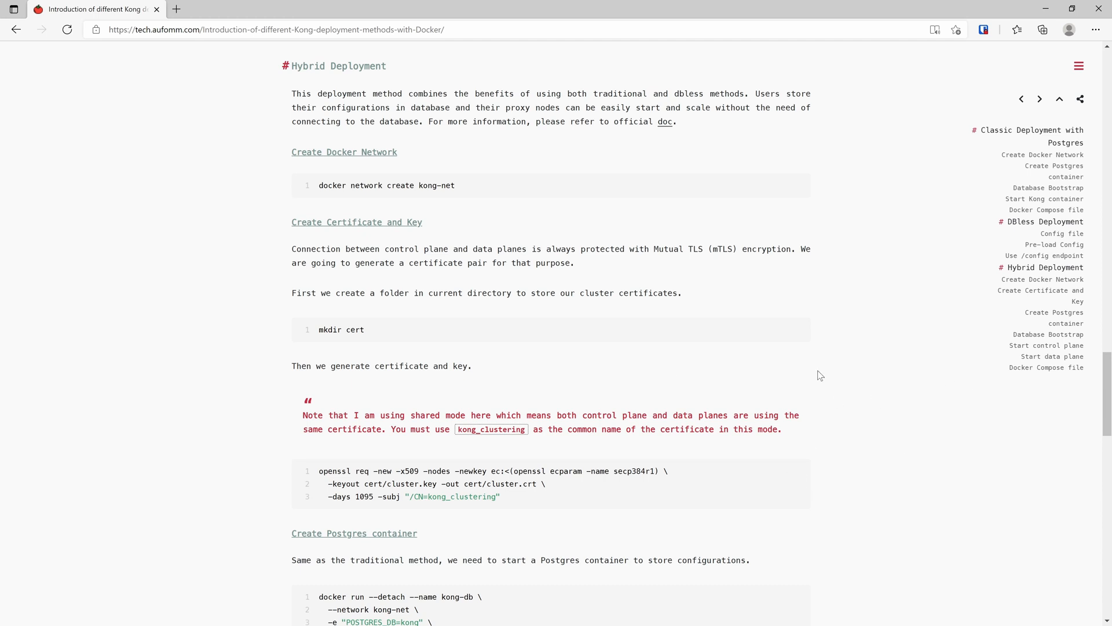
mouse_move(557, 506)
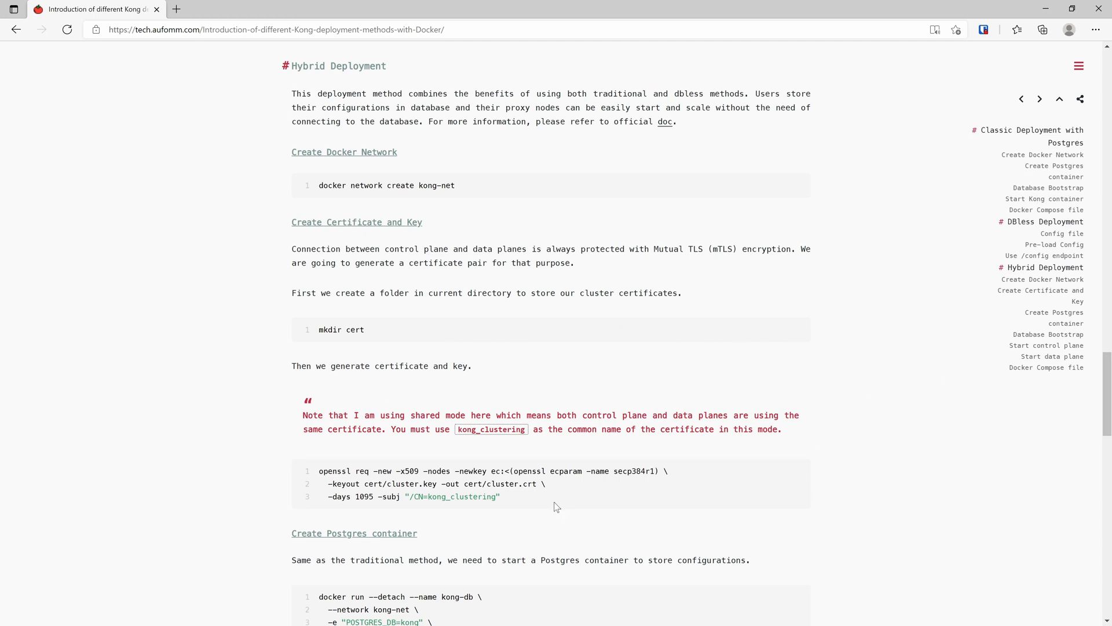
scroll(down, 3)
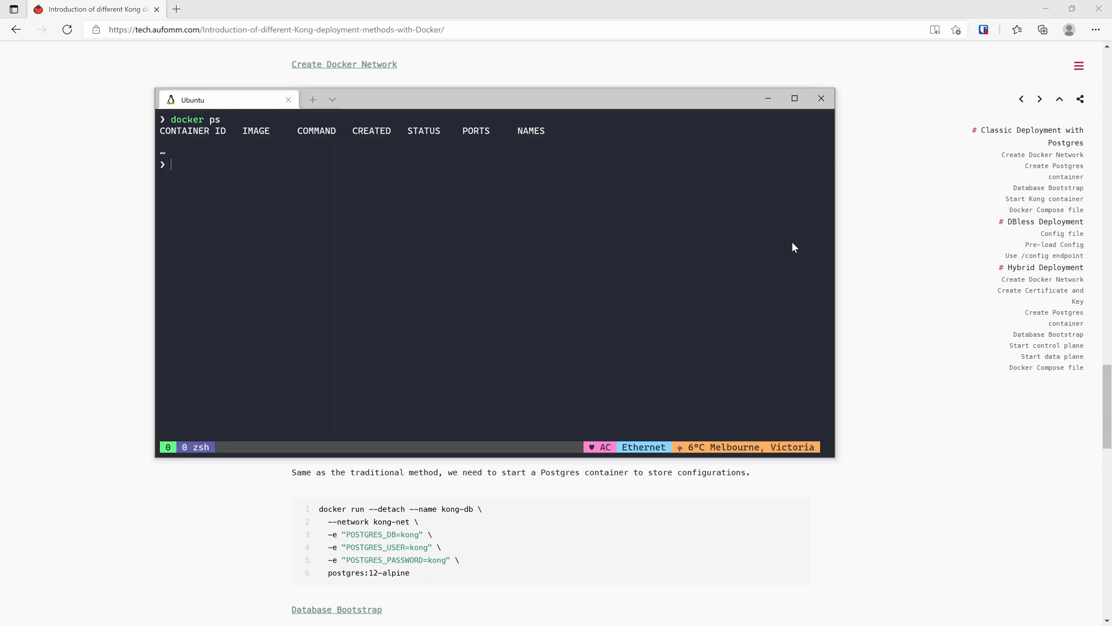
Step: Create the cert directory, generate the cluster certificate, start kong-db, run migrations and start kong-cp
text(mkdir cert)
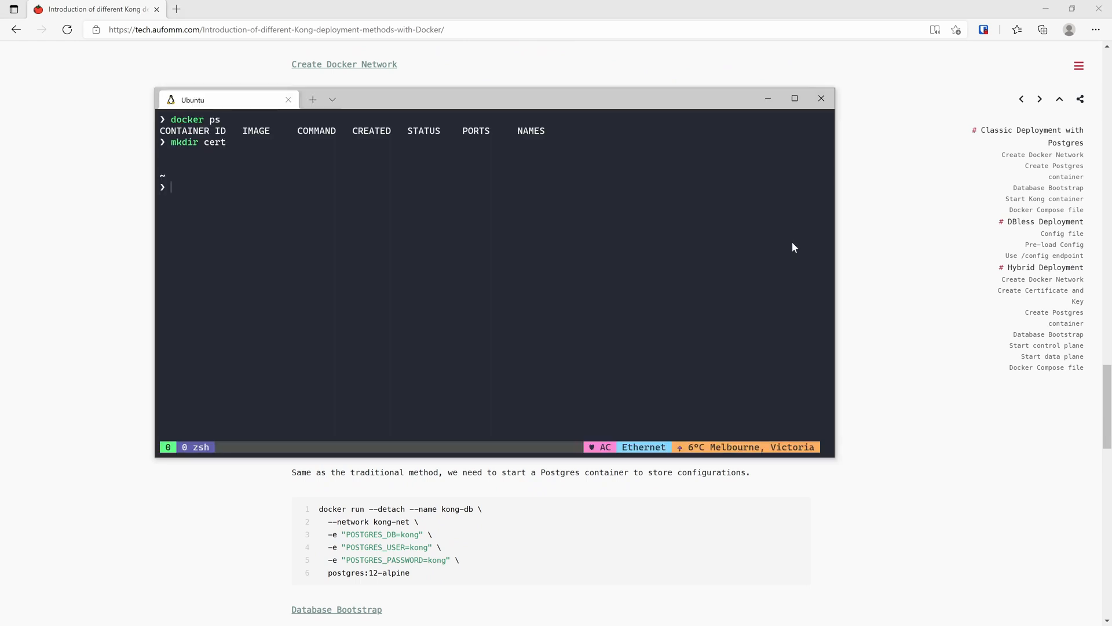
click(820, 97)
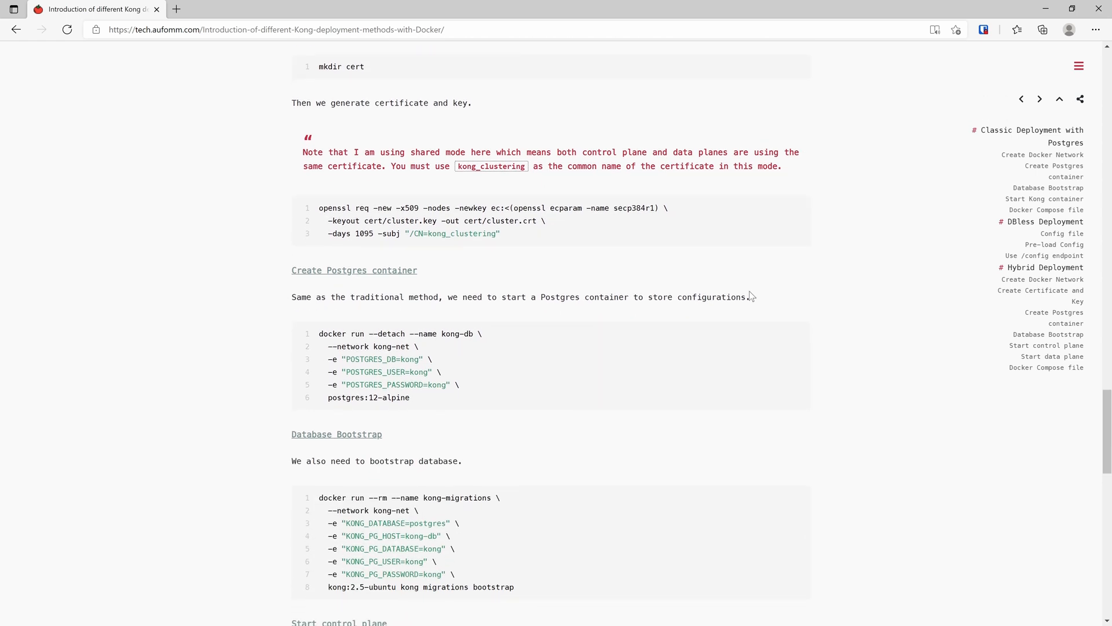
mouse_move(602, 347)
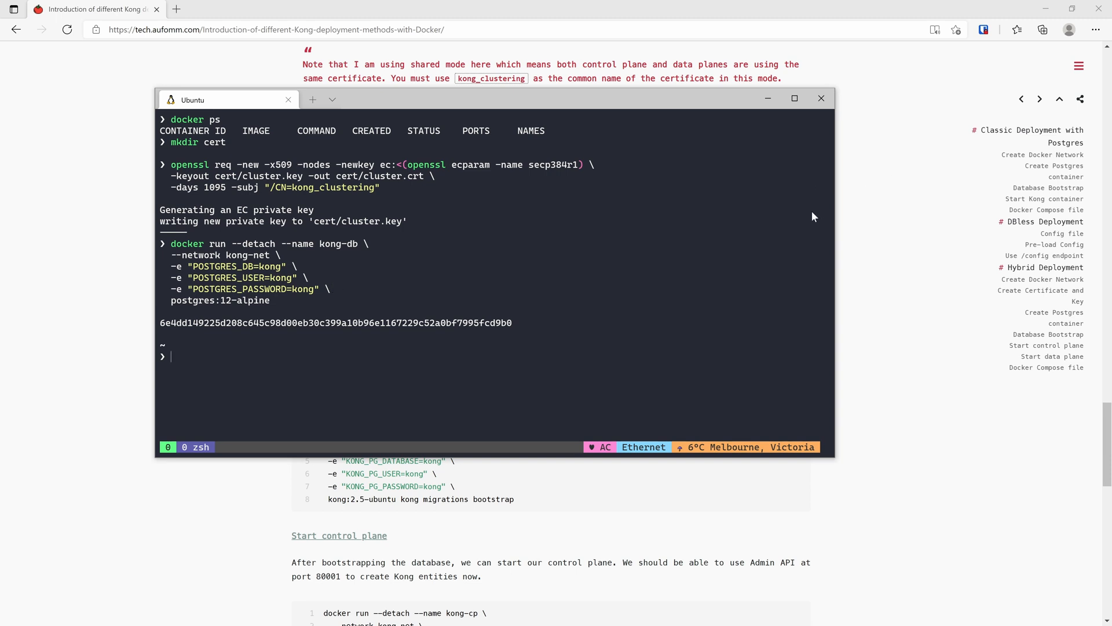
mouse_move(225, 306)
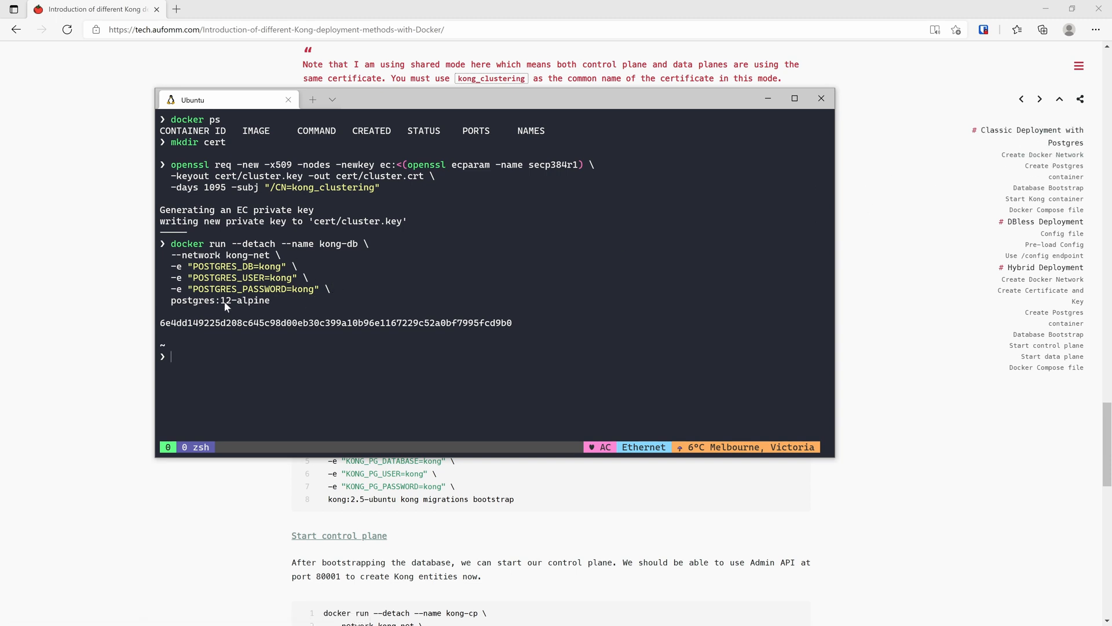
click(821, 97)
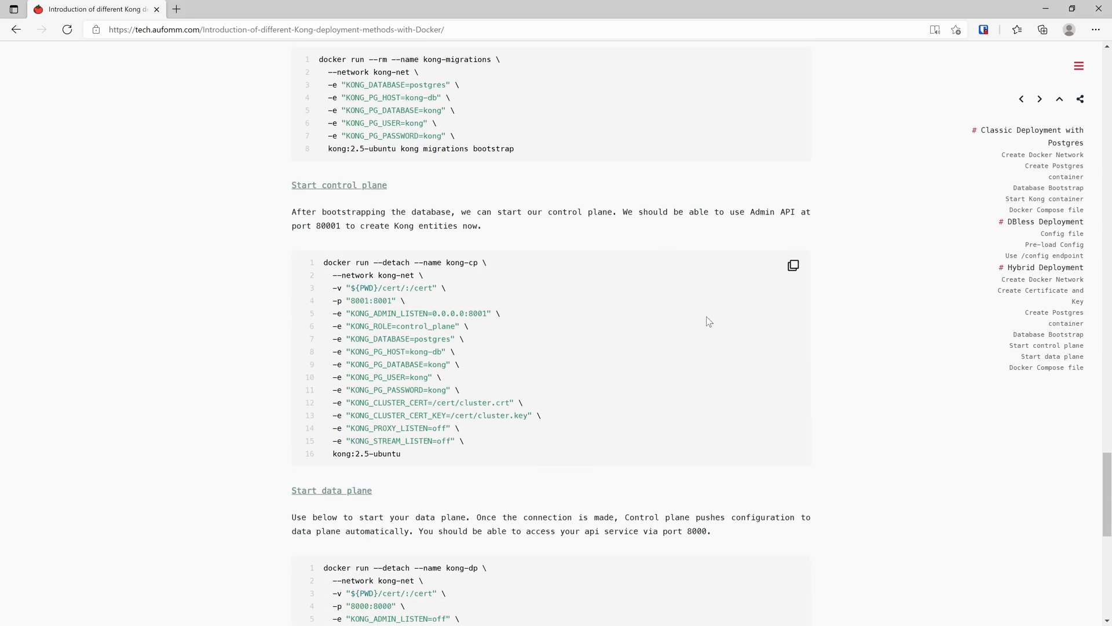
mouse_move(359, 310)
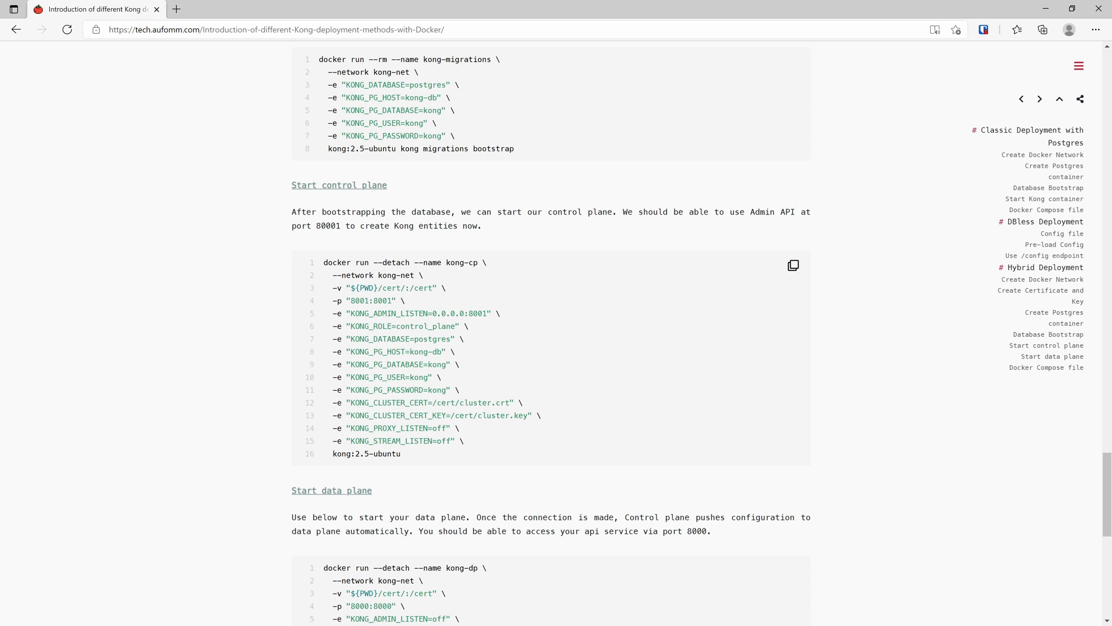
mouse_move(493, 285)
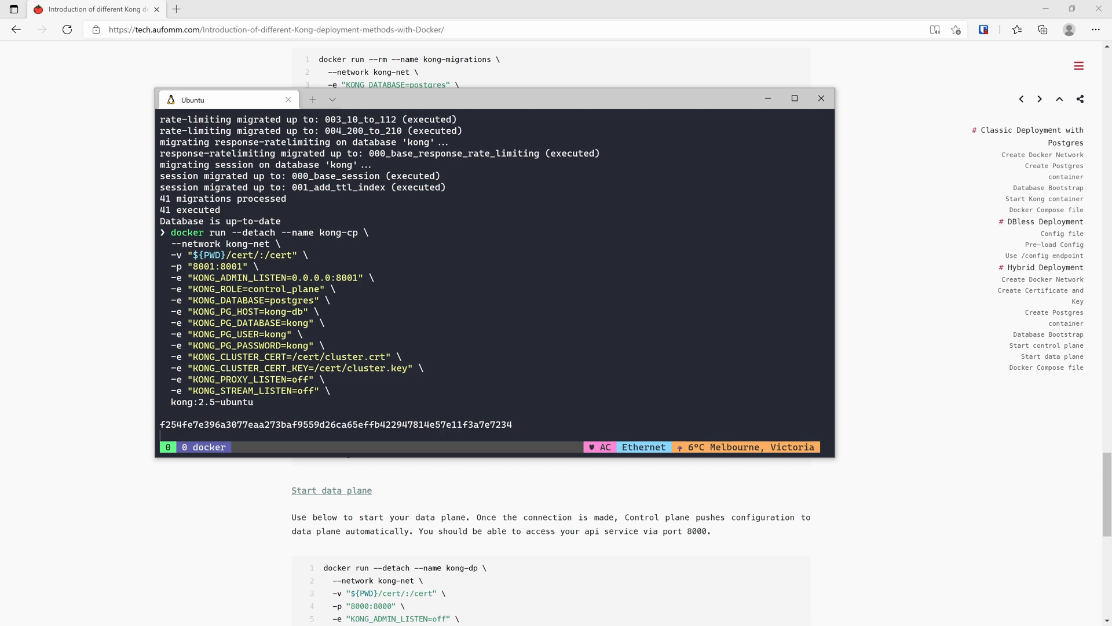
Step: Register the demo service to httpbin.org/anything on :8001, add its route and start kong-dp
text(http :8001)
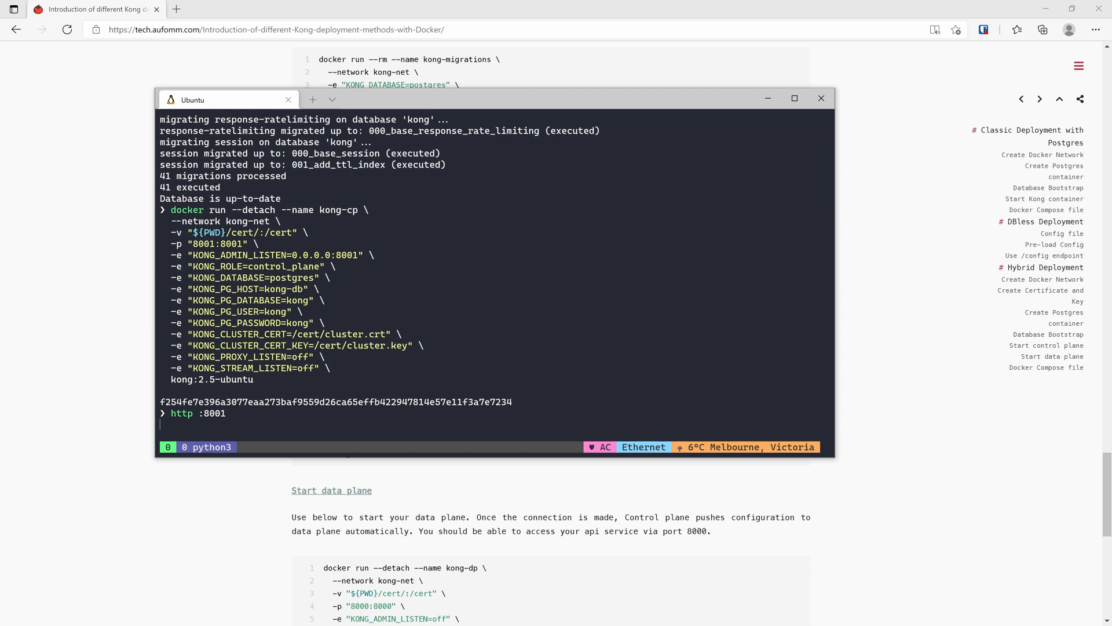
click(821, 99)
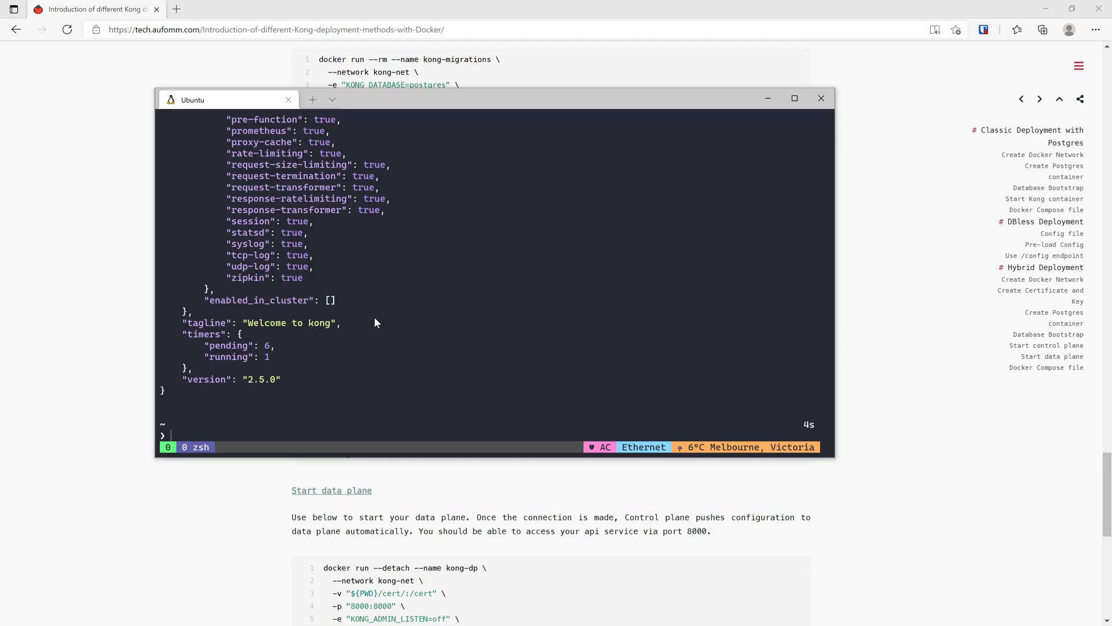
text(http :8001/services/demo/routes paths:='["/demo)
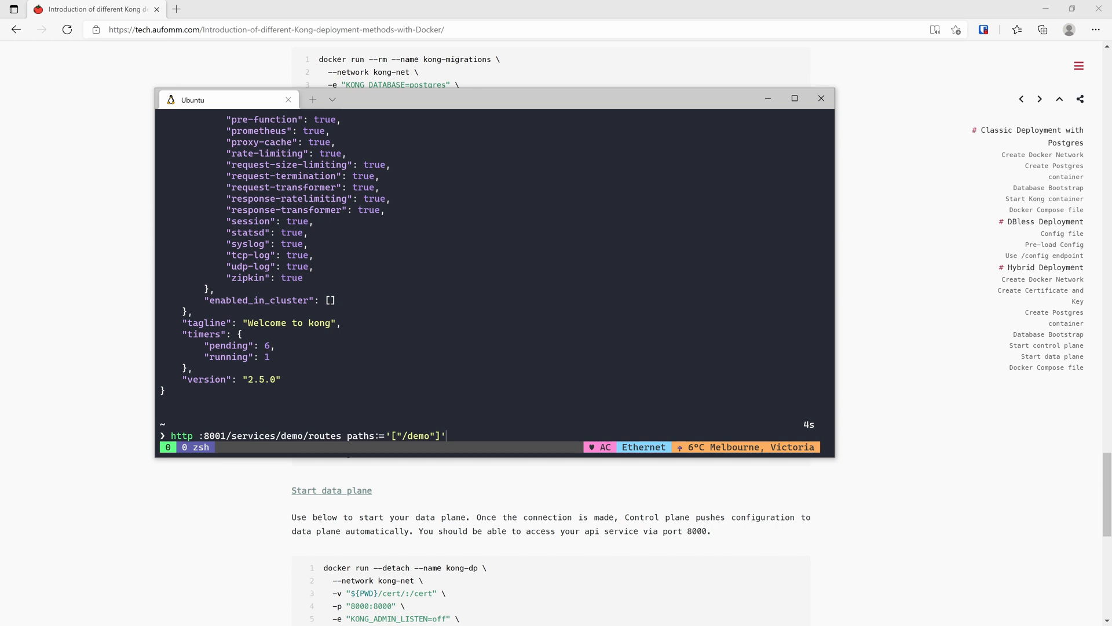
key(Return)
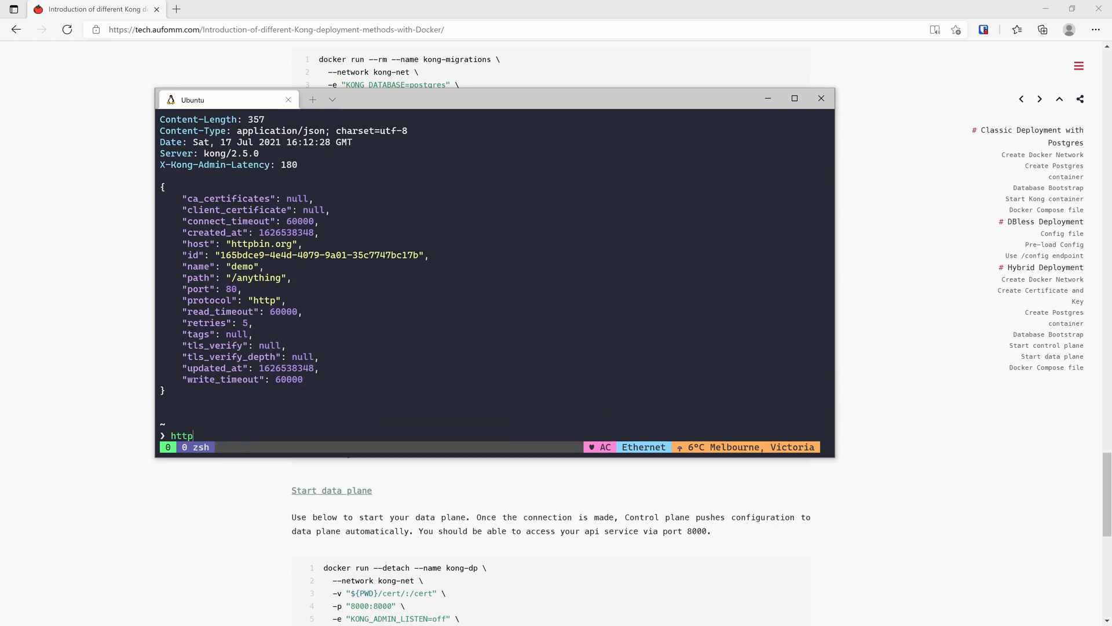
text(:8001/services name=demo url=http://httpbin.org/anything)
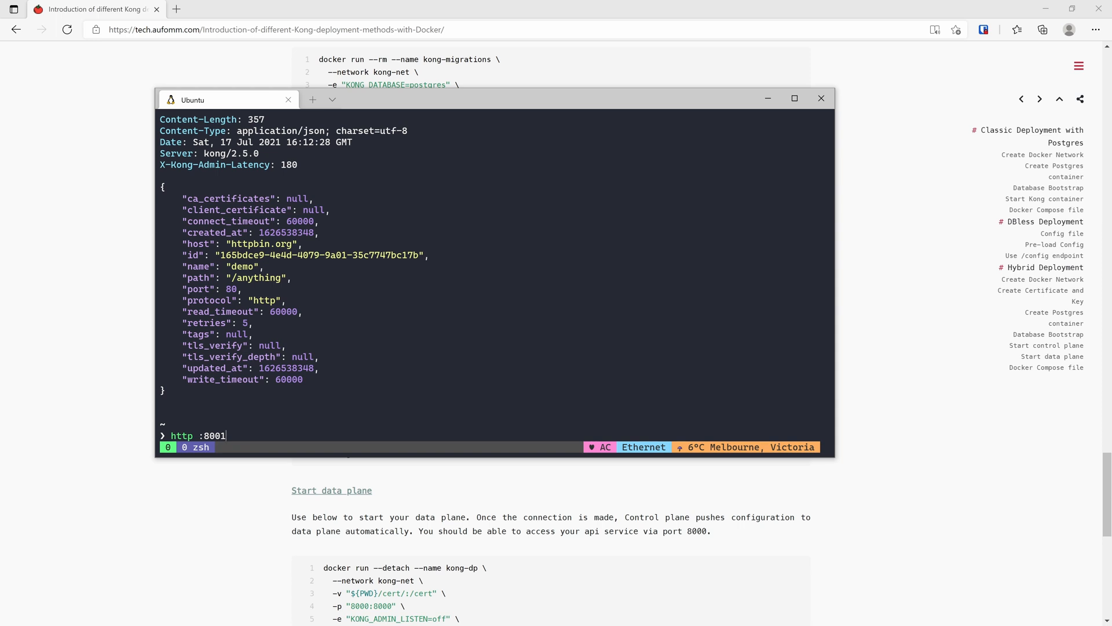
text(/se)
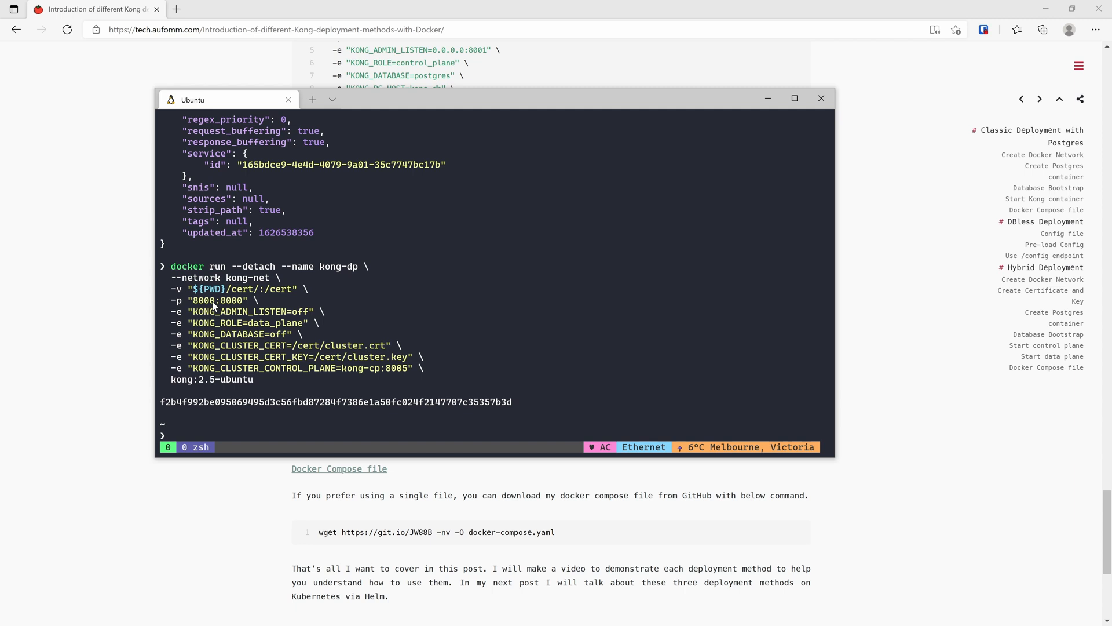
Step: Request http :8000/demo and see it proxied to httpbin through the data plane
text(http :)
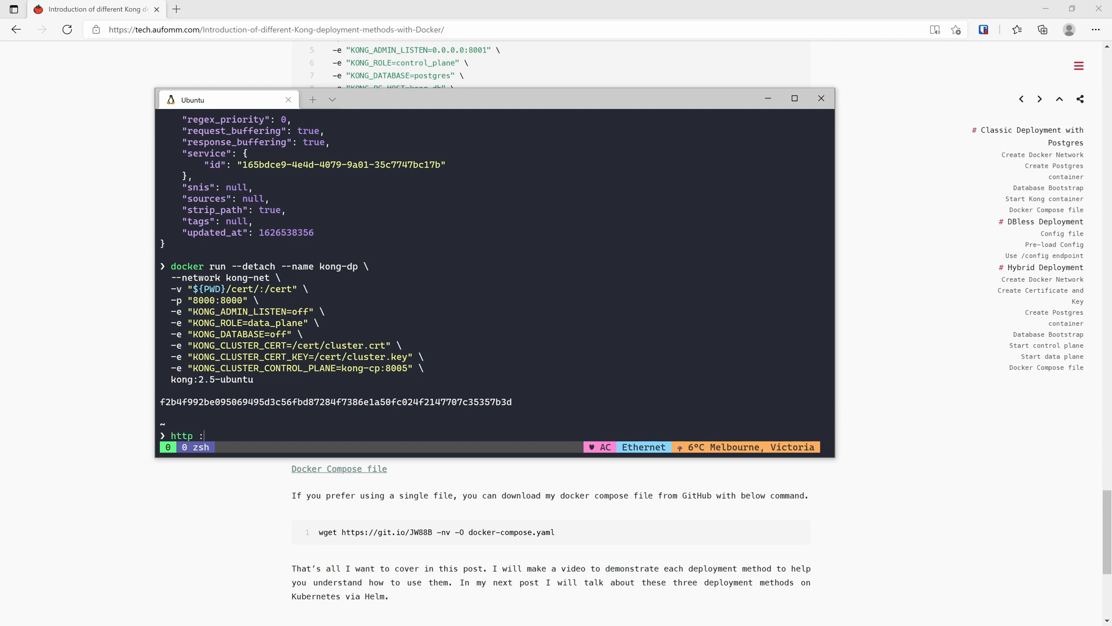
text(8000/demo)
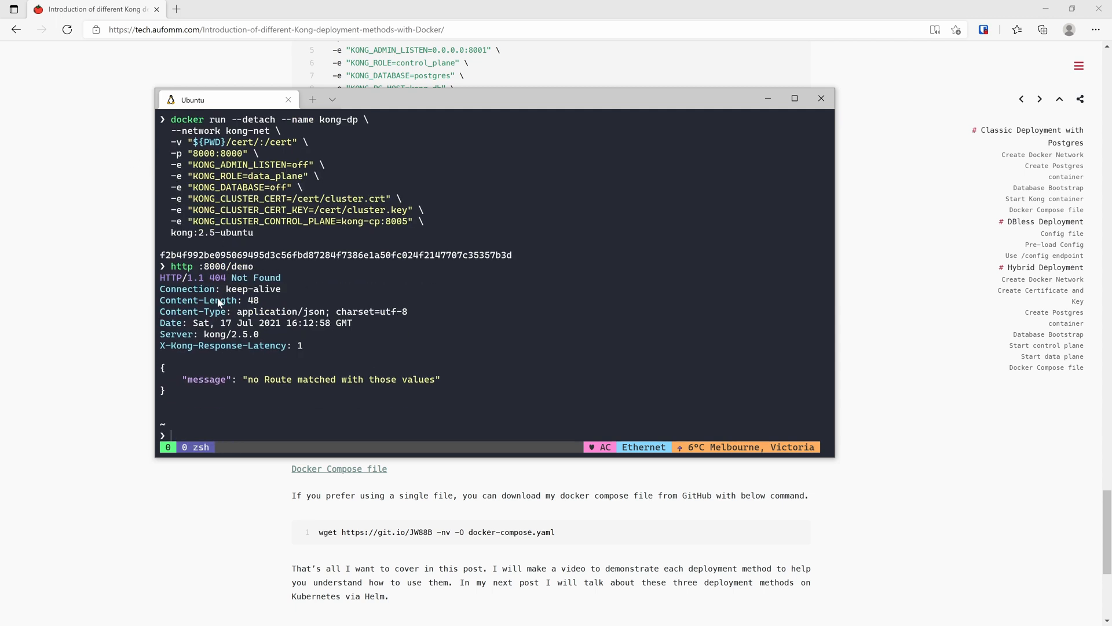
mouse_move(347, 334)
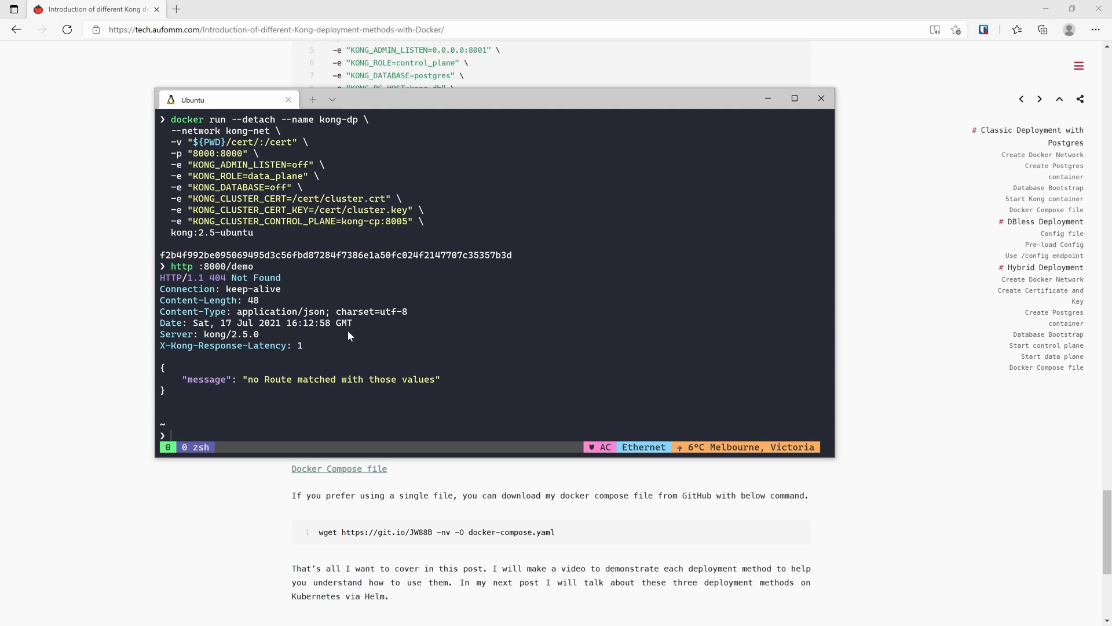
mouse_move(277, 317)
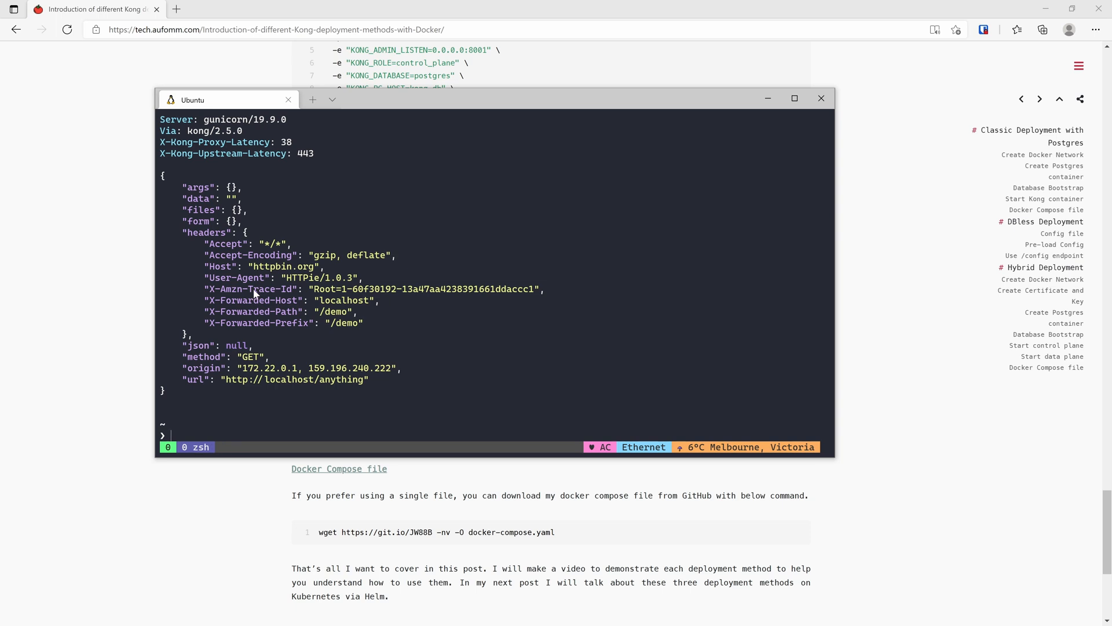
text(http :8000/demo)
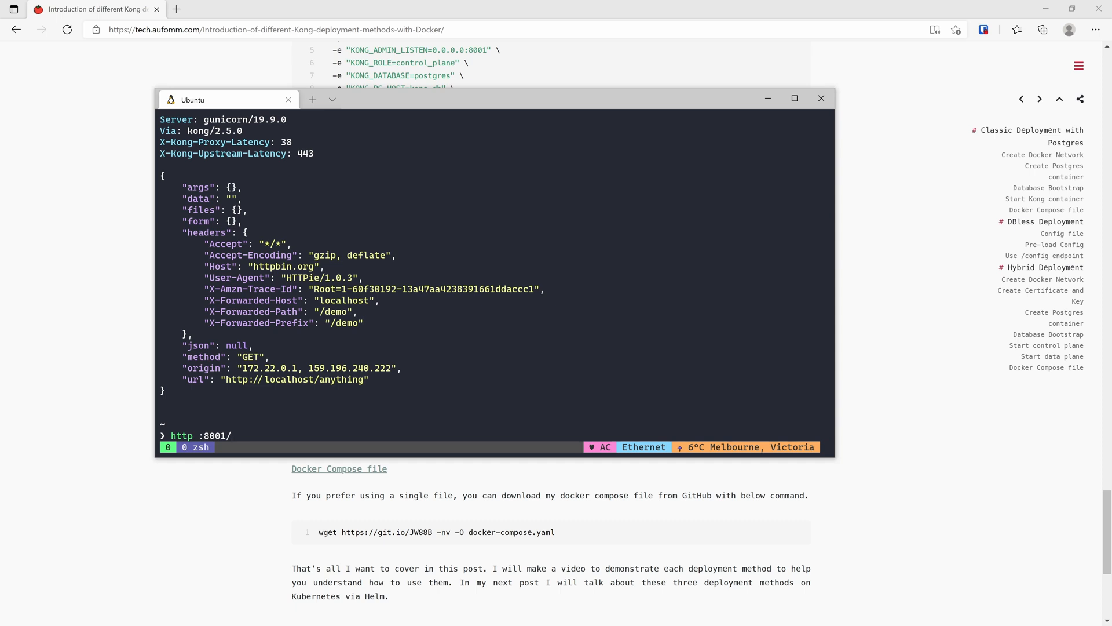
Step: Add the key-auth plugin via :8001/plugins, then request /demo again and get 401 No API key found
text(plugins)
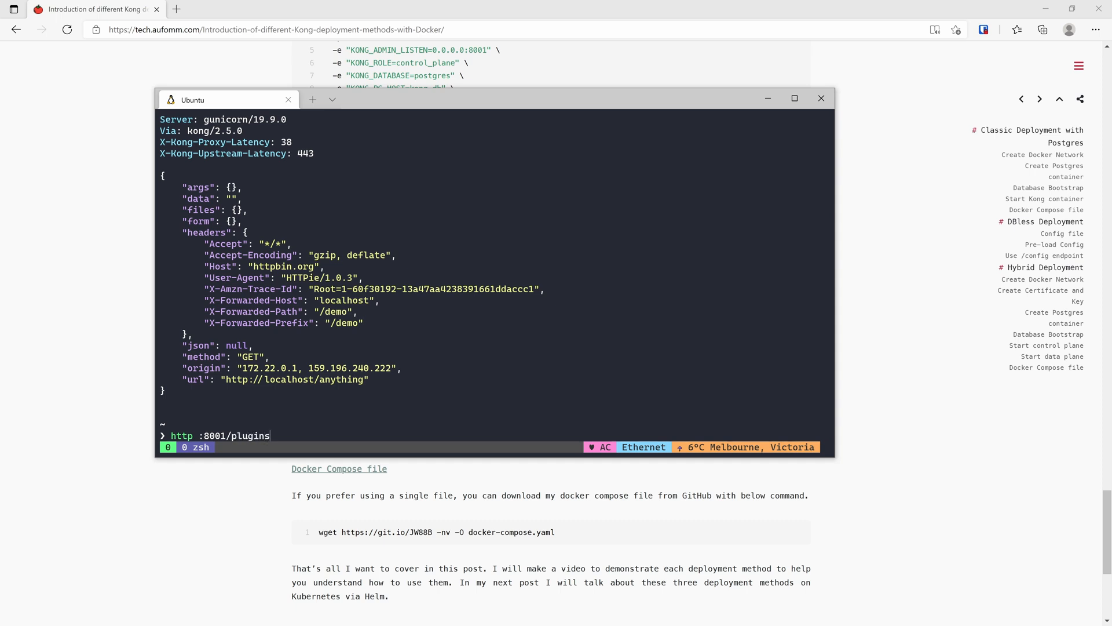
text(name-key-au)
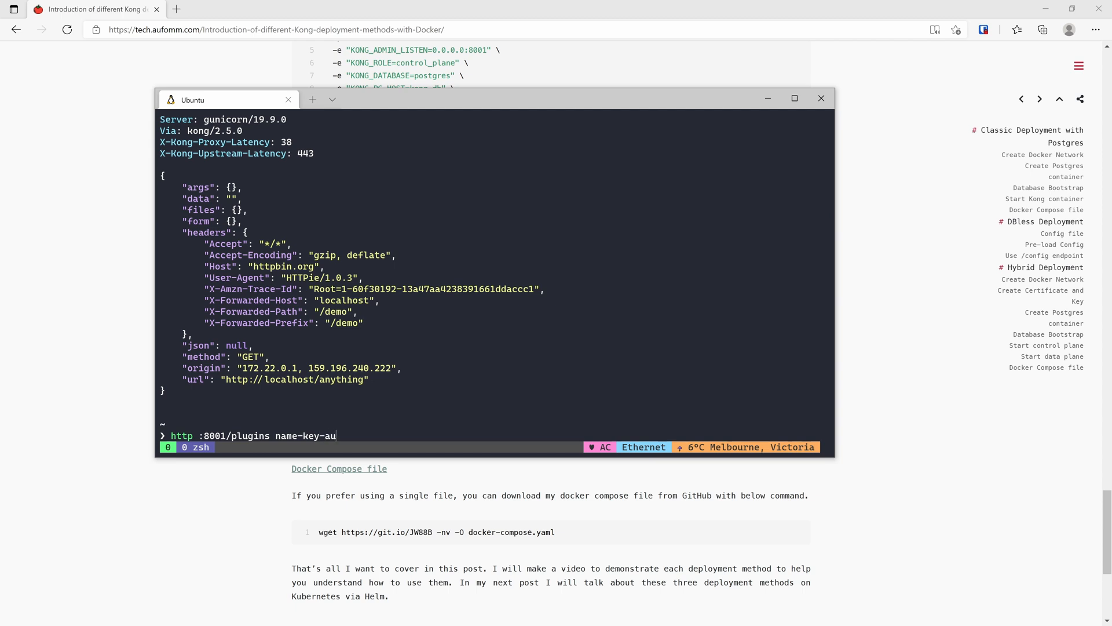
key(Backspace)
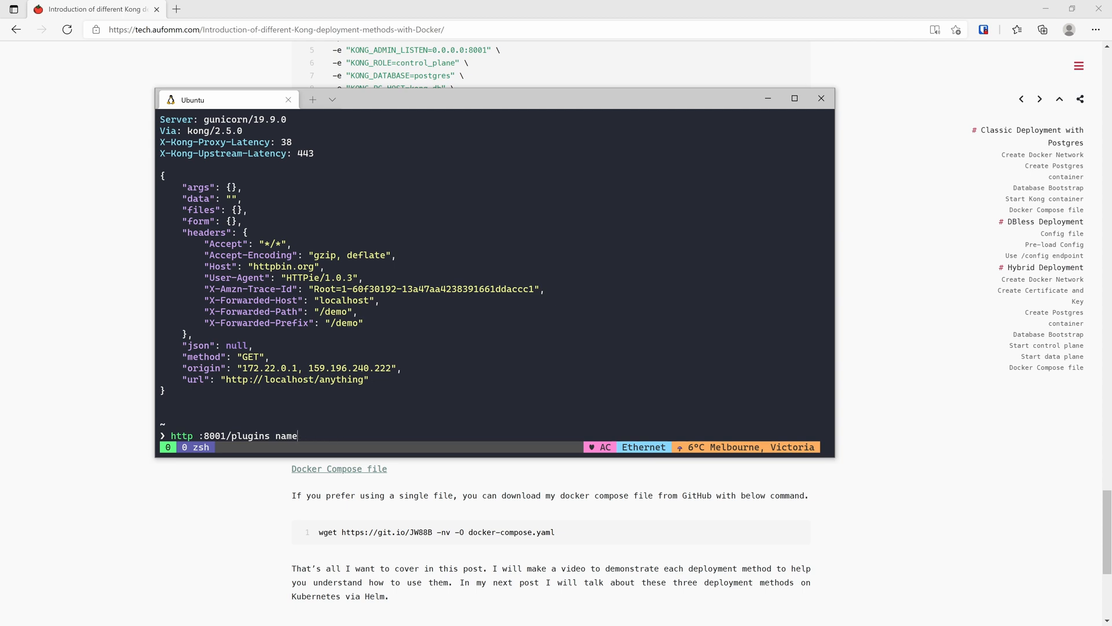
text(=key-aut)
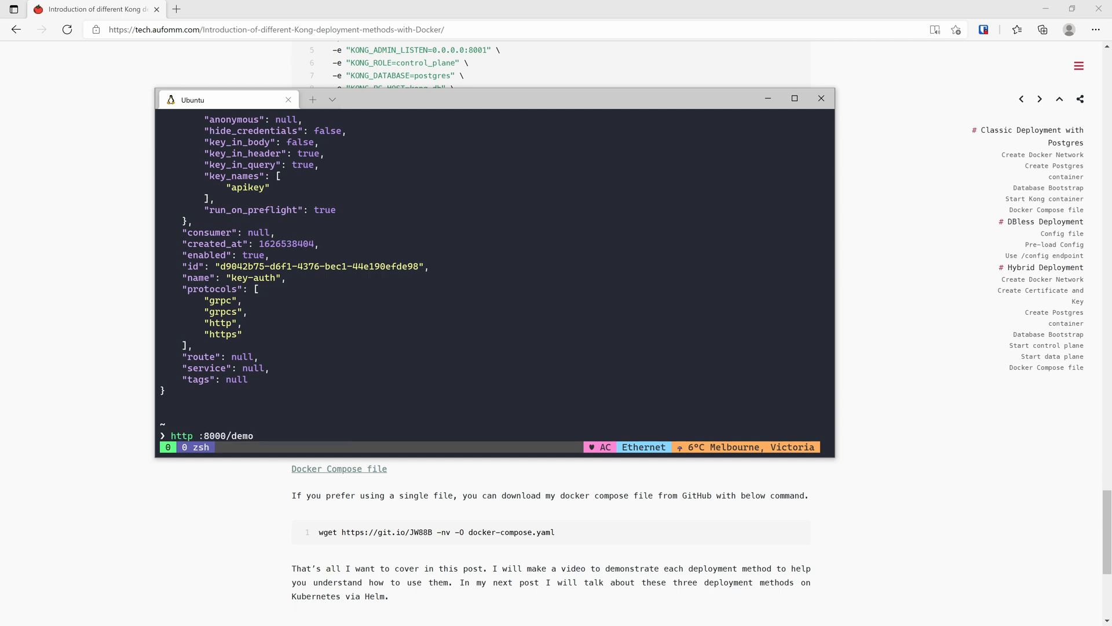
key(Return)
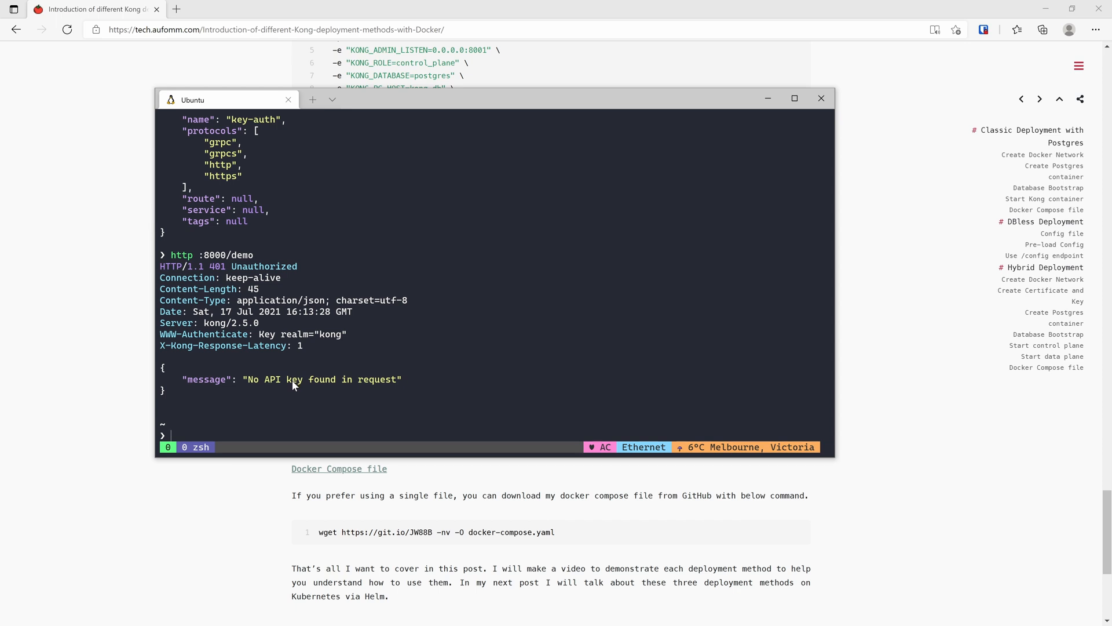
mouse_move(669, 339)
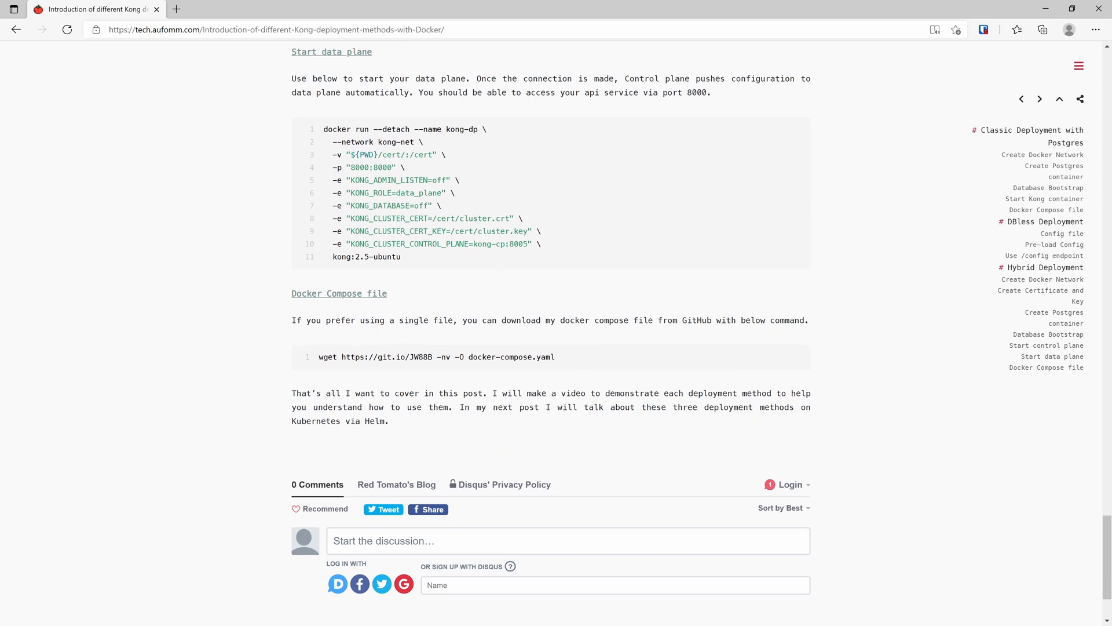
mouse_move(792, 359)
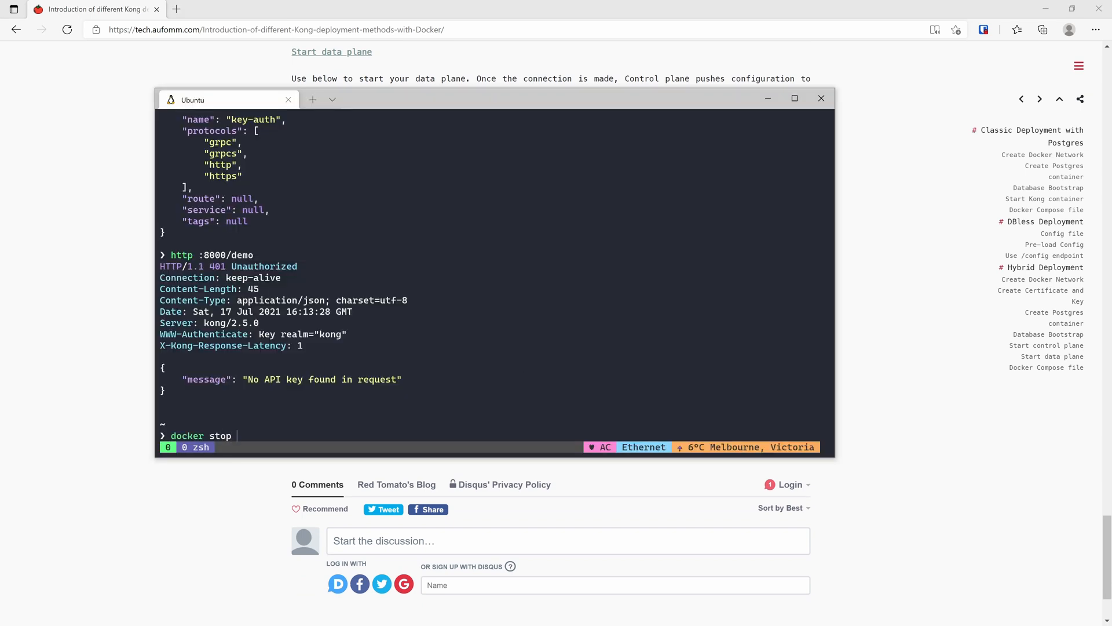
text($(docker ps -qa))
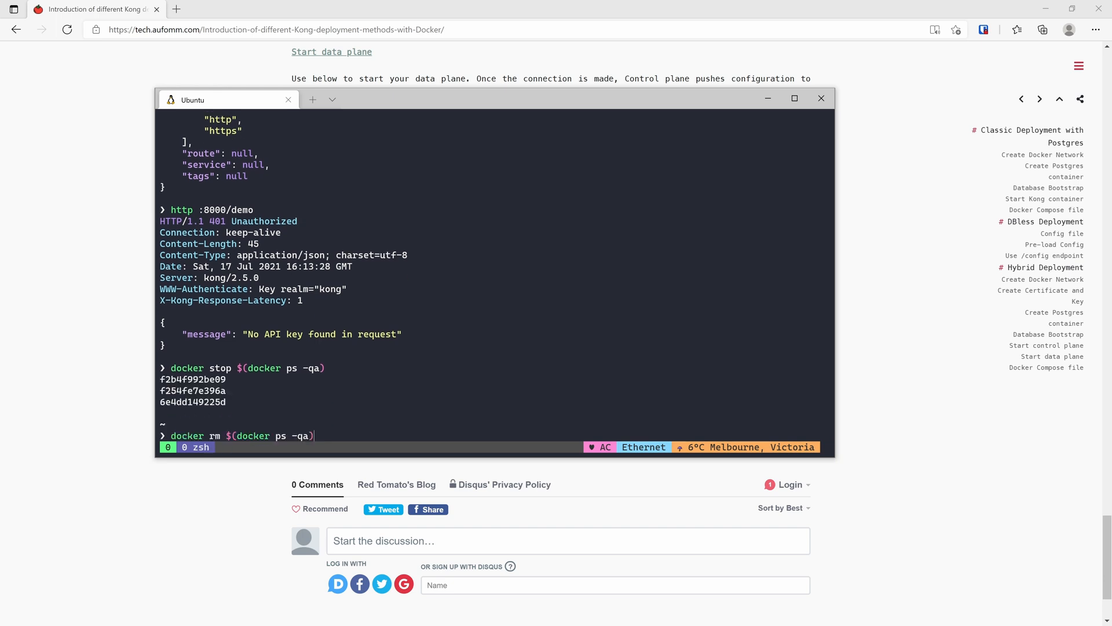
key(Return)
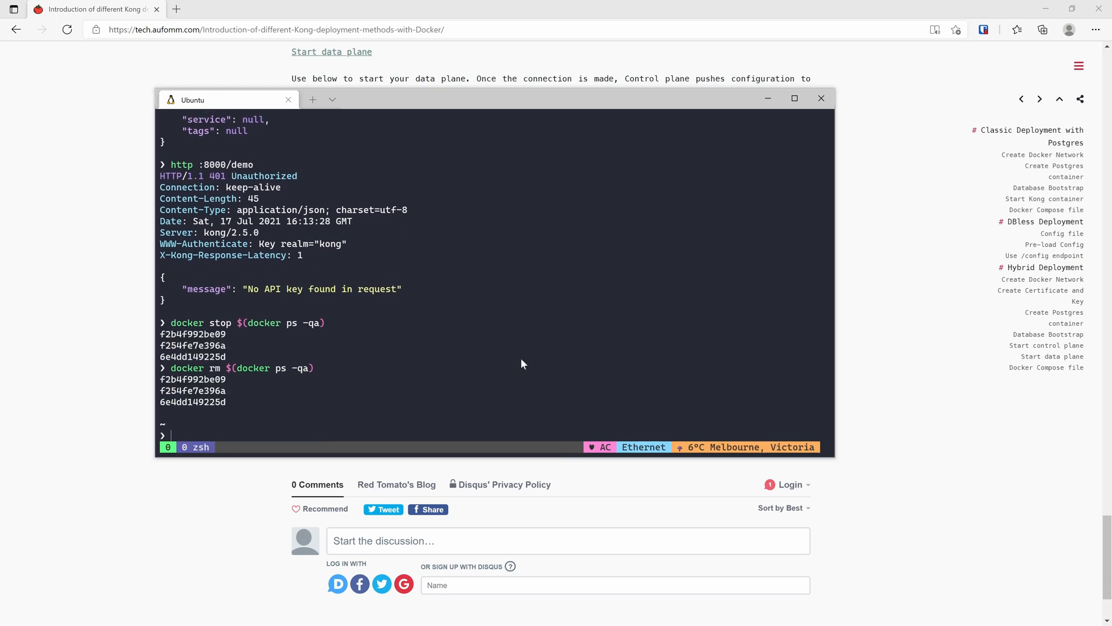
mouse_move(481, 323)
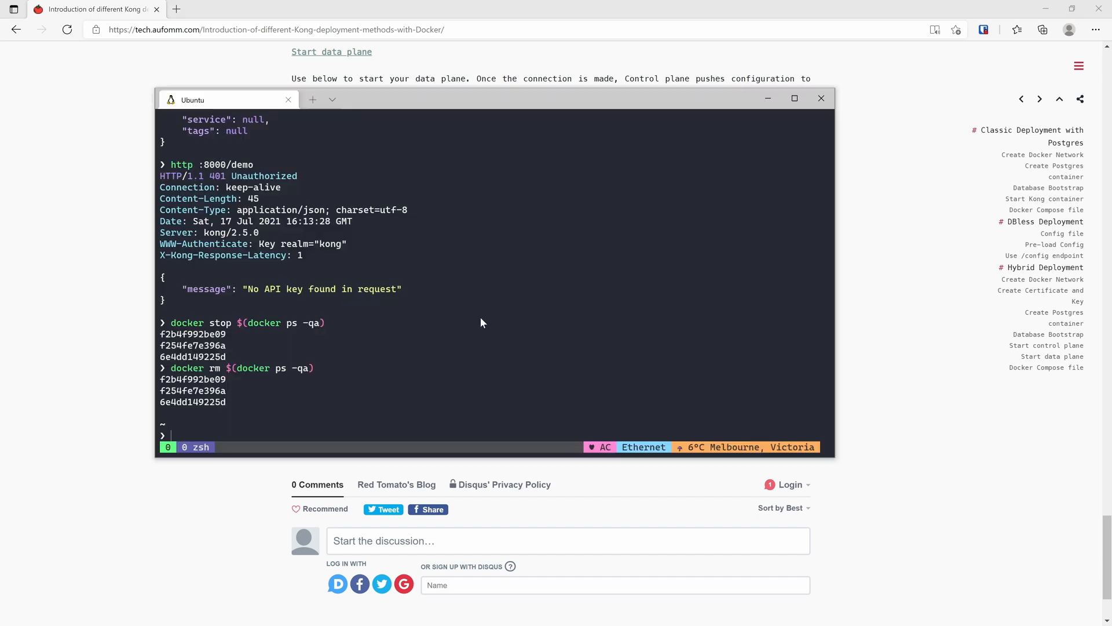
text(wget https://git.io/JW88B -nv -O docker-compose.yaml)
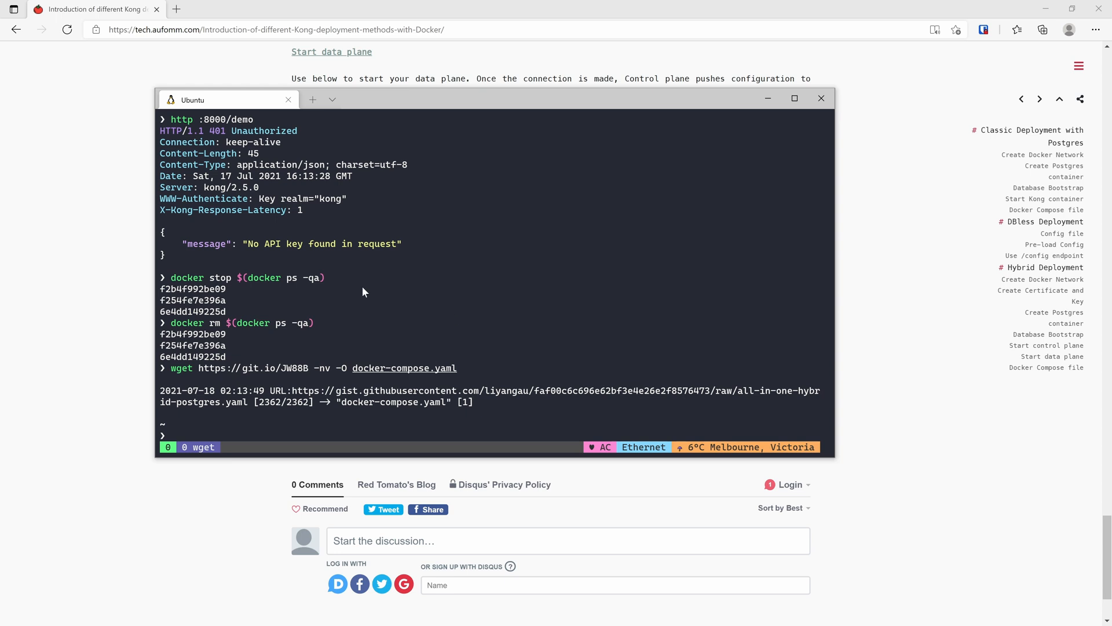
mouse_move(458, 384)
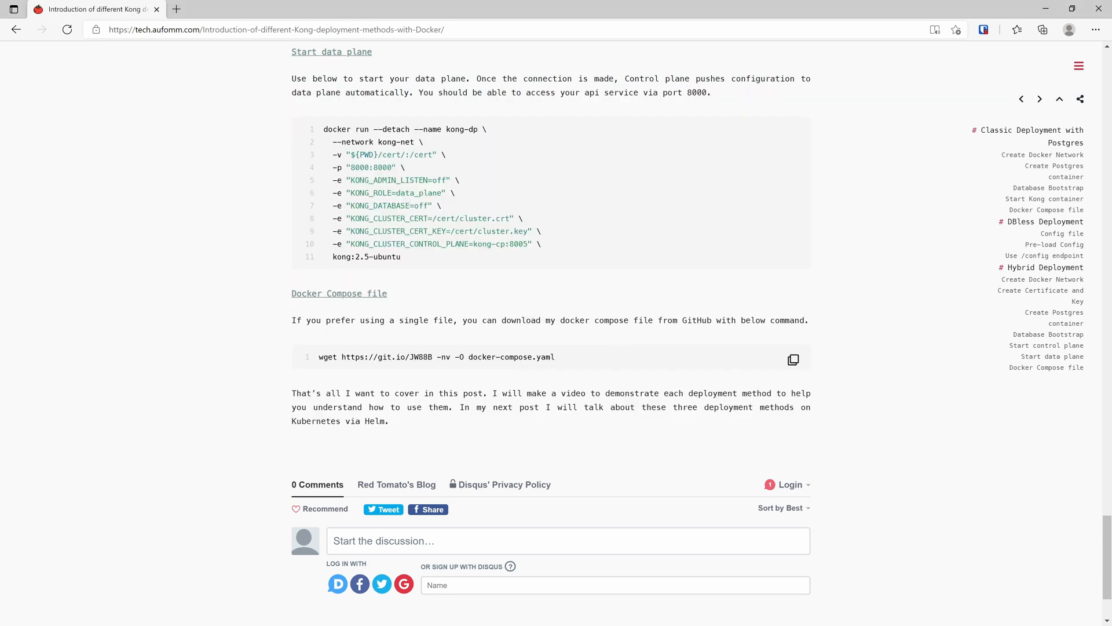
Step: Open the git.io link in a new tab and review the hybrid Postgres compose YAML's kong-cp and kong-dp services
right_click(384, 357)
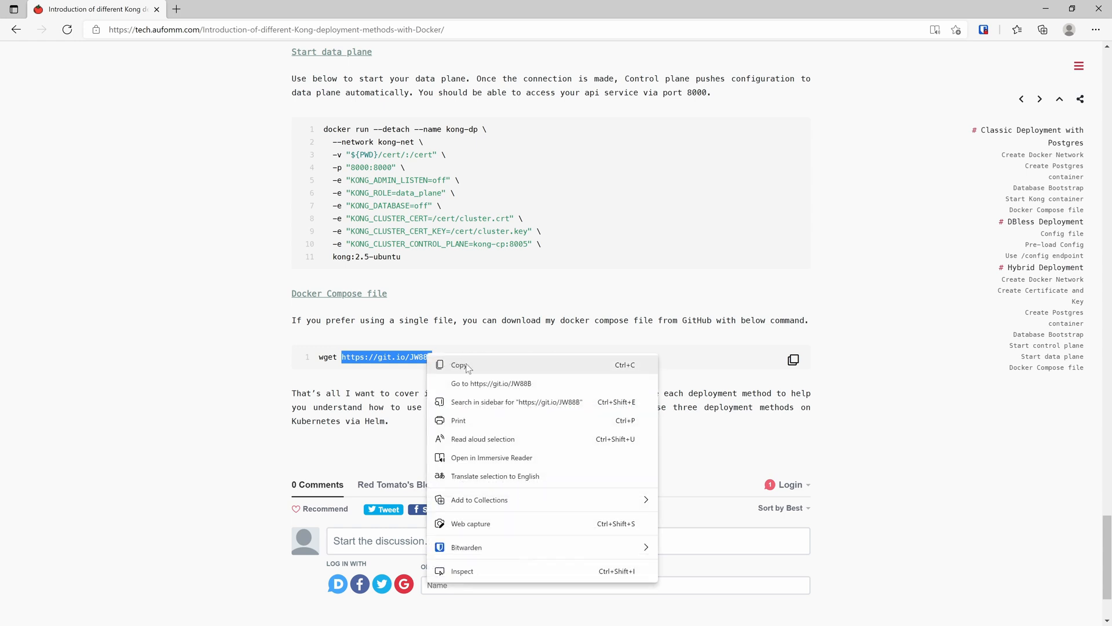
click(491, 383)
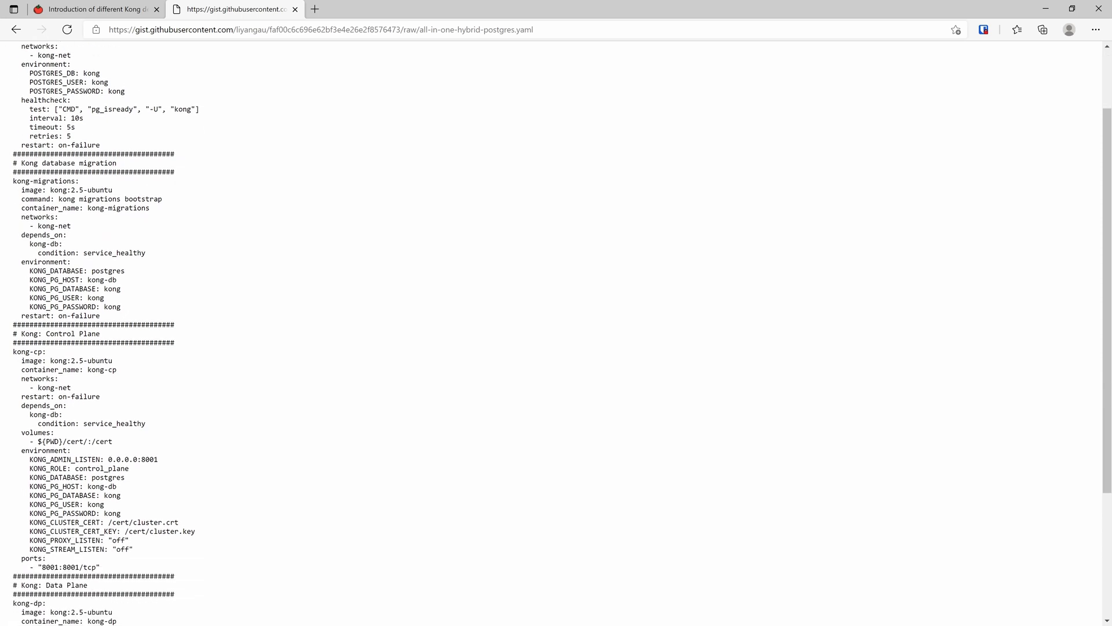
scroll(down, 3)
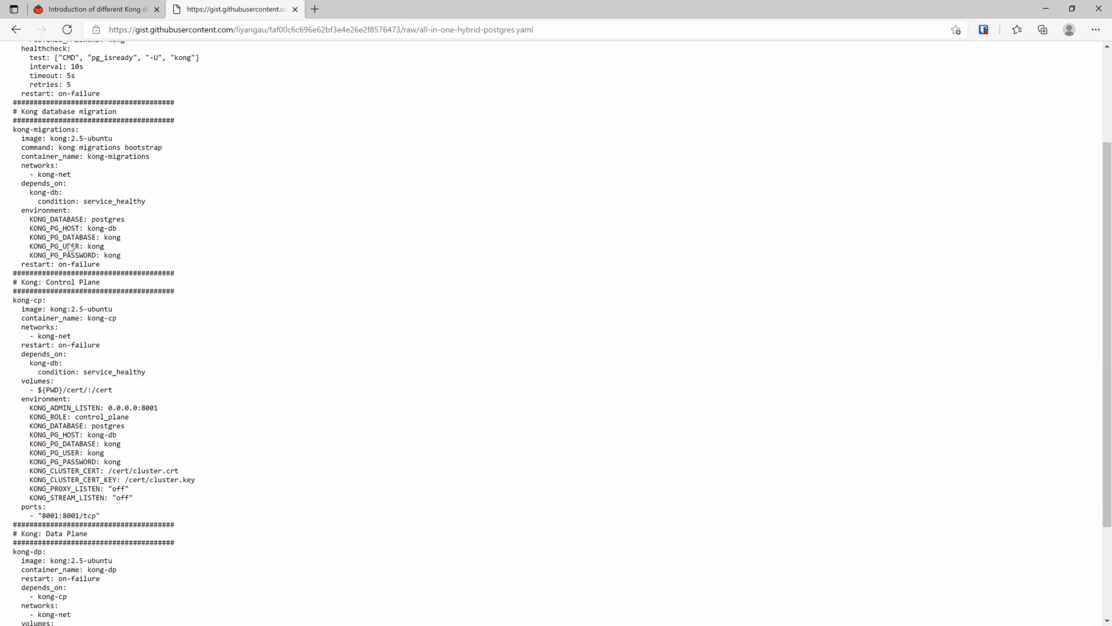
scroll(down, 3)
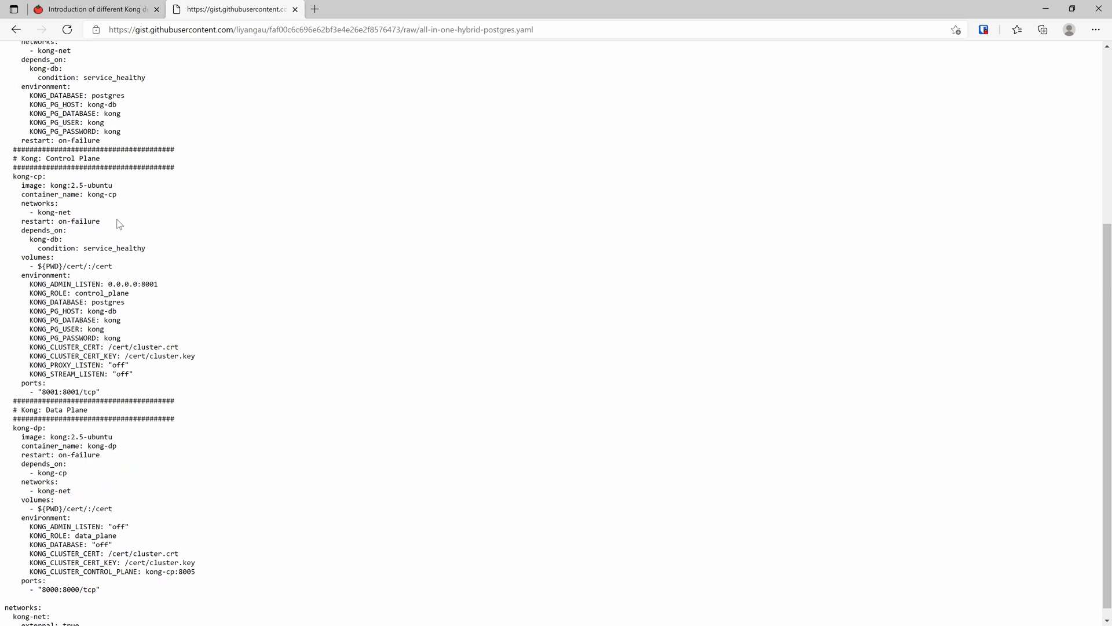
scroll(down, 3)
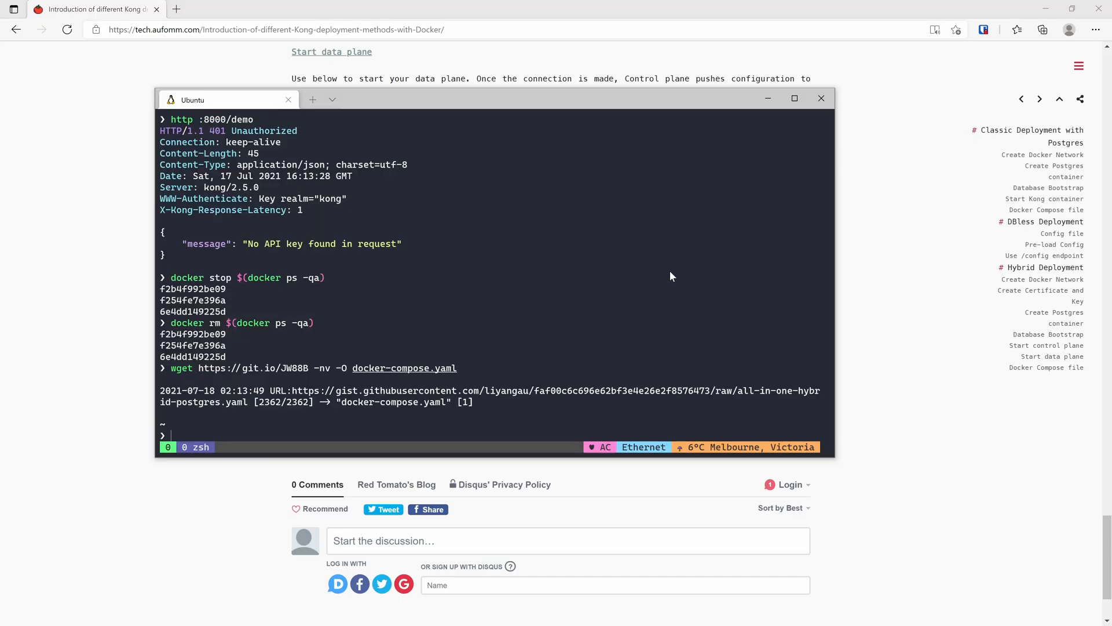
mouse_move(642, 257)
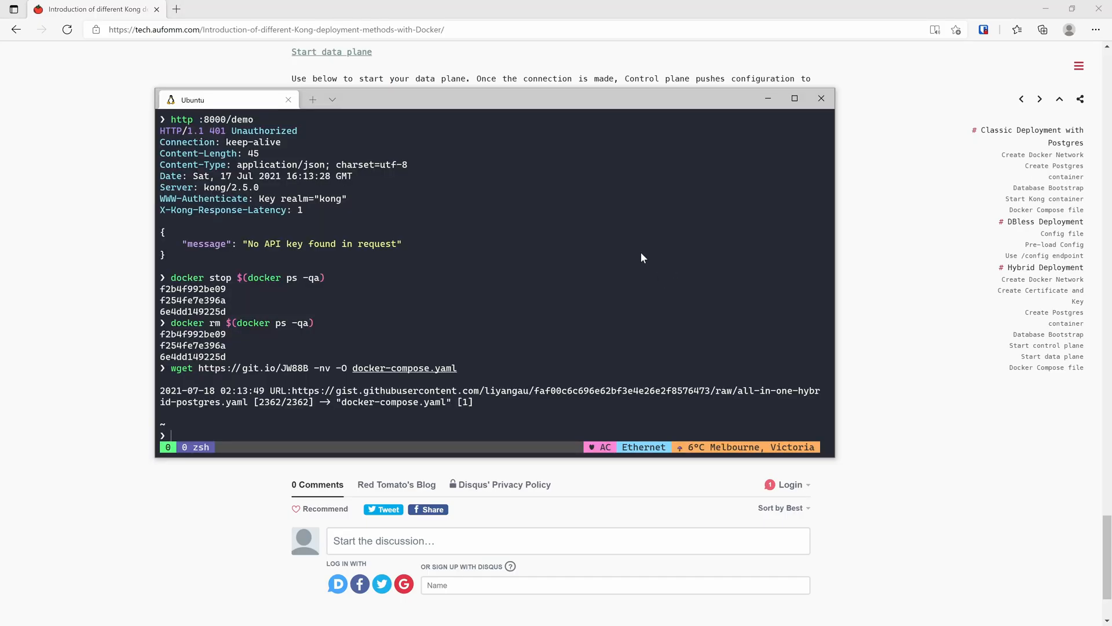
mouse_move(887, 176)
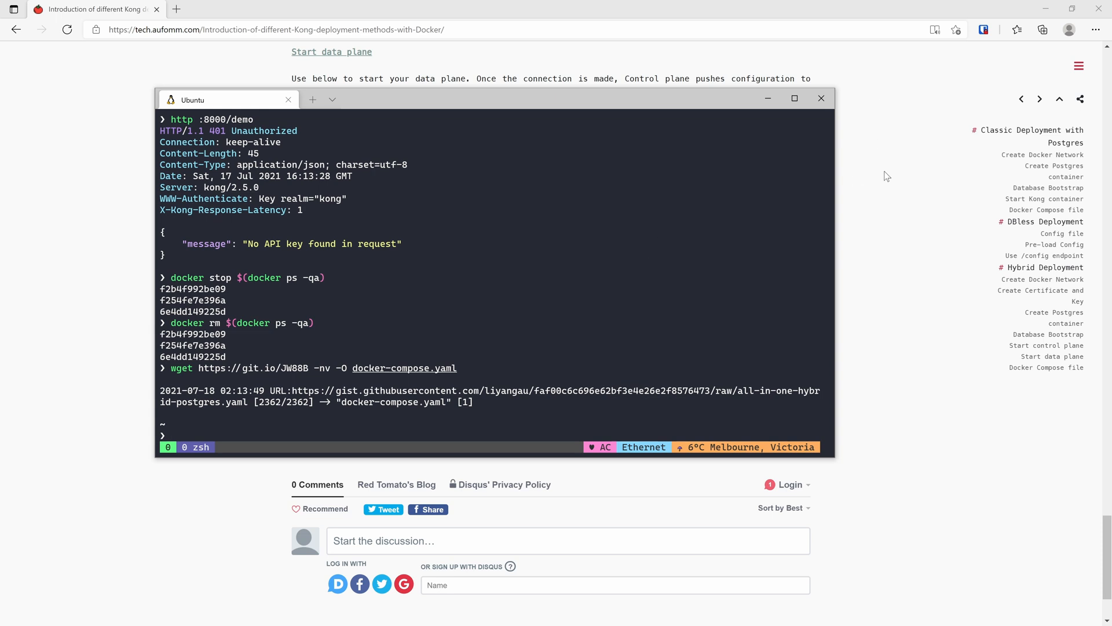
mouse_move(617, 301)
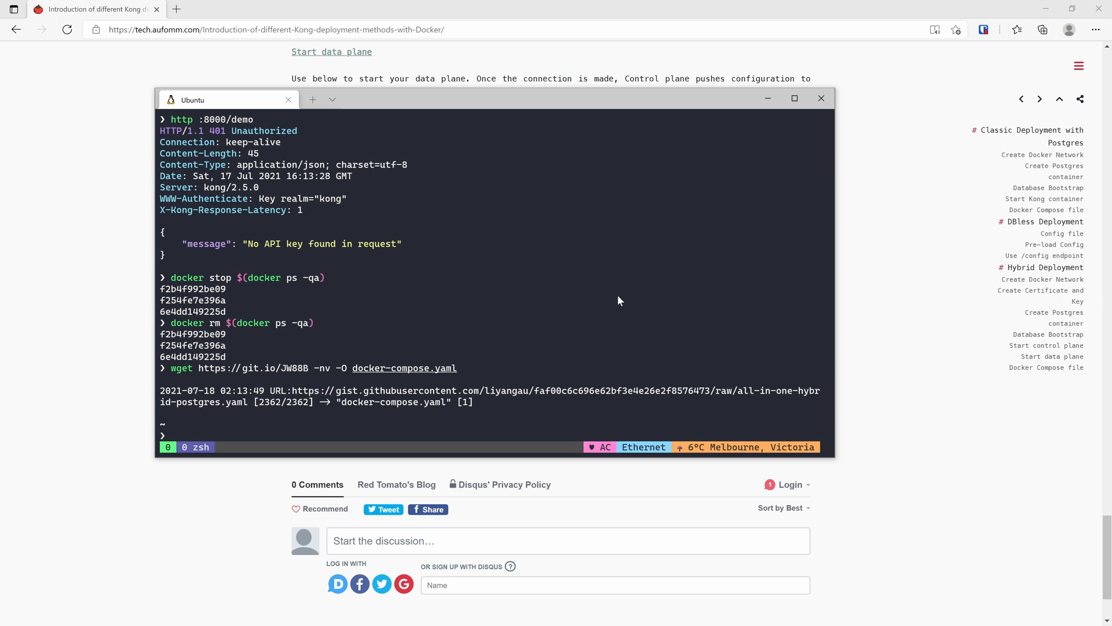
Step: Run docker-compose up -d creating the four Kong containers, then query http :8001 and http :8000
text(docker-compose up -d)
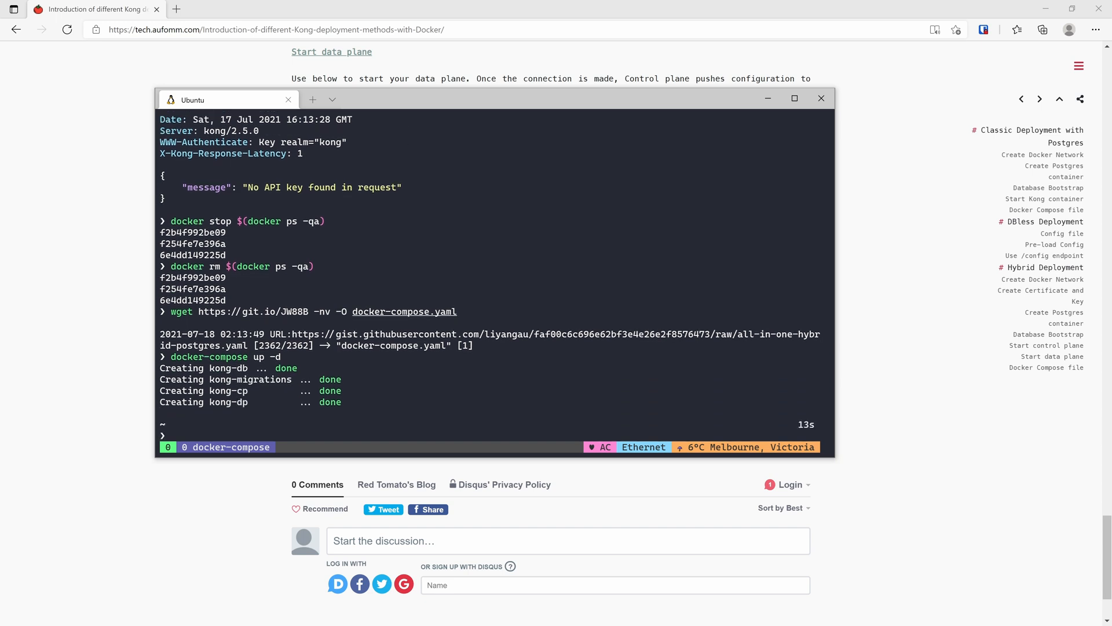
text(ht)
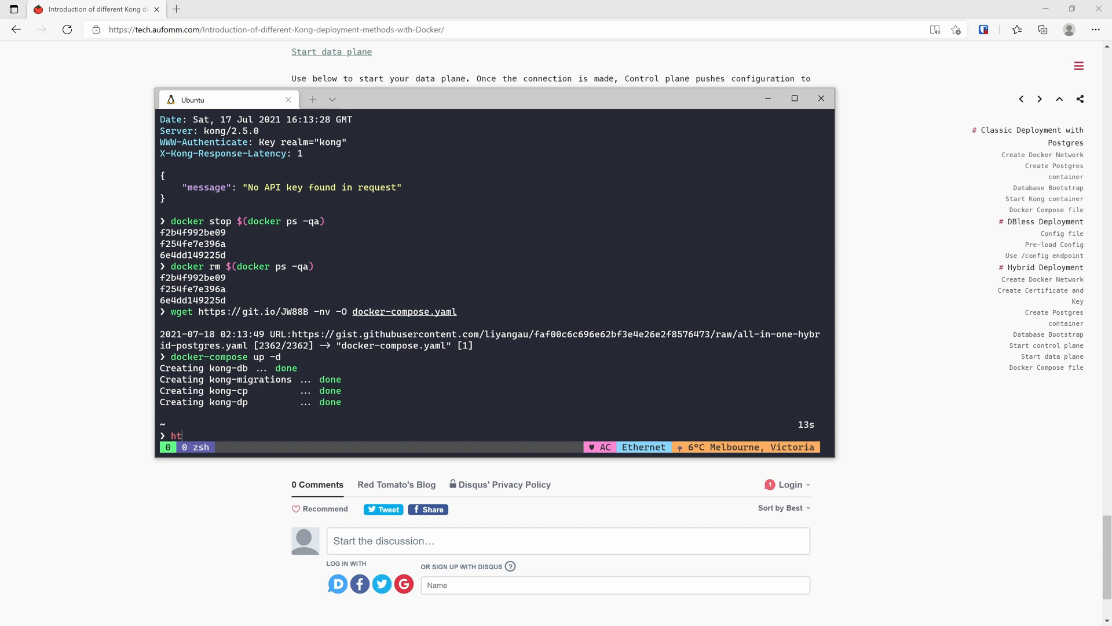
text(tp :8001)
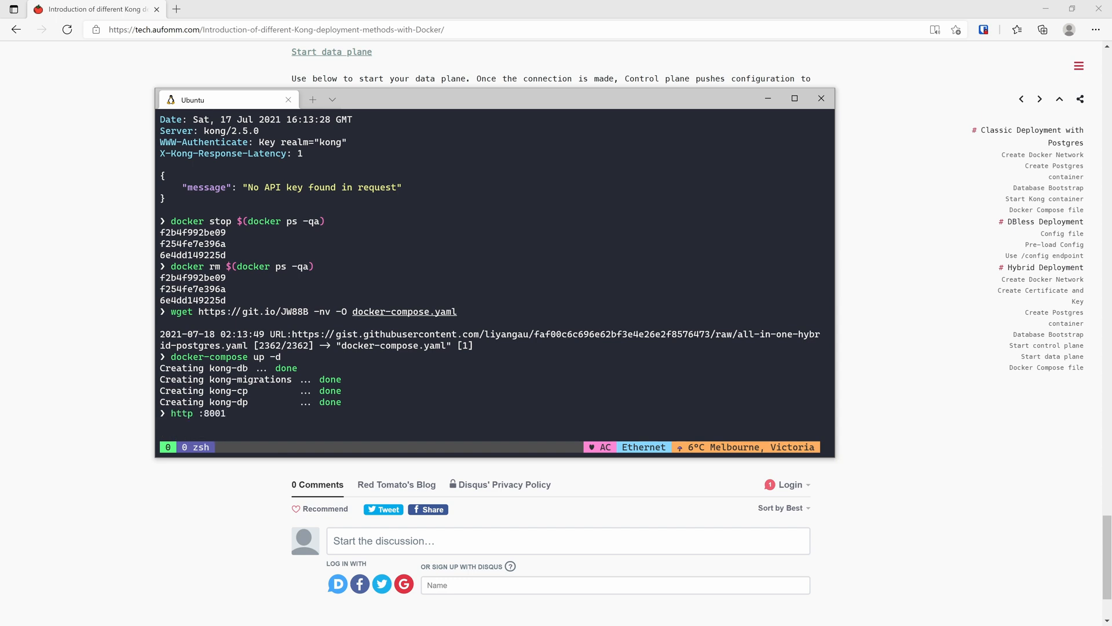
key(Return)
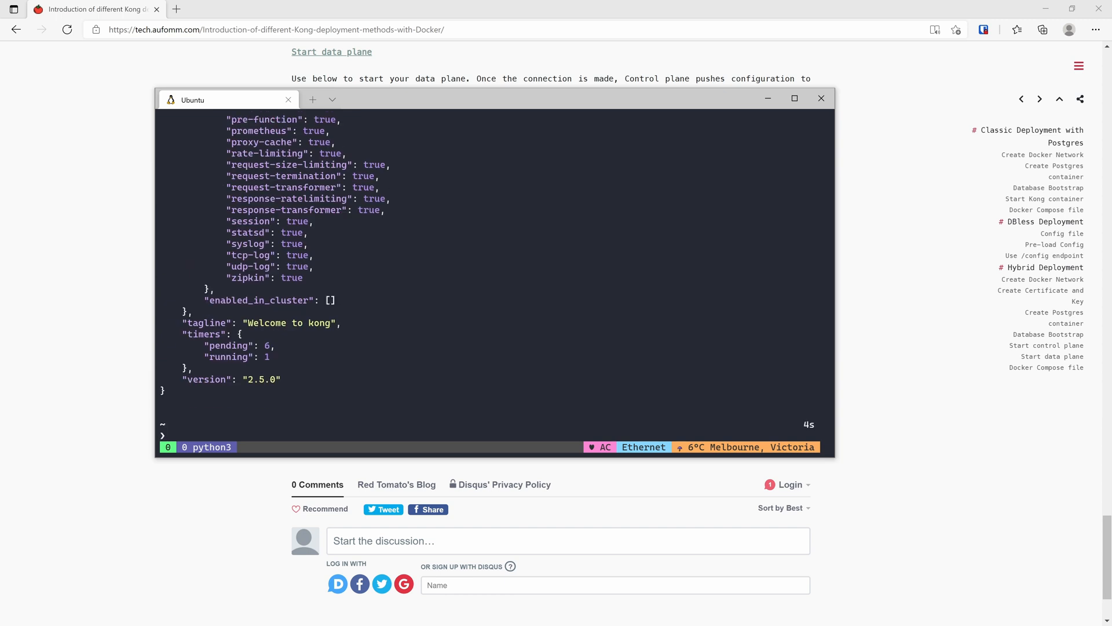
text(http :8001)
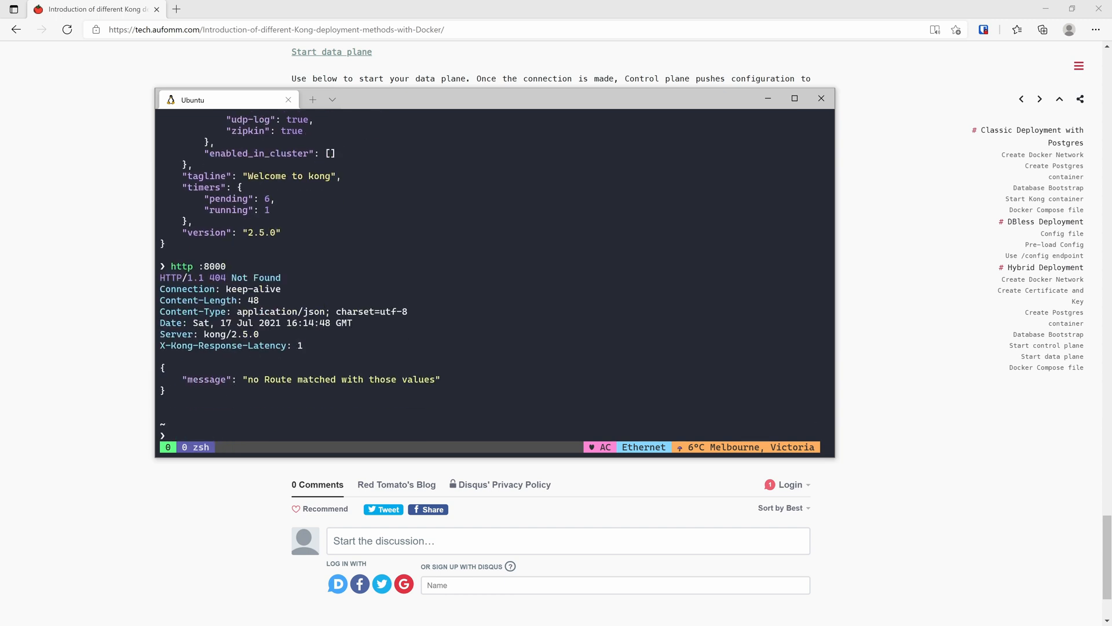
Step: Create the demo service to httpbin and its /demo route on :8001, then request http :8000/demo
text(http)
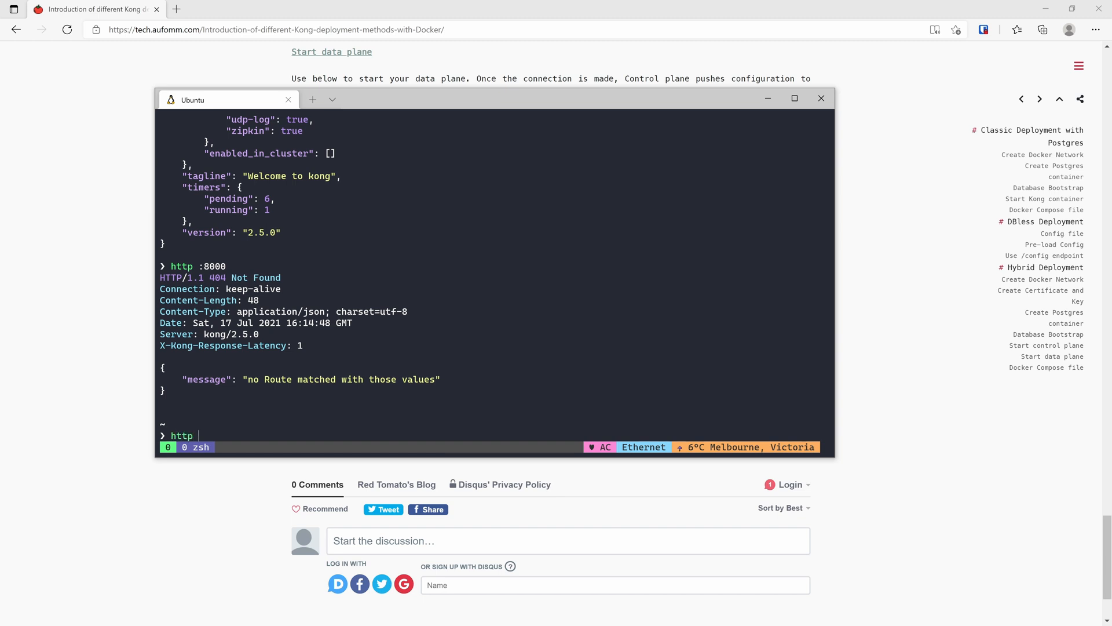
text(:8000/demo)
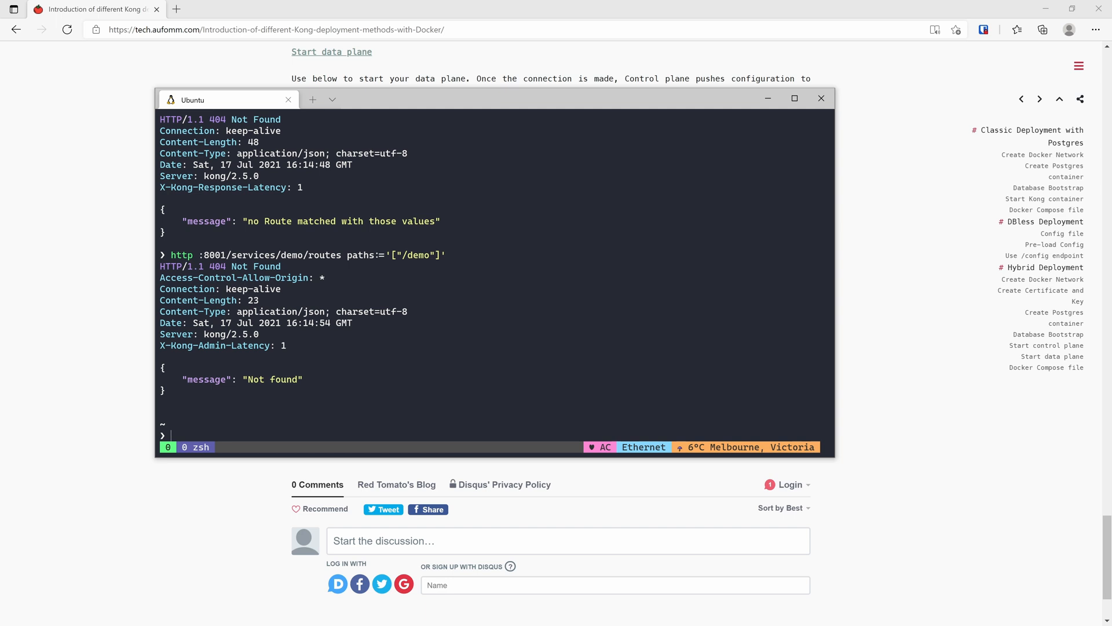
text(http L)
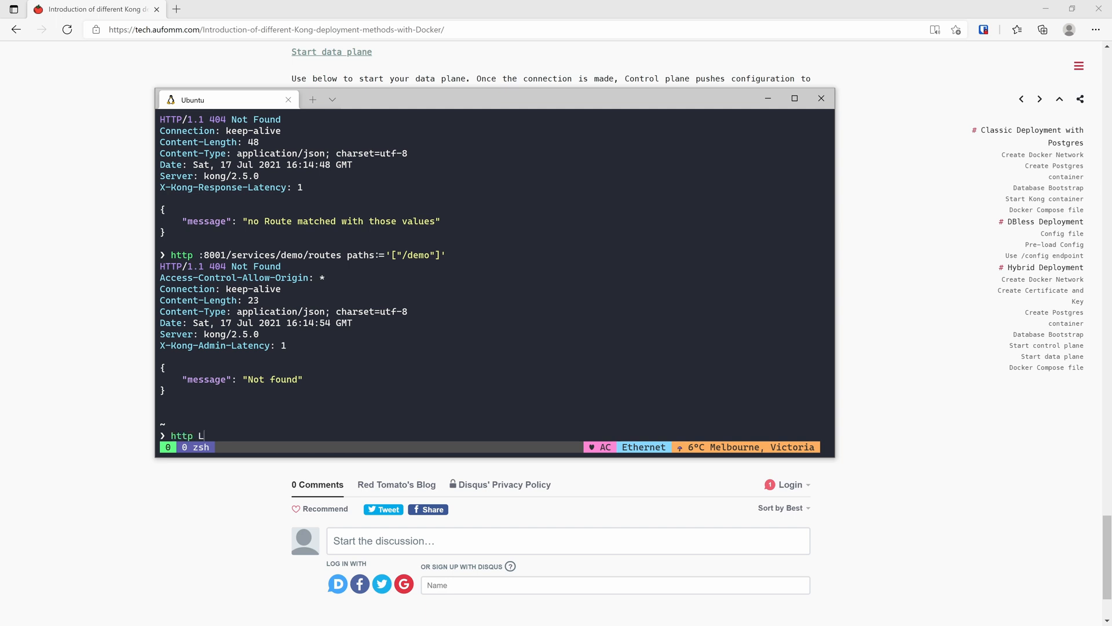
text(:8001/services name=demo url=http://httpbin.org/anything)
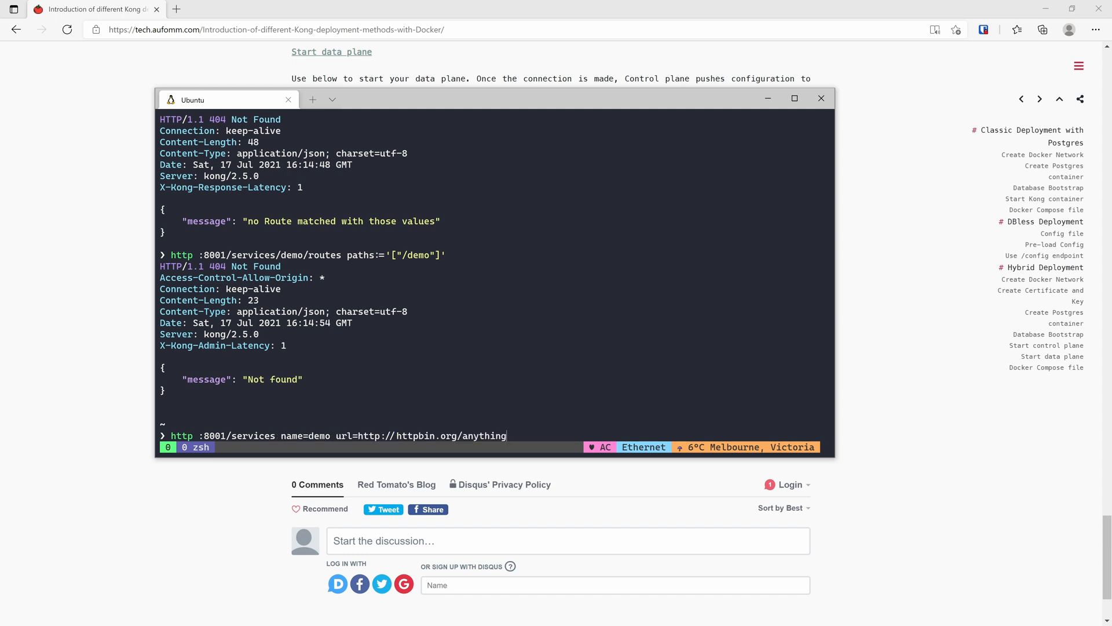
key(Return)
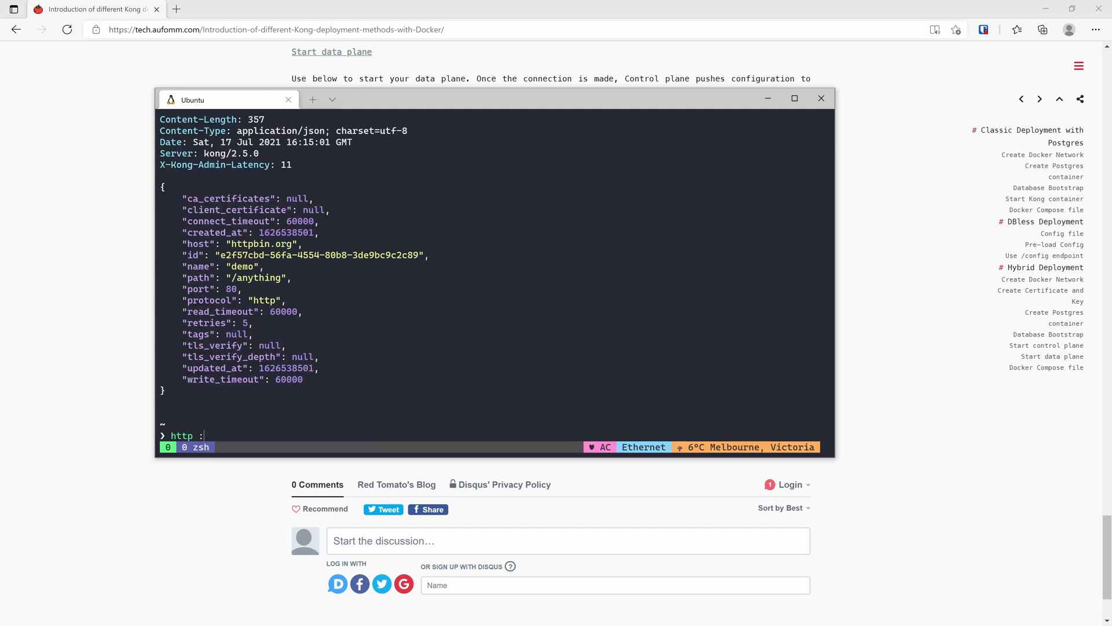
text(8001/s)
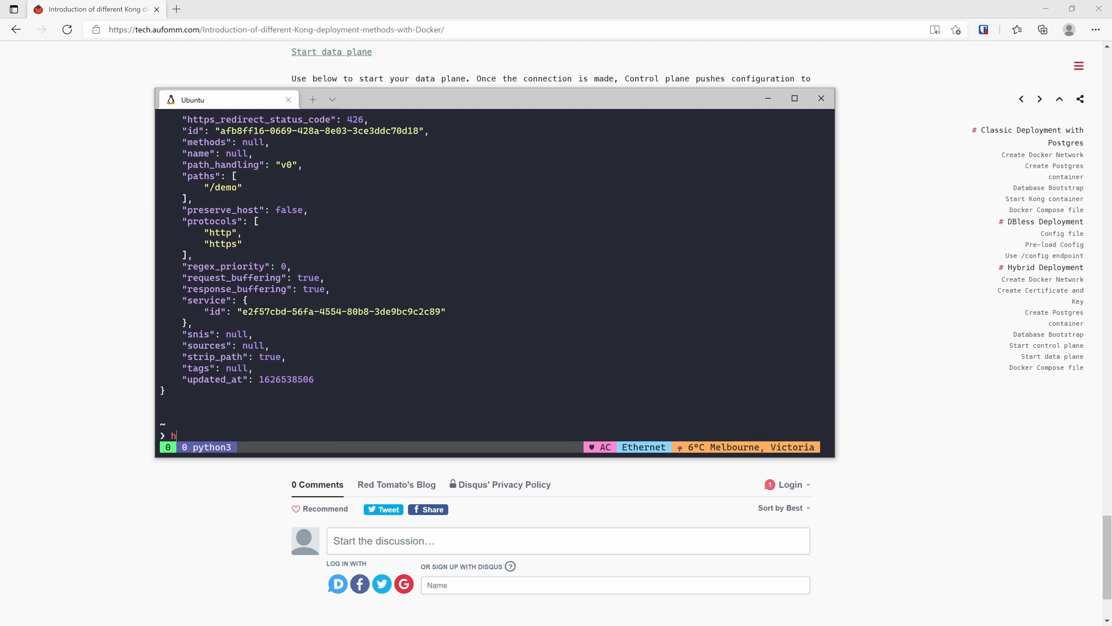
text(ttp :8000)
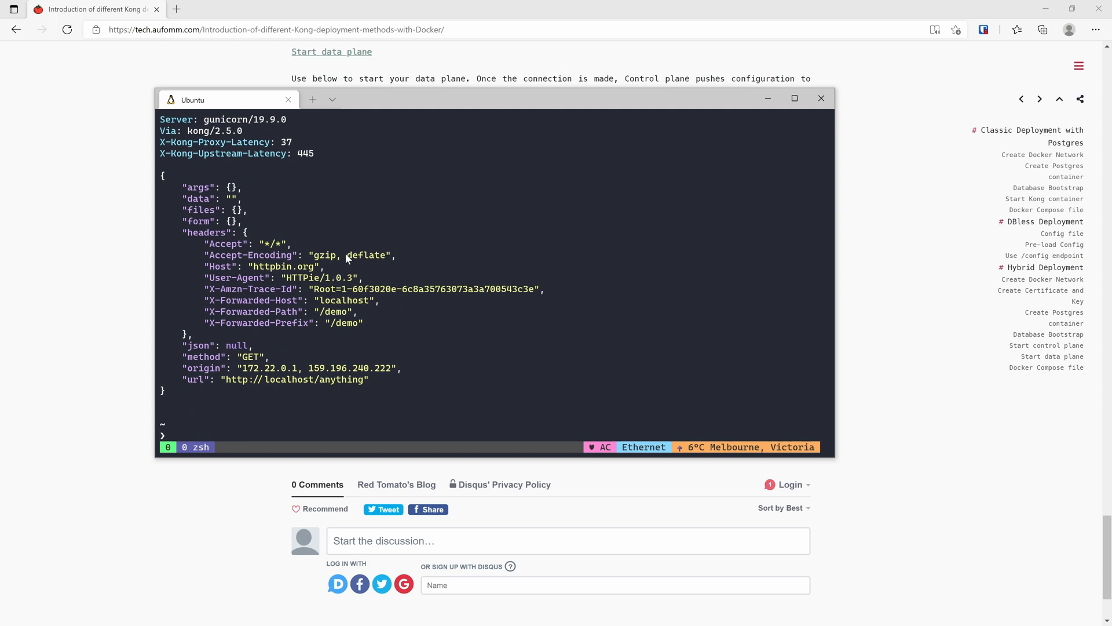
mouse_move(420, 314)
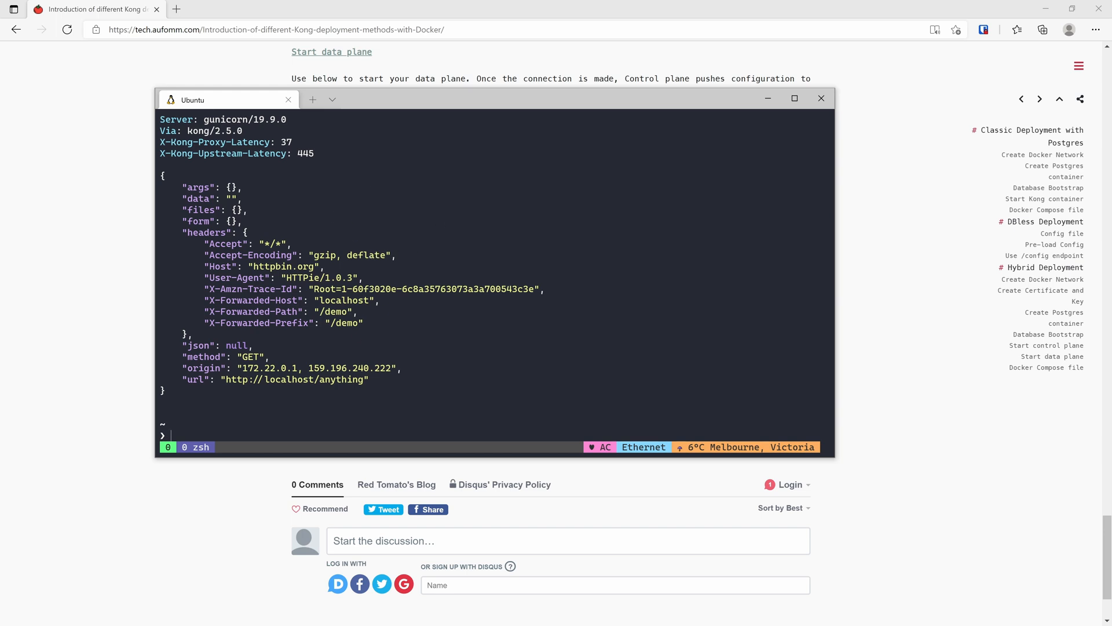
Step: Query :8001/clustering/data-planes showing one node with sync_status normal, then show the article
text(http :)
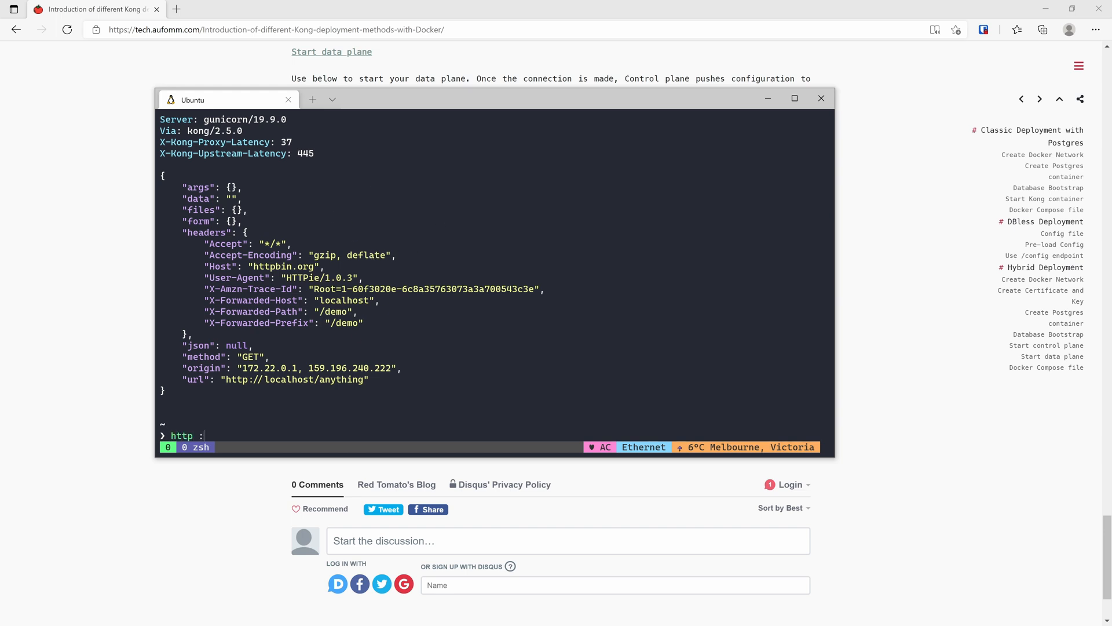
text(8001/clu)
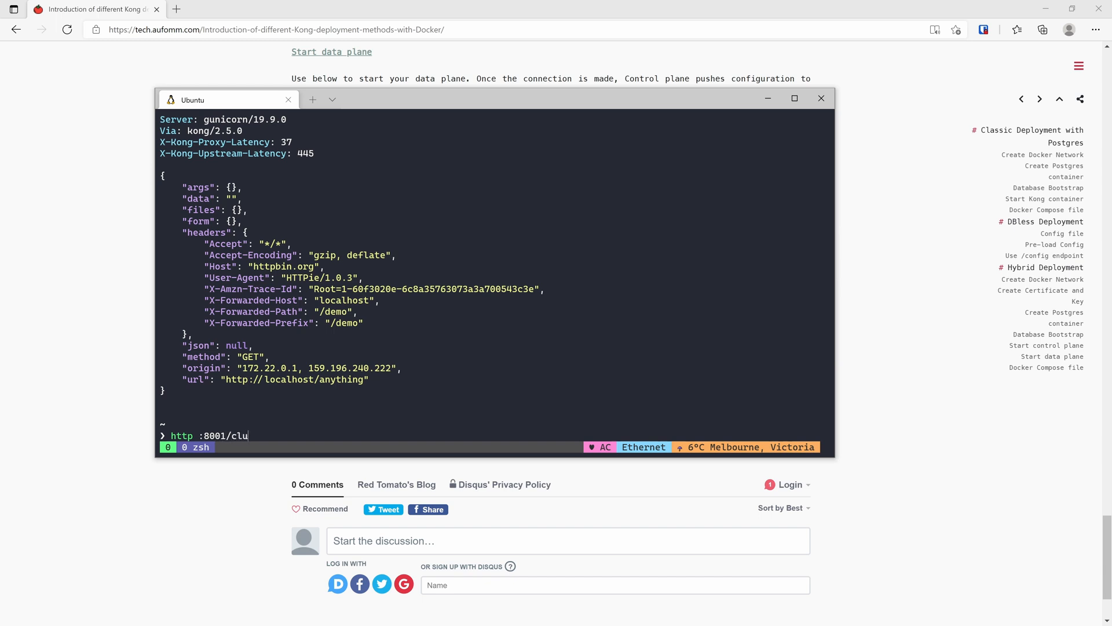
text(stering/data-planes)
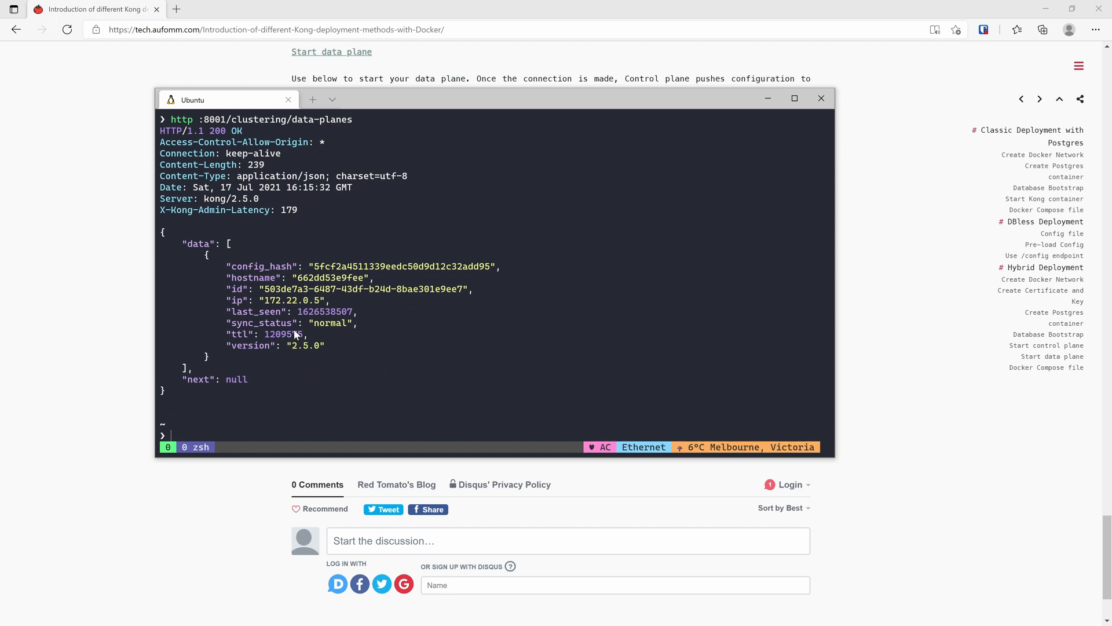
mouse_move(417, 340)
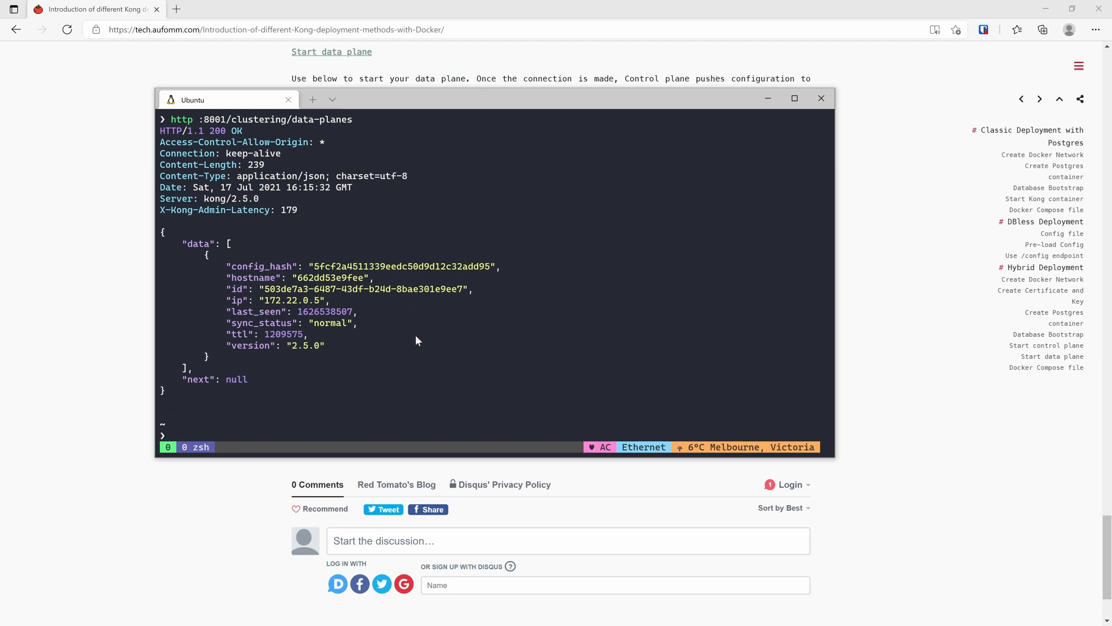
click(820, 98)
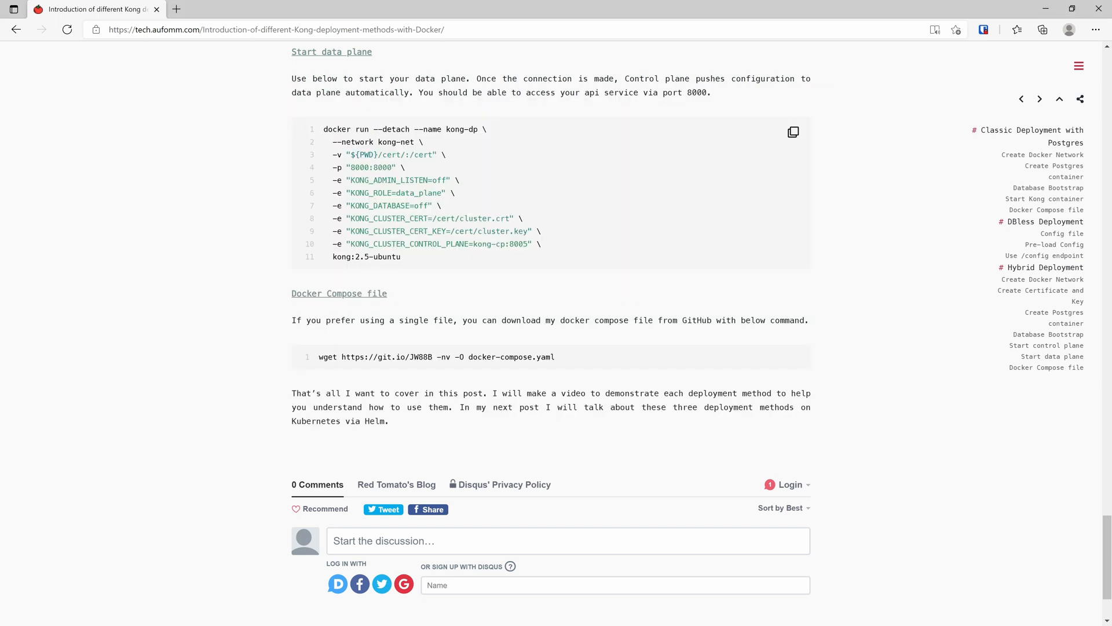
Step: Bring up the Kong Gateway (OSS) documentation from docs.konghq.com in a new tab
click(315, 9)
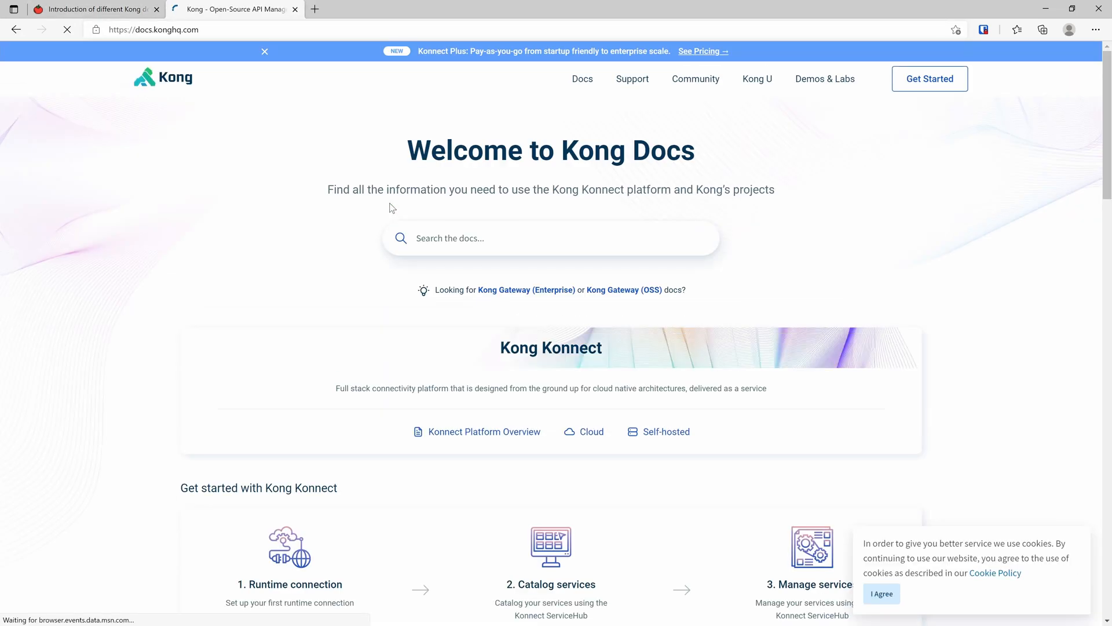
click(583, 79)
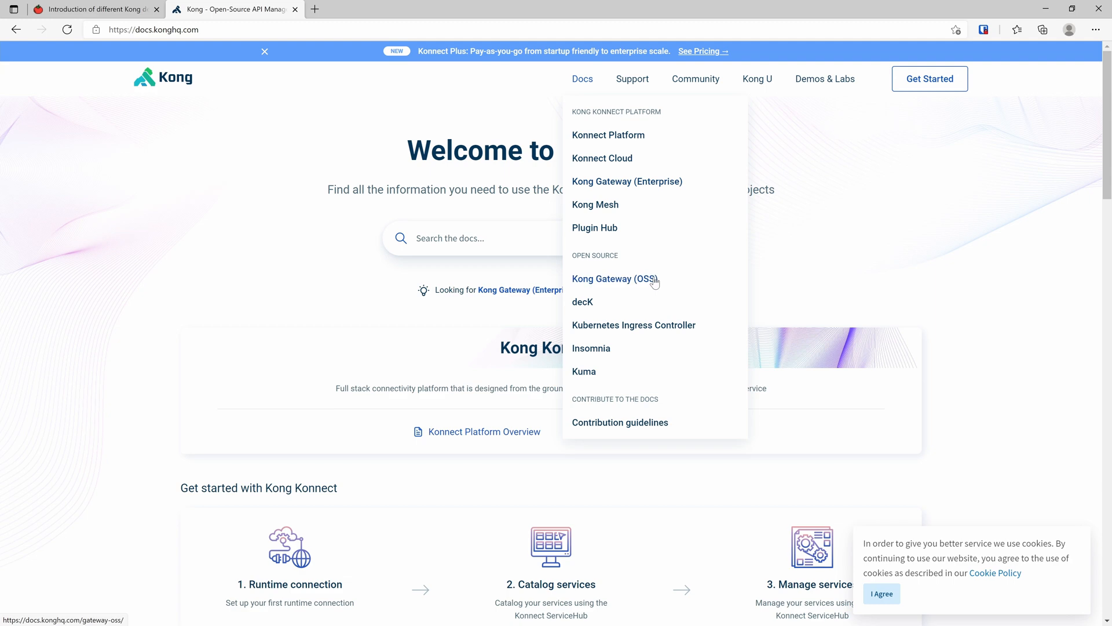
click(614, 278)
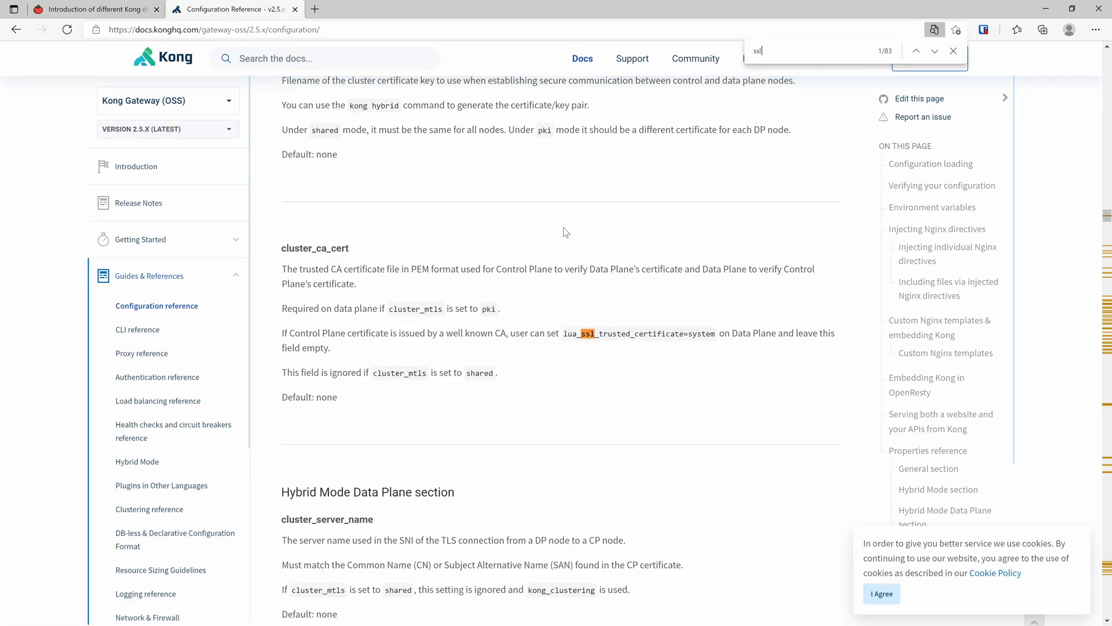
Step: Search the configuration reference for ssl_cert, then return to the blog article tab
text(_)
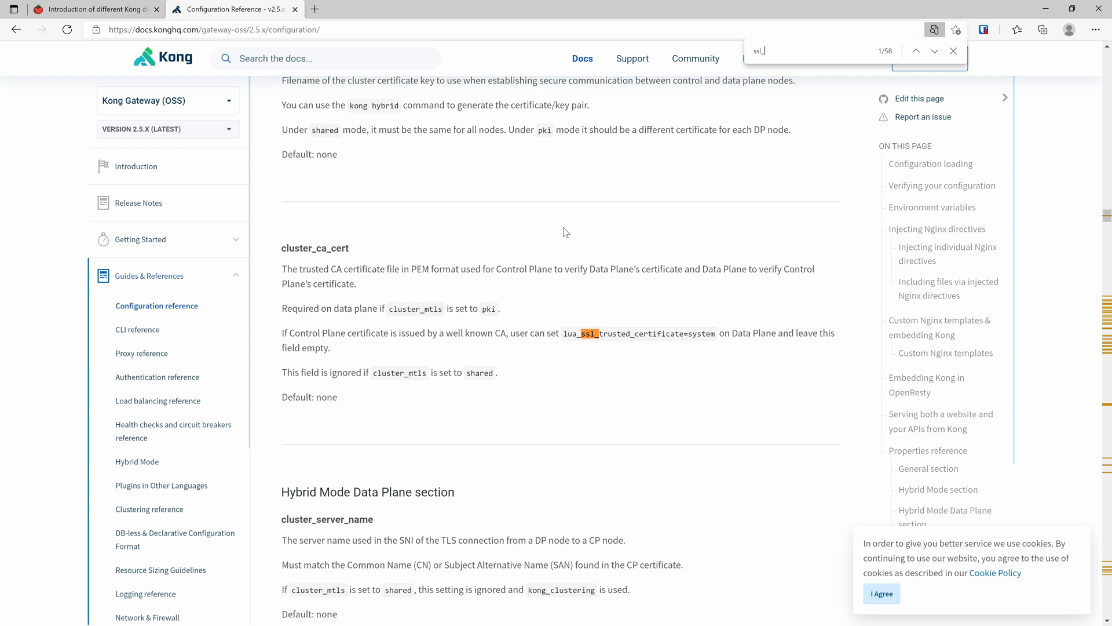
text(cert)
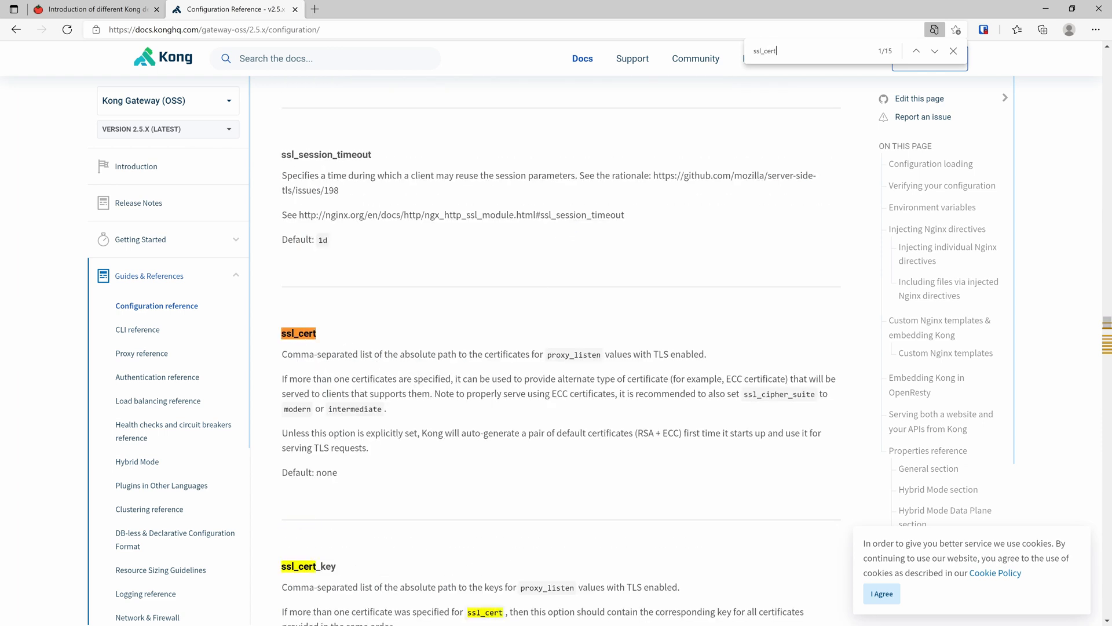
scroll(down, 3)
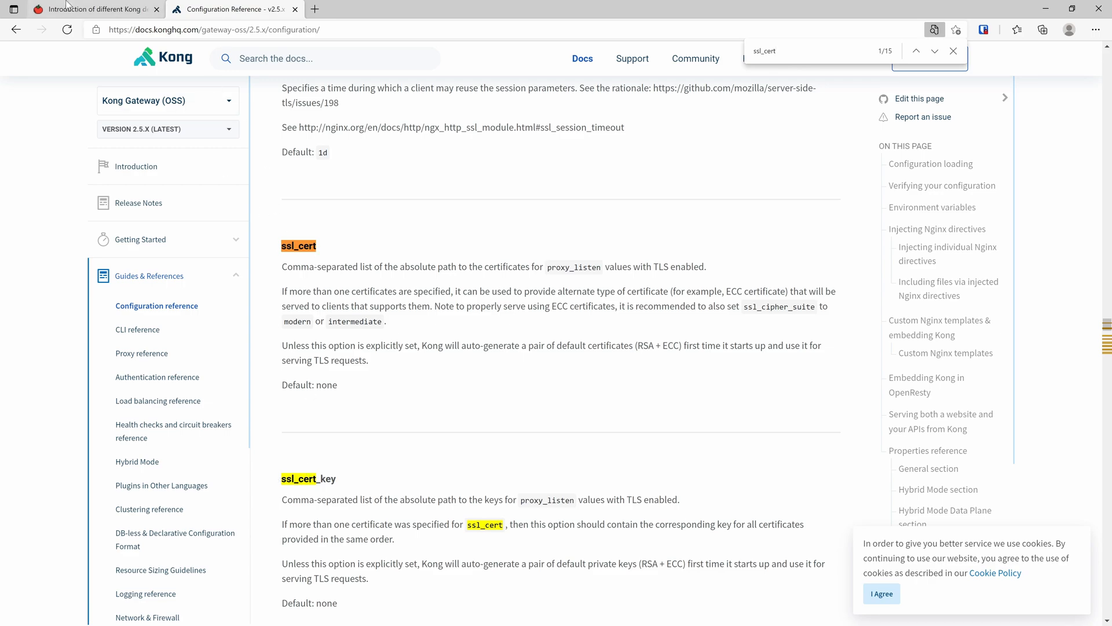
click(93, 9)
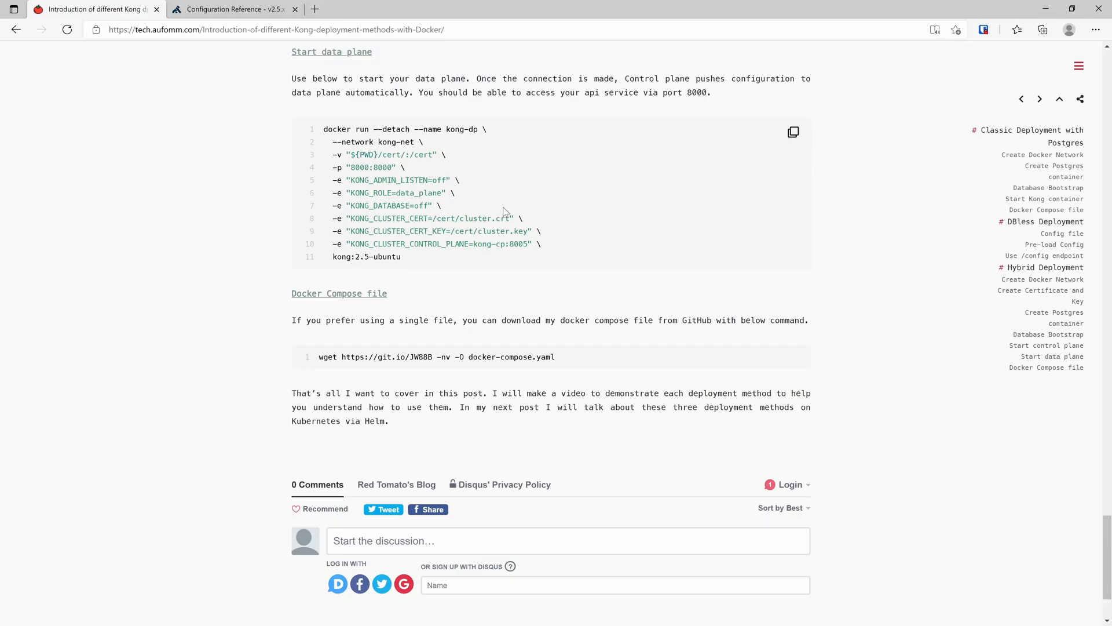
mouse_move(613, 279)
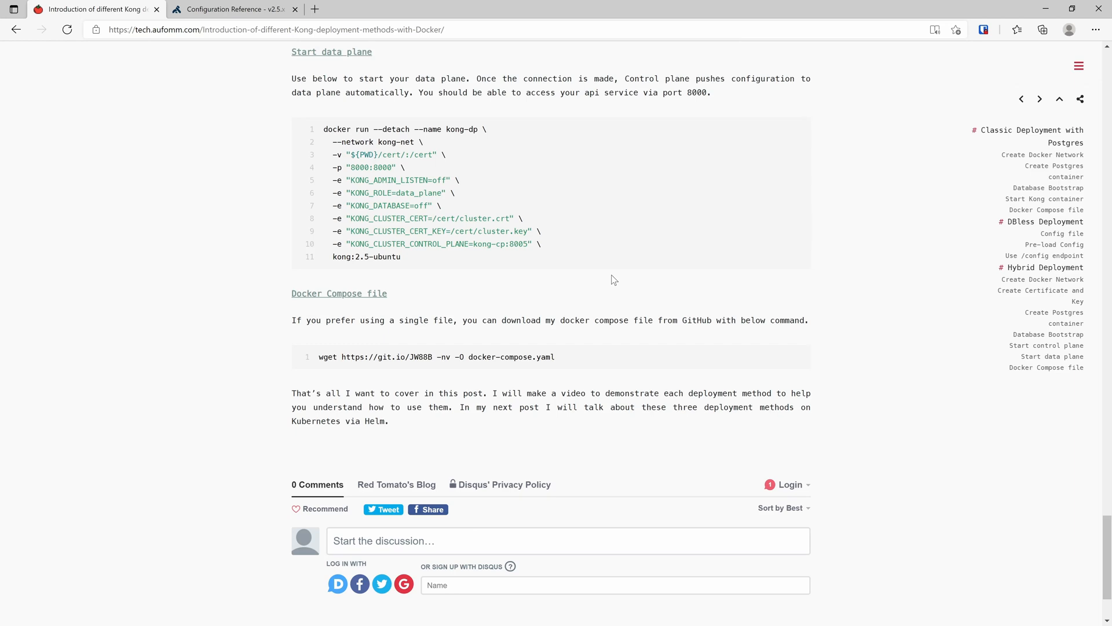